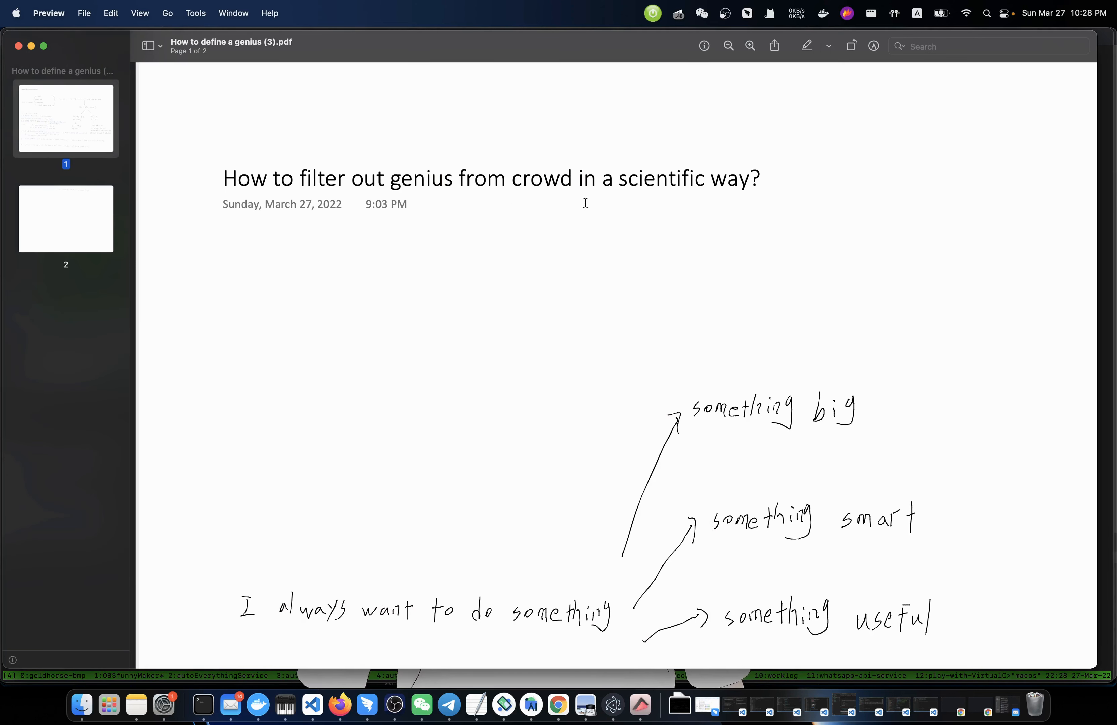
scroll(down, 3)
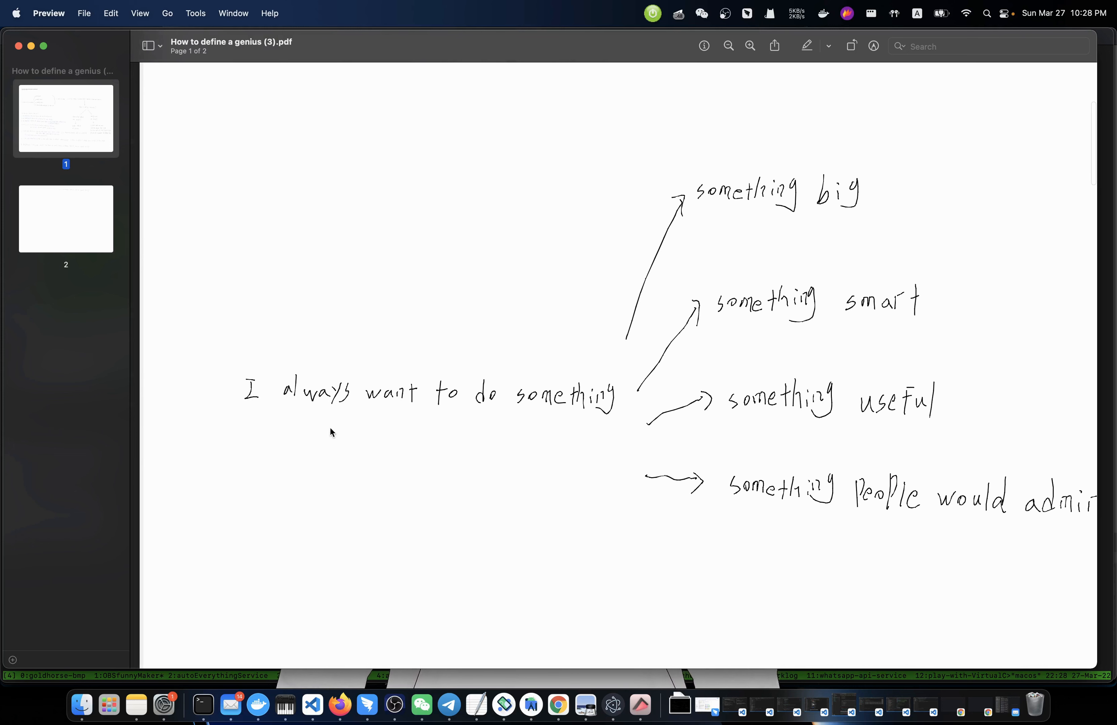
mouse_move(551, 435)
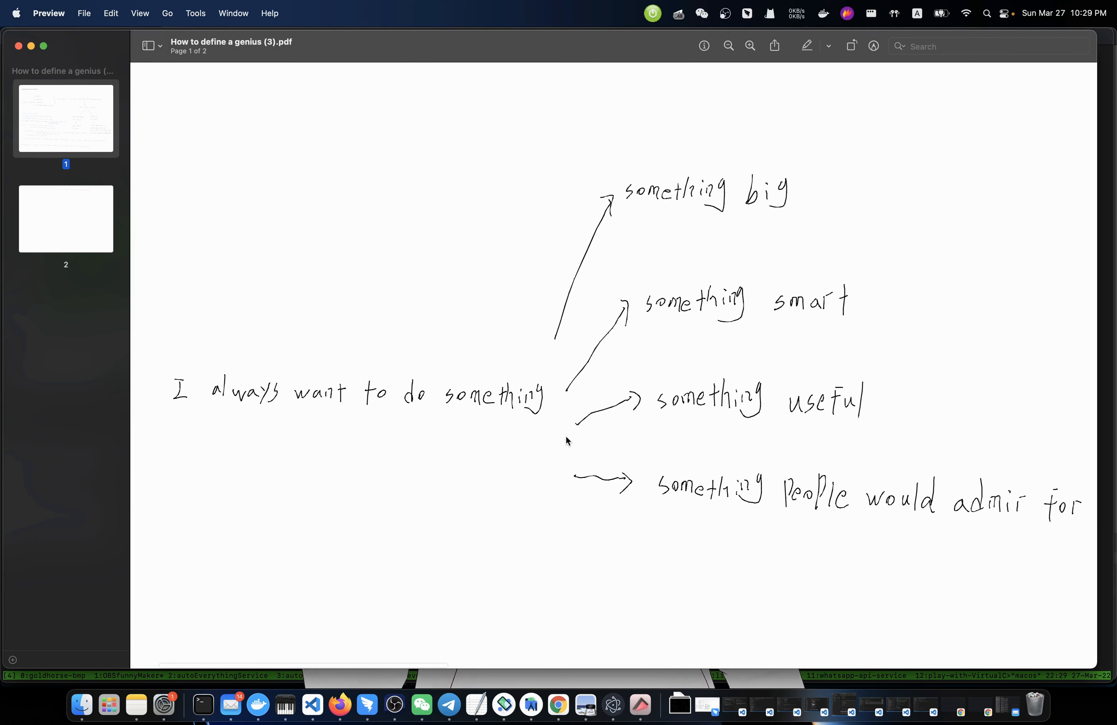
scroll(right, 3)
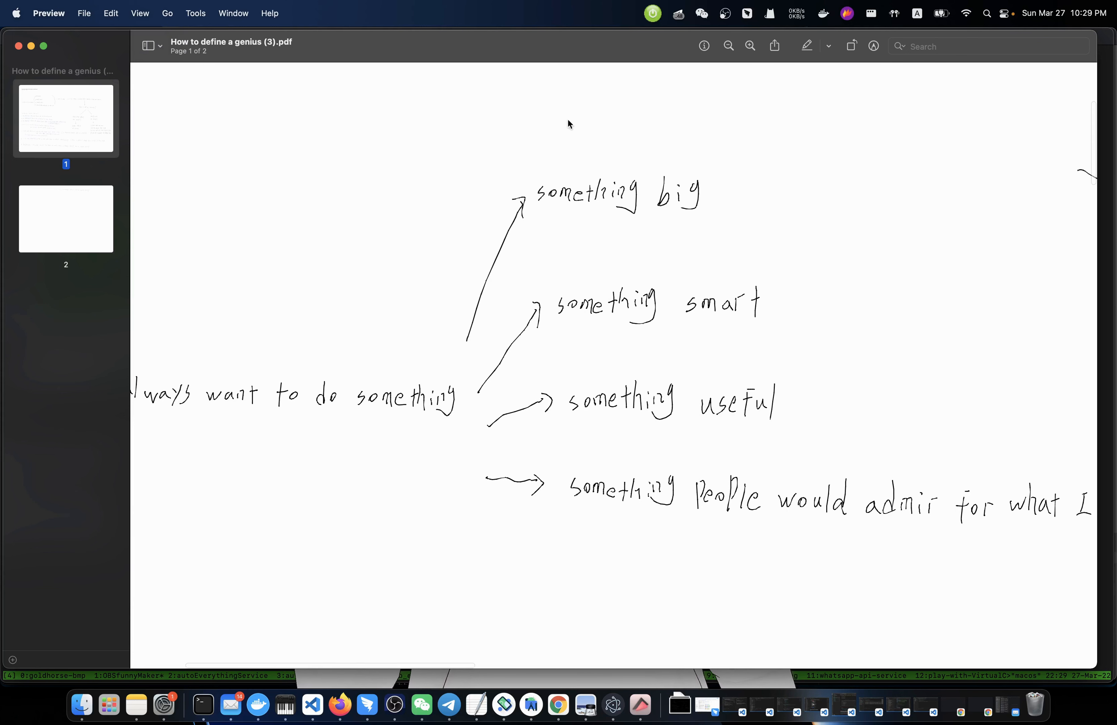
mouse_move(557, 223)
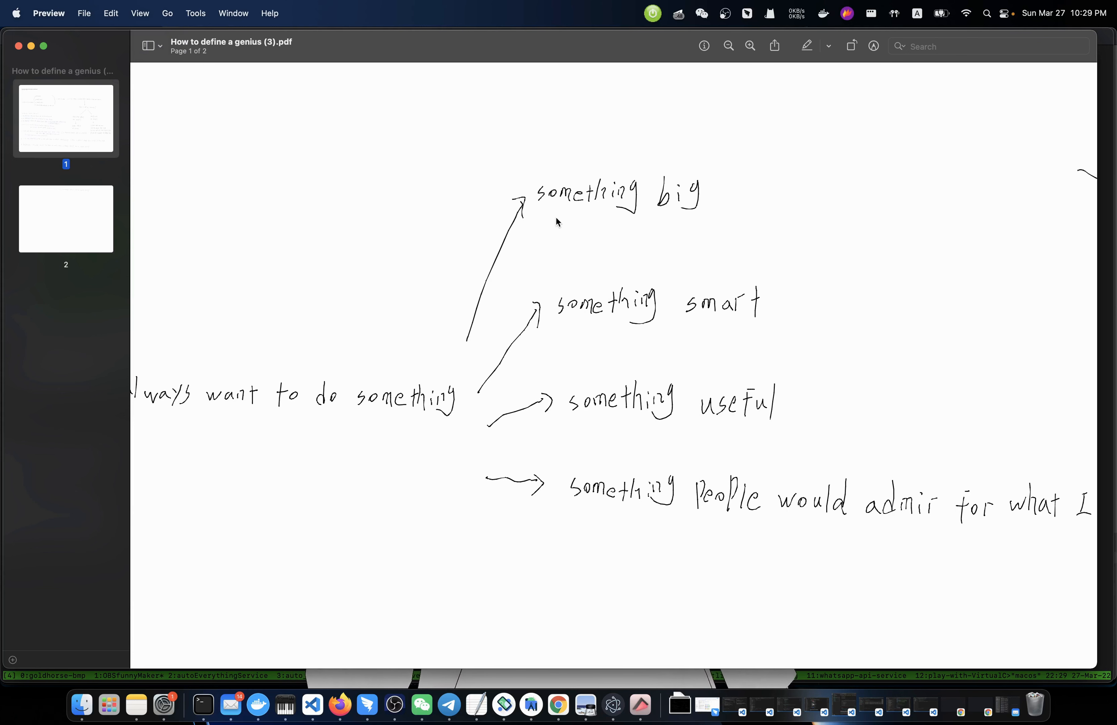
scroll(right, 3)
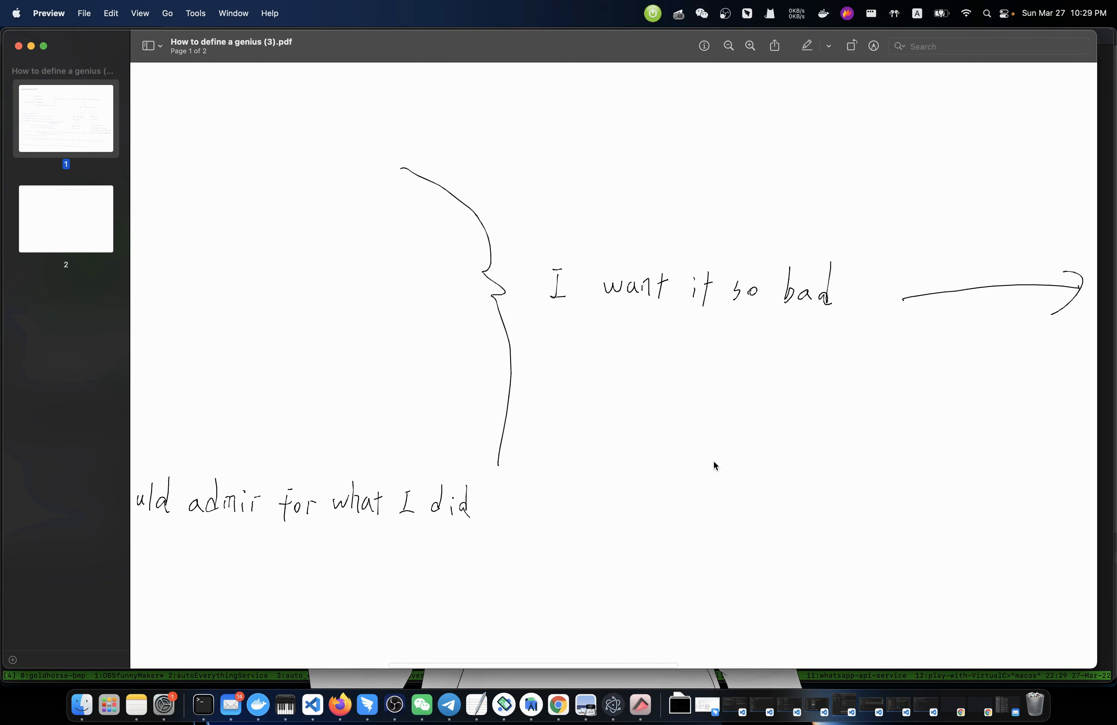
scroll(up, 3)
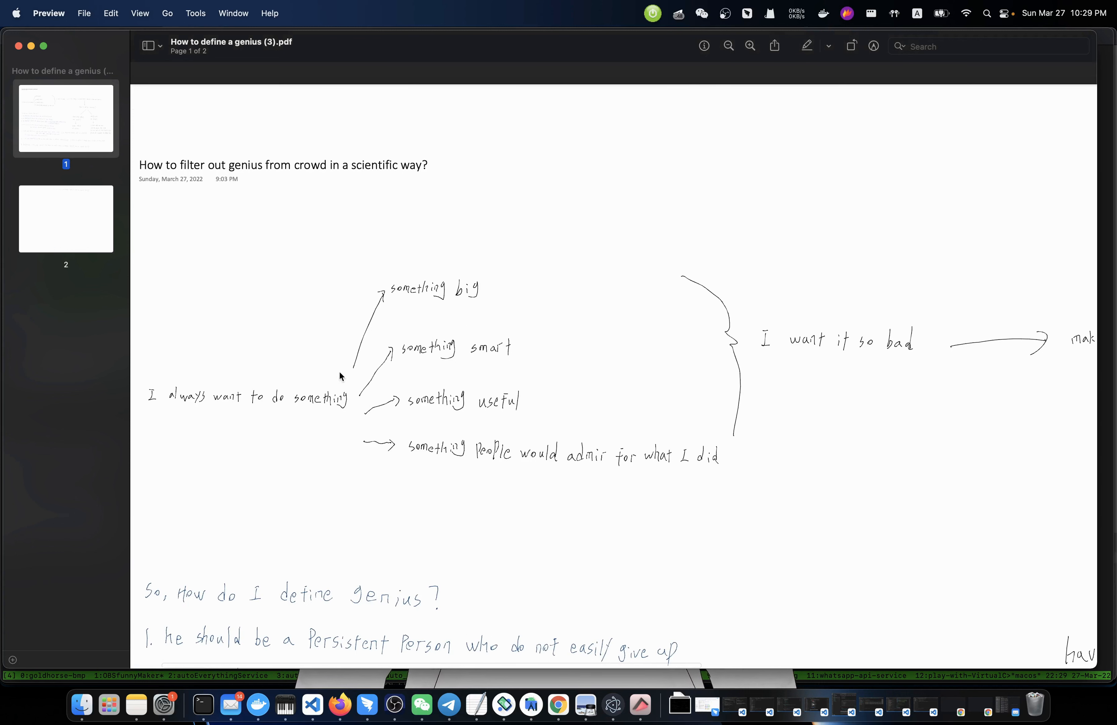
mouse_move(325, 351)
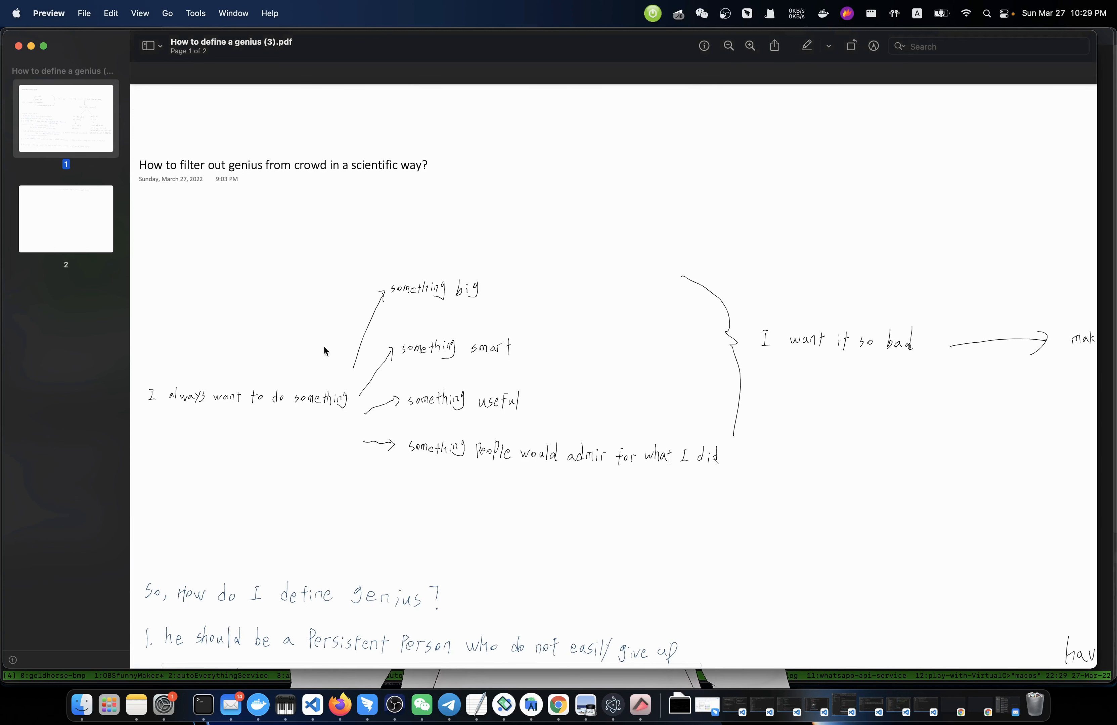
scroll(right, 3)
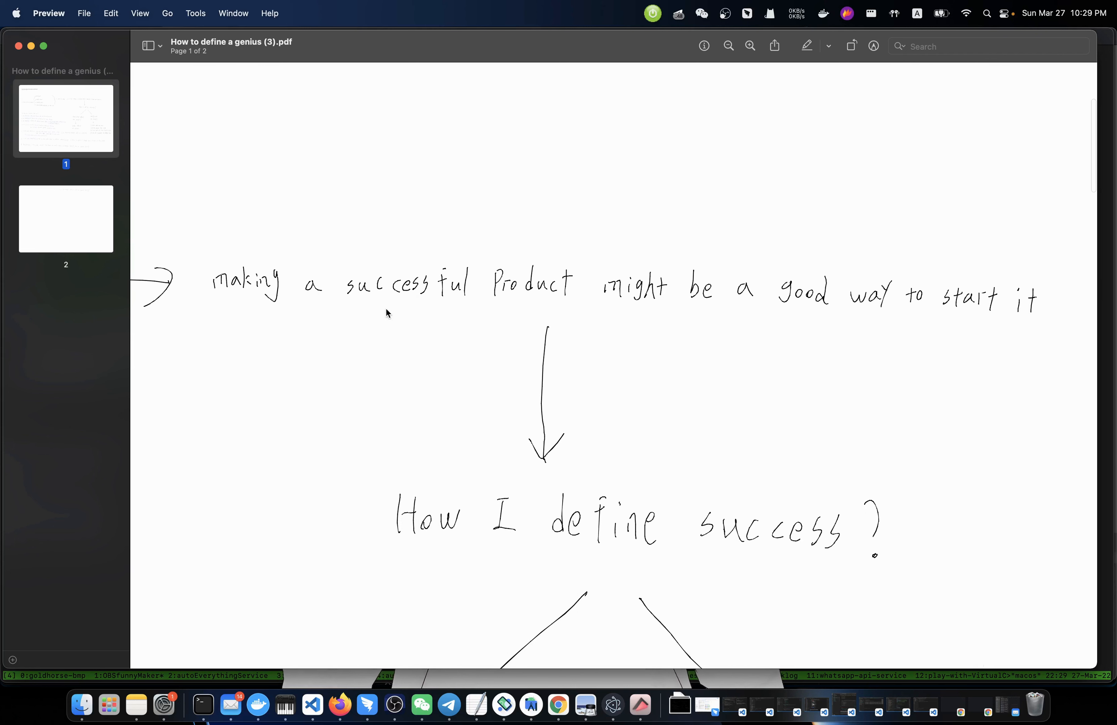
mouse_move(794, 347)
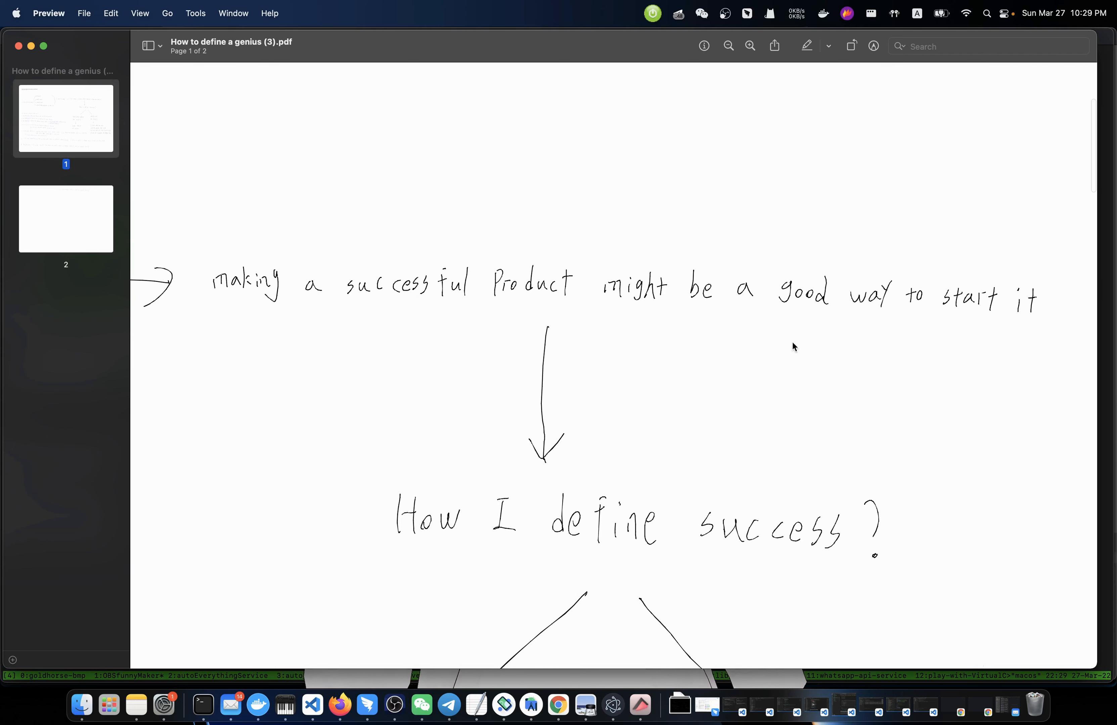
scroll(up, 3)
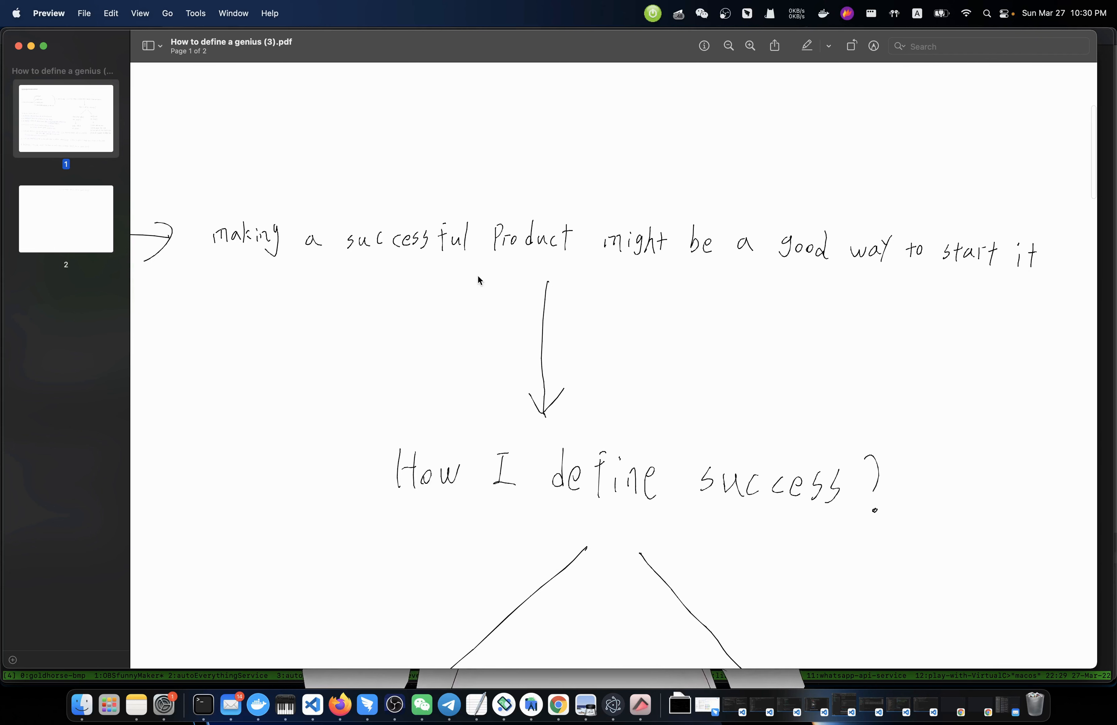
mouse_move(499, 280)
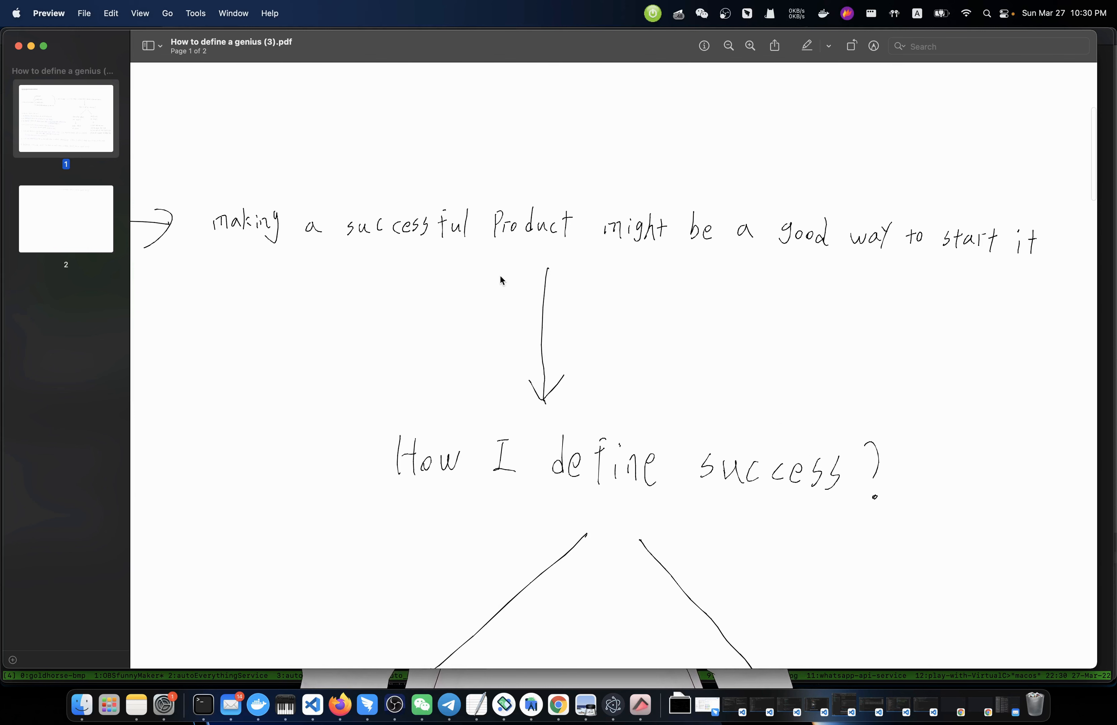
scroll(down, 3)
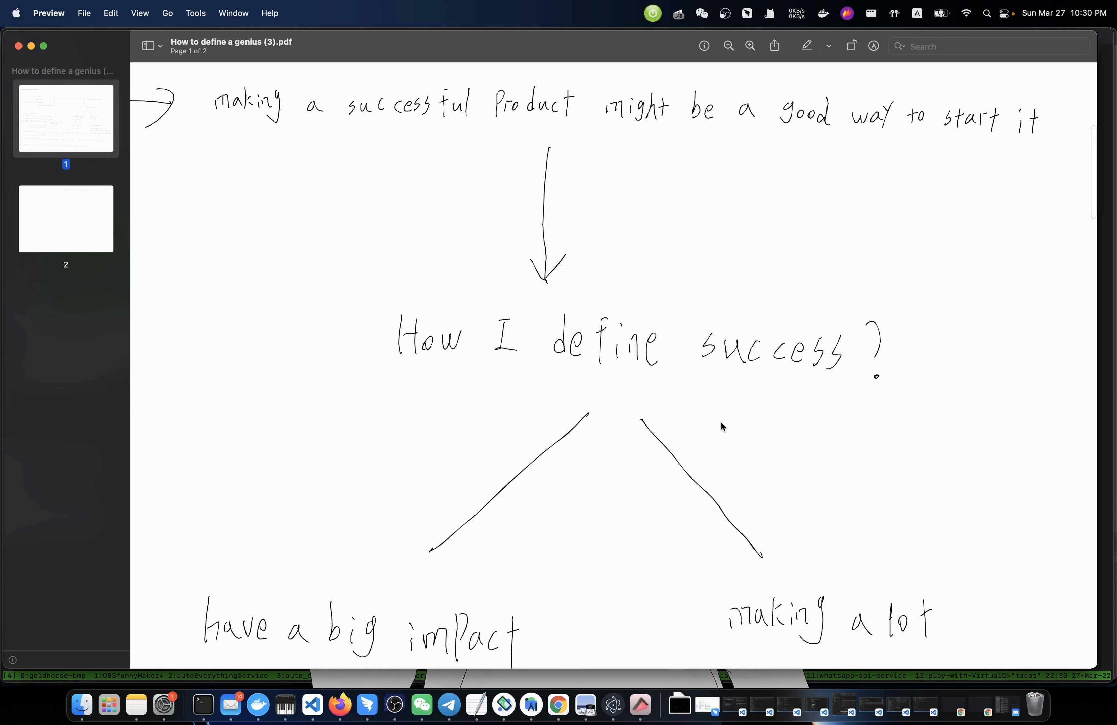
scroll(down, 3)
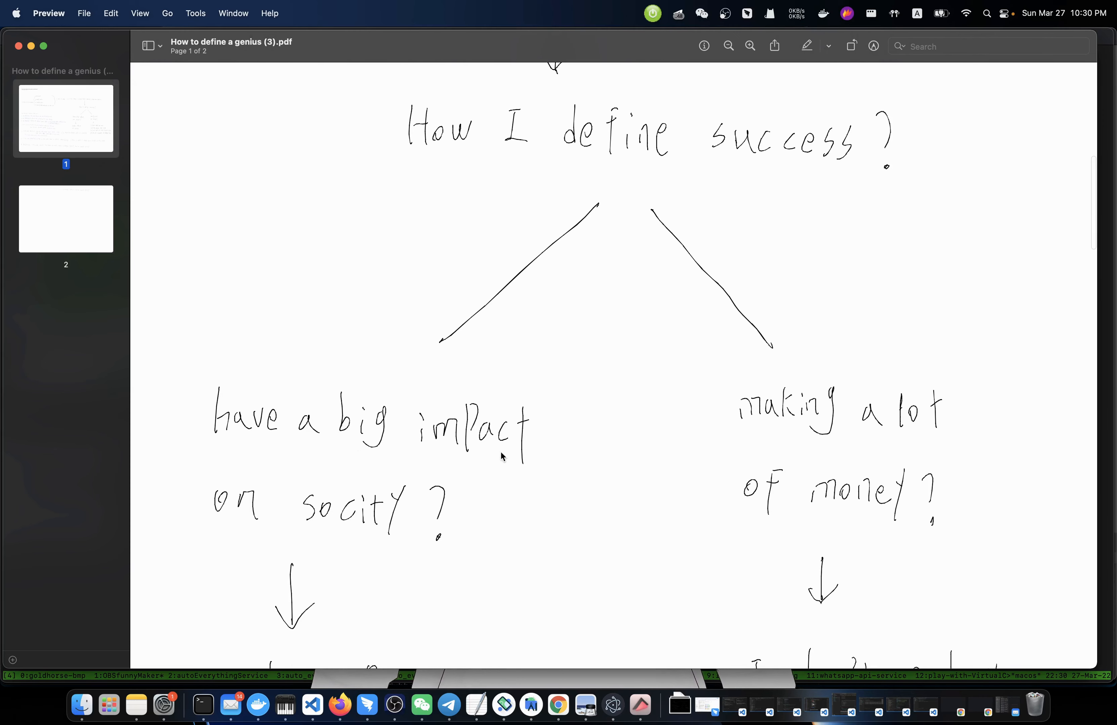
mouse_move(456, 506)
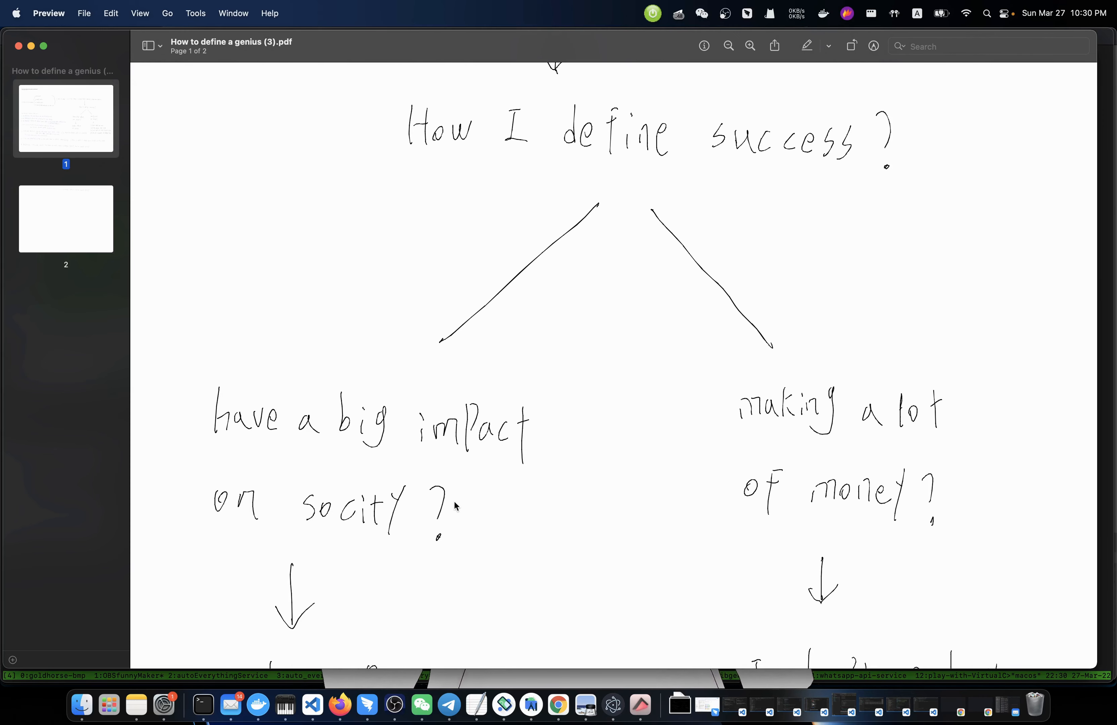
mouse_move(881, 447)
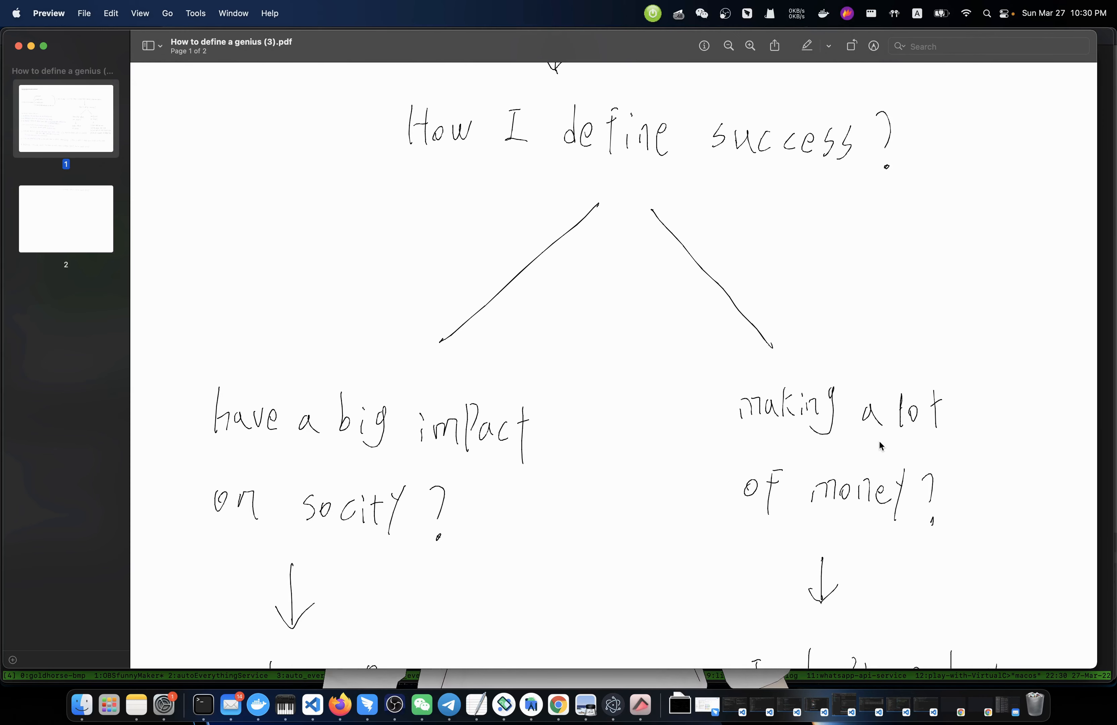
scroll(down, 3)
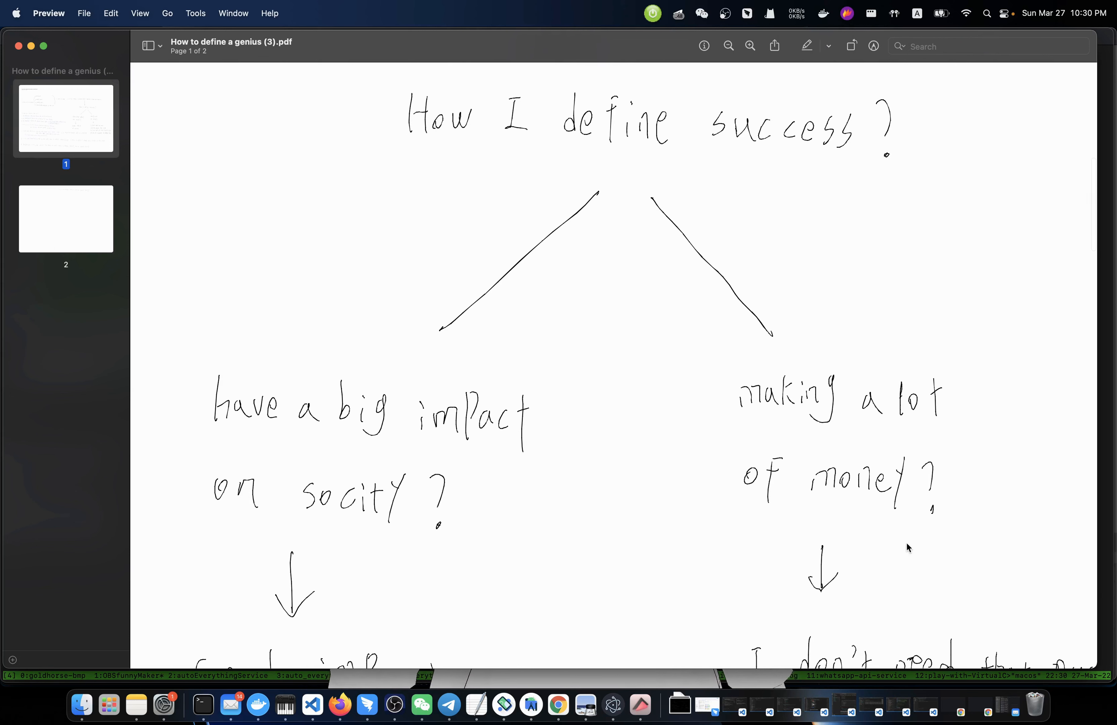
scroll(down, 3)
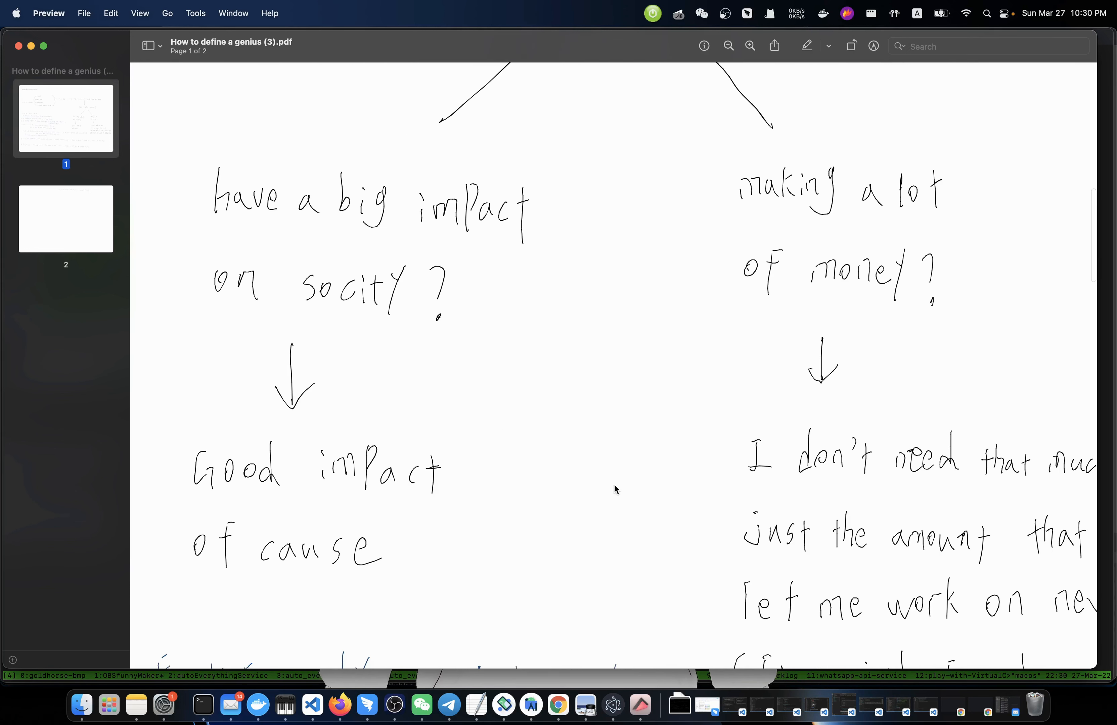
scroll(down, 3)
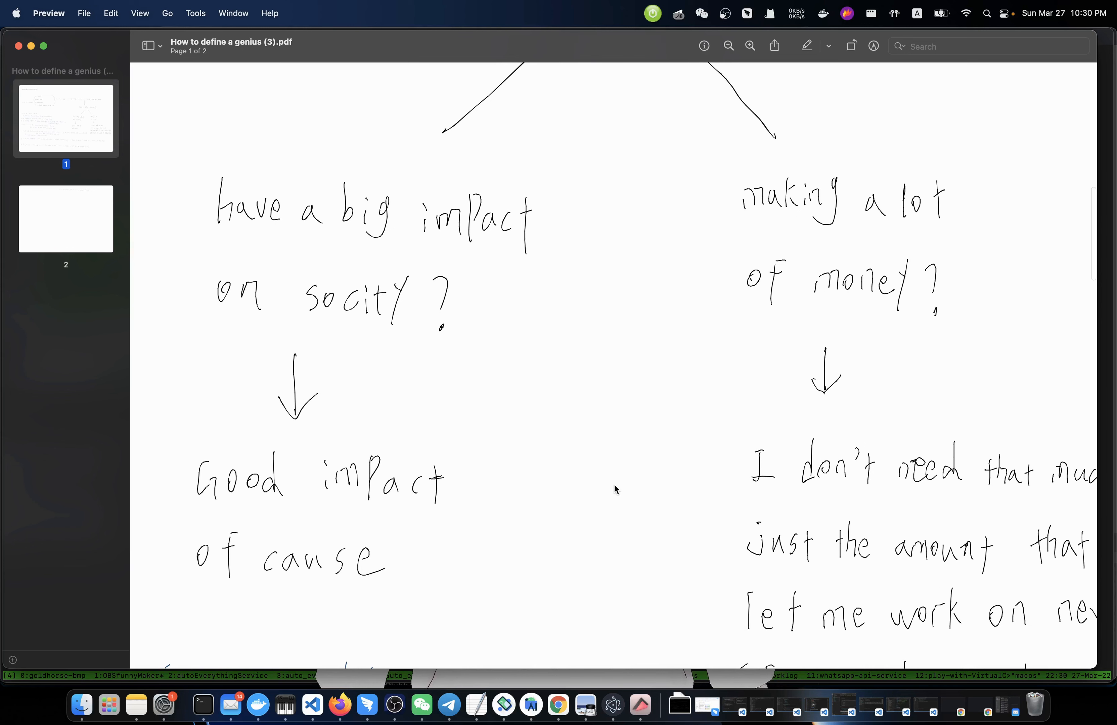
mouse_move(454, 530)
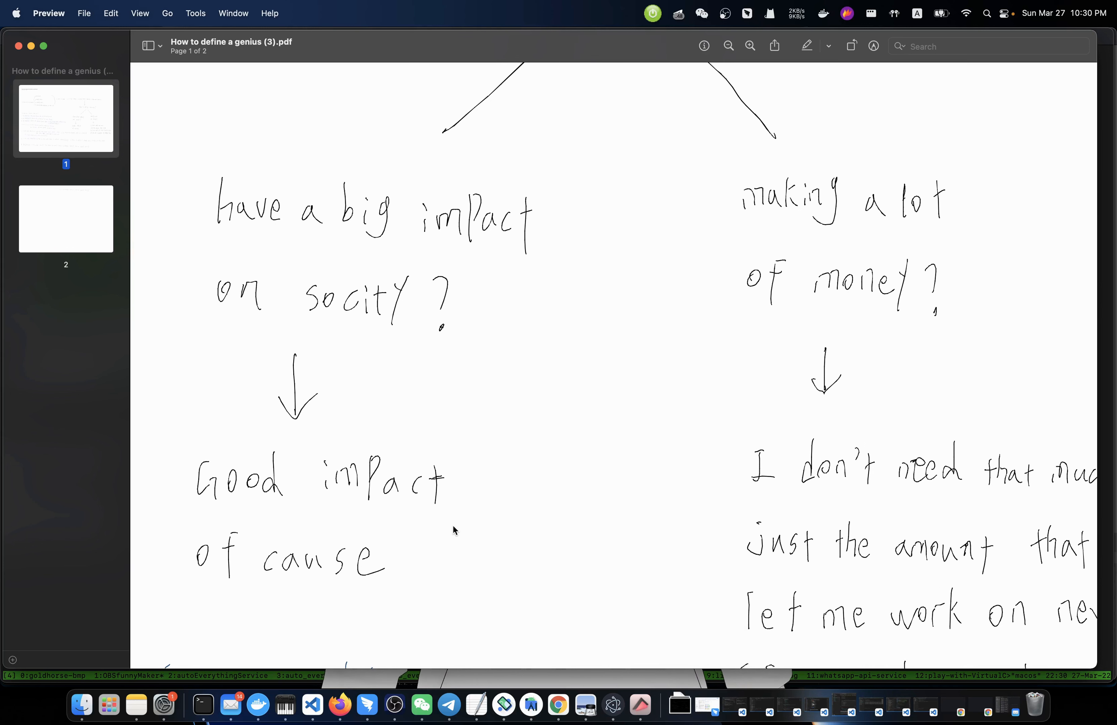
scroll(right, 3)
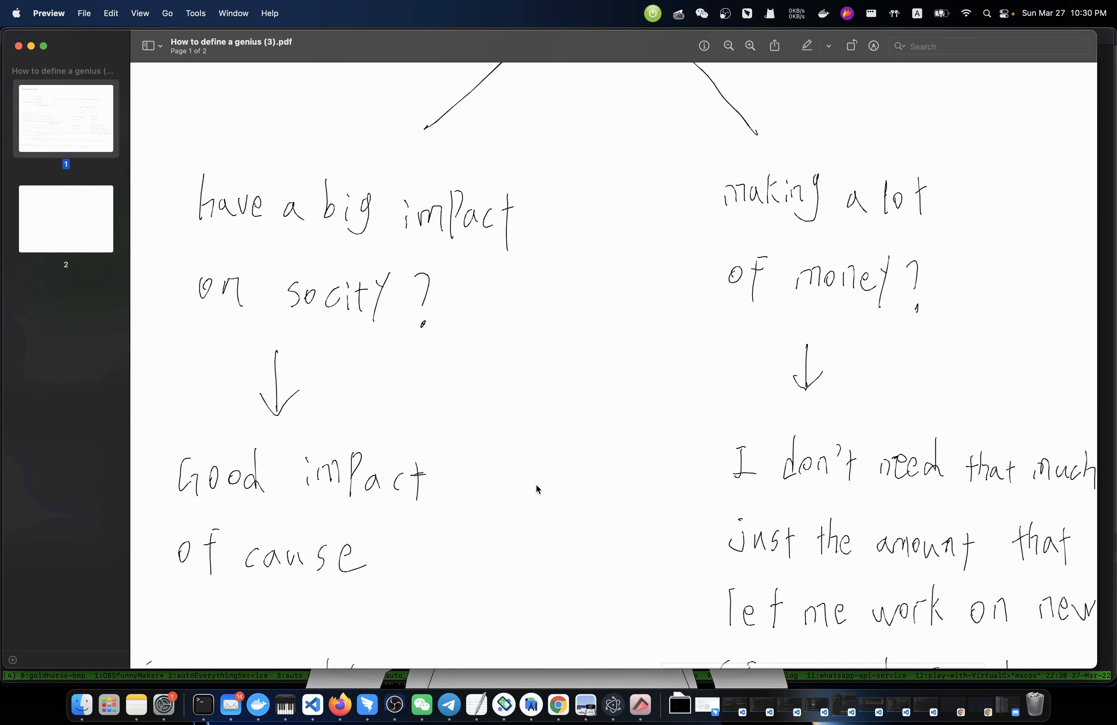
scroll(right, 3)
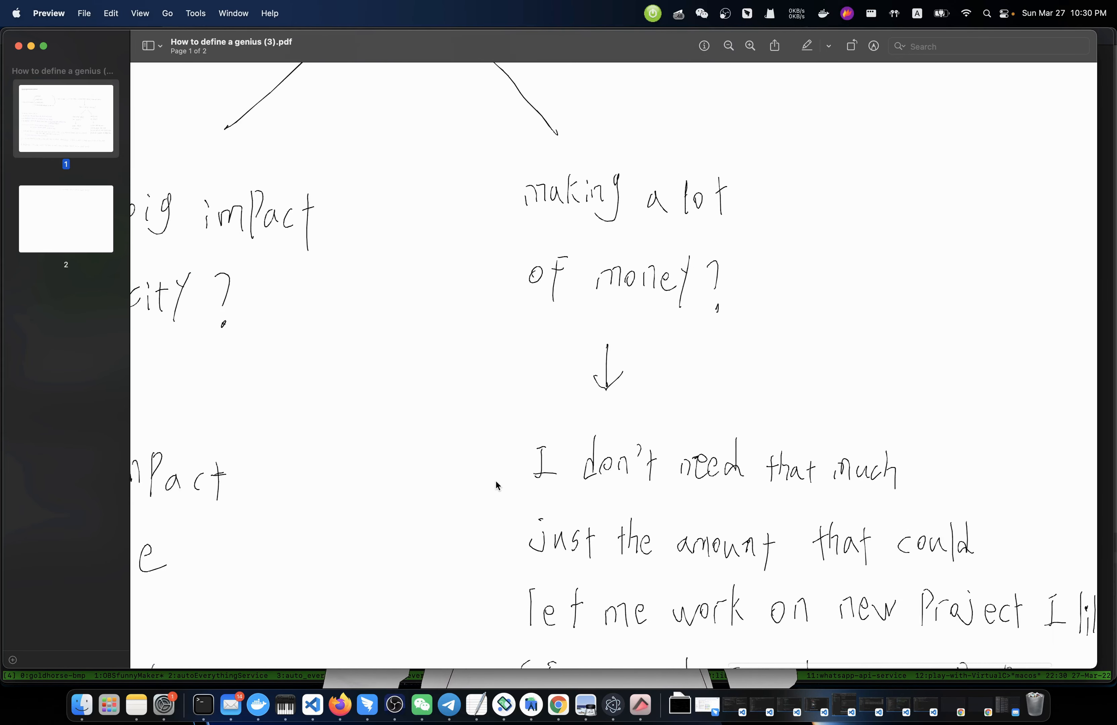
scroll(down, 3)
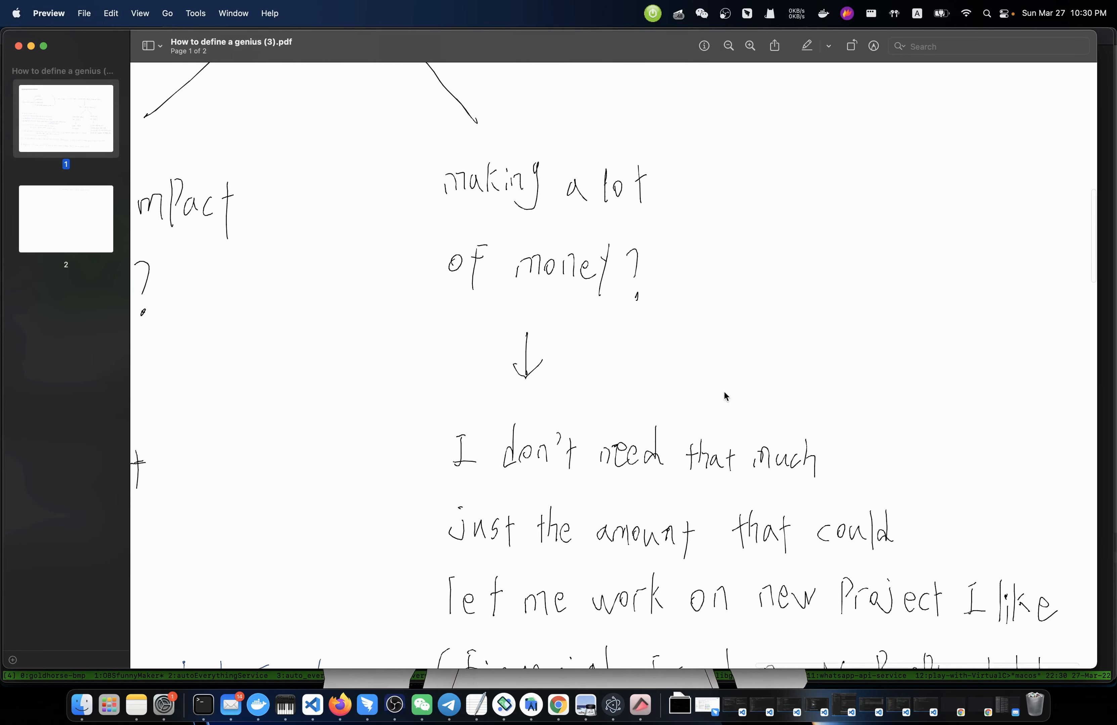
scroll(down, 3)
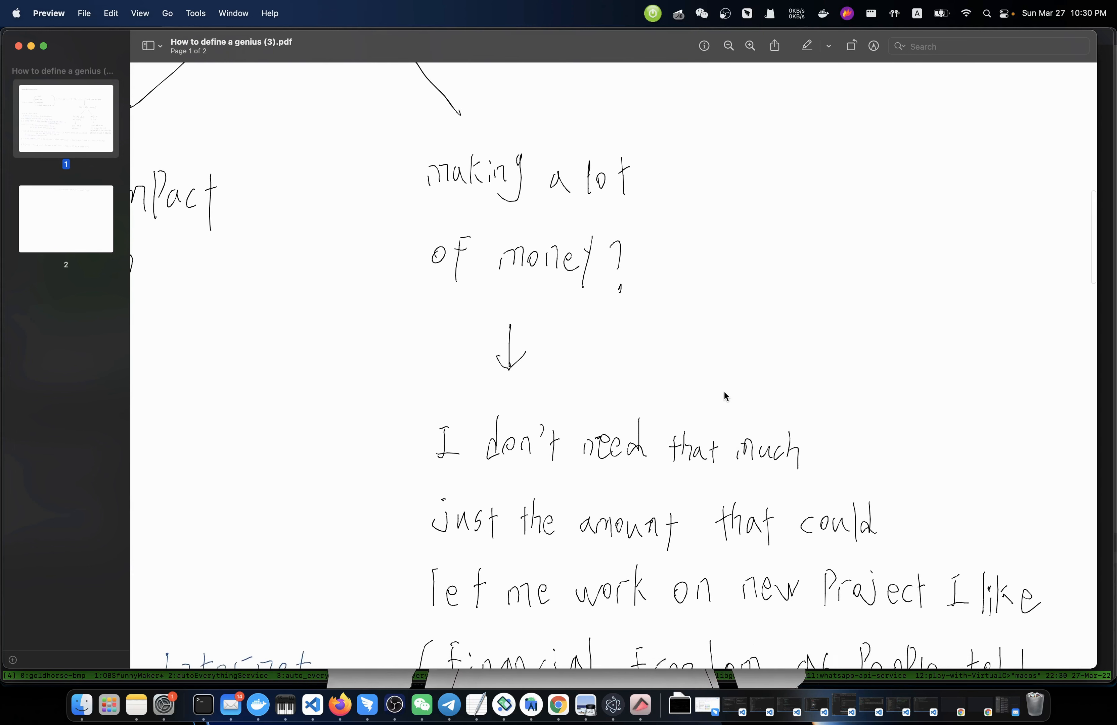
scroll(down, 3)
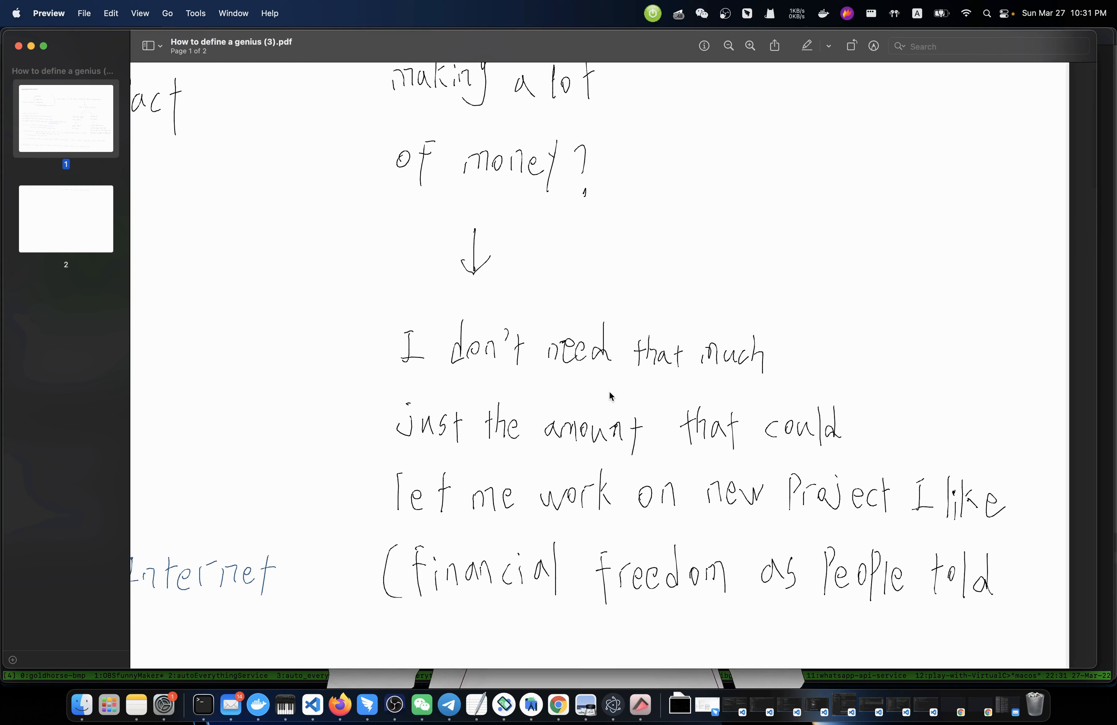
mouse_move(762, 391)
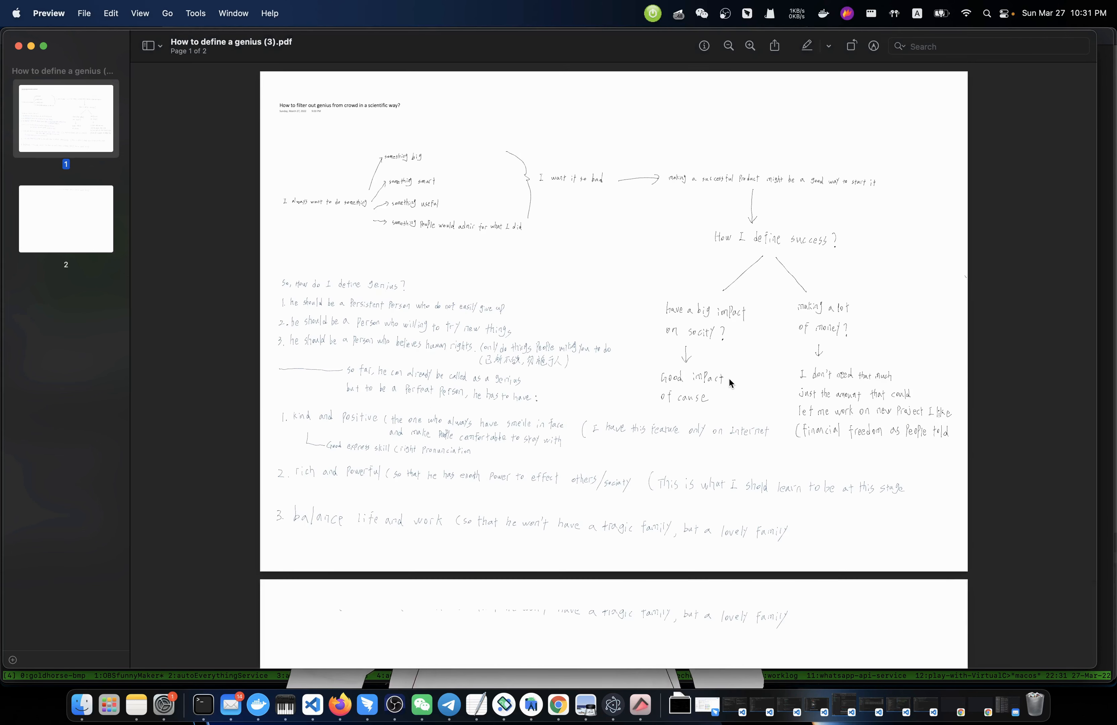
mouse_move(368, 184)
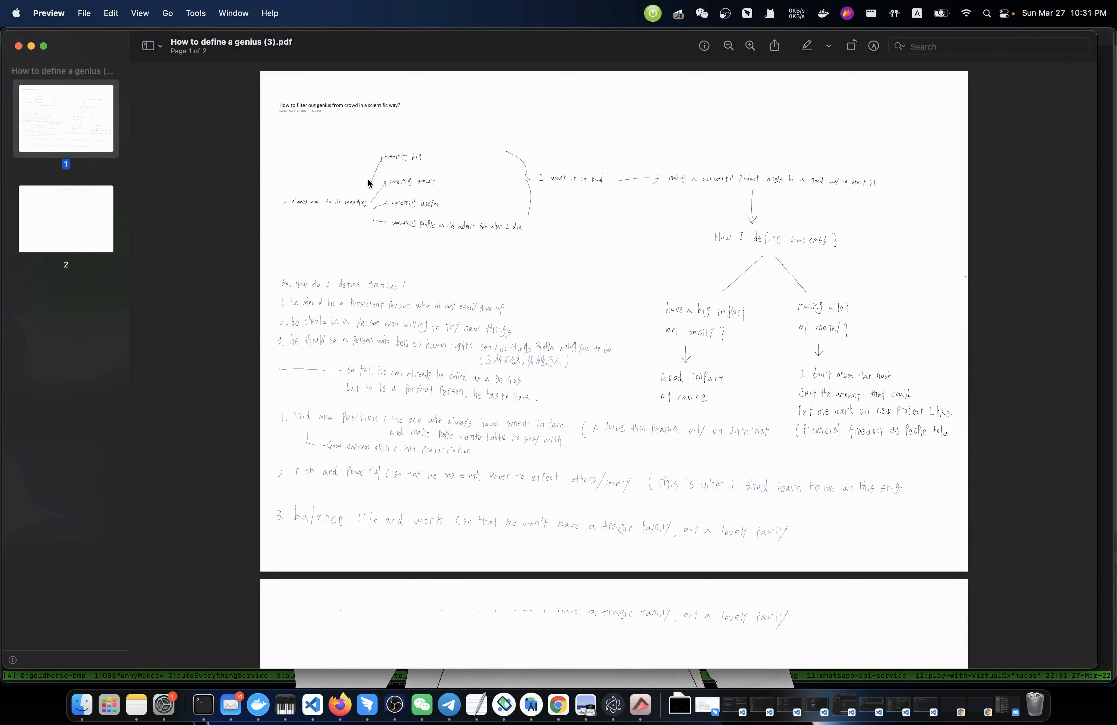
mouse_move(762, 250)
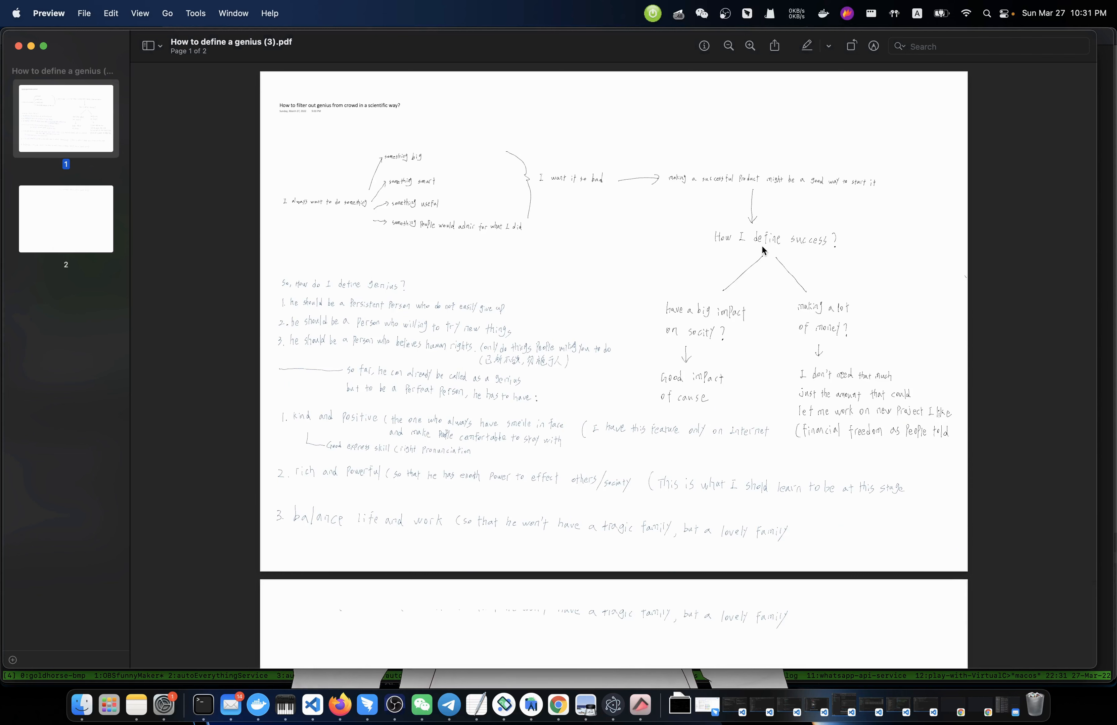
mouse_move(438, 190)
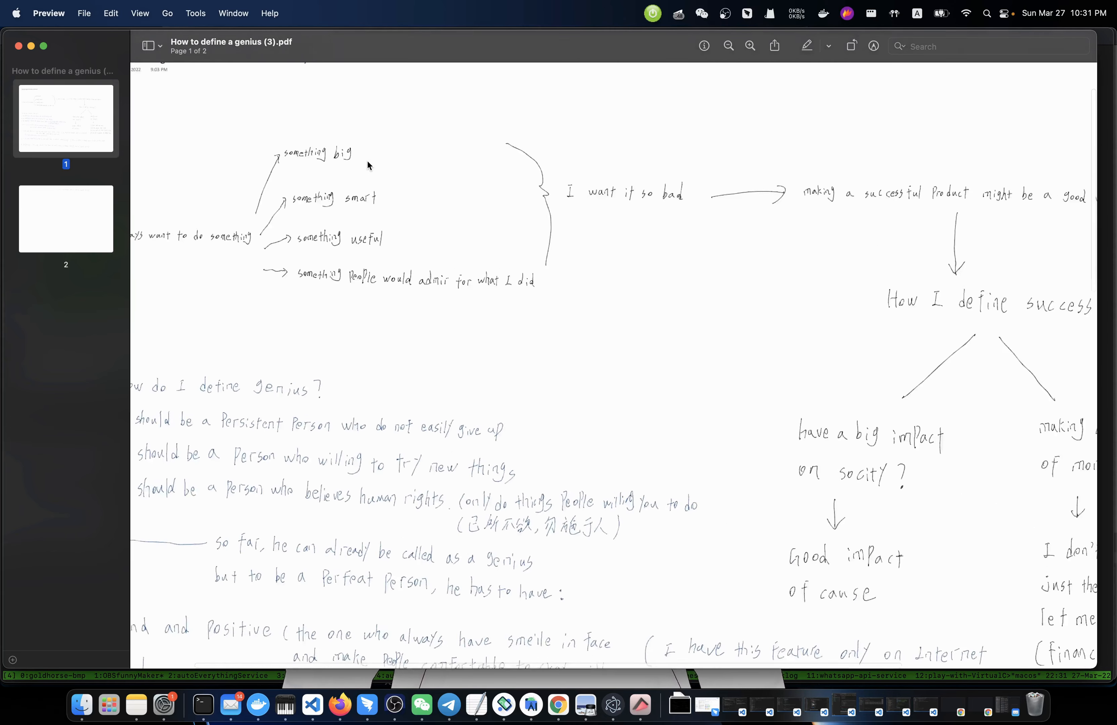
scroll(up, 3)
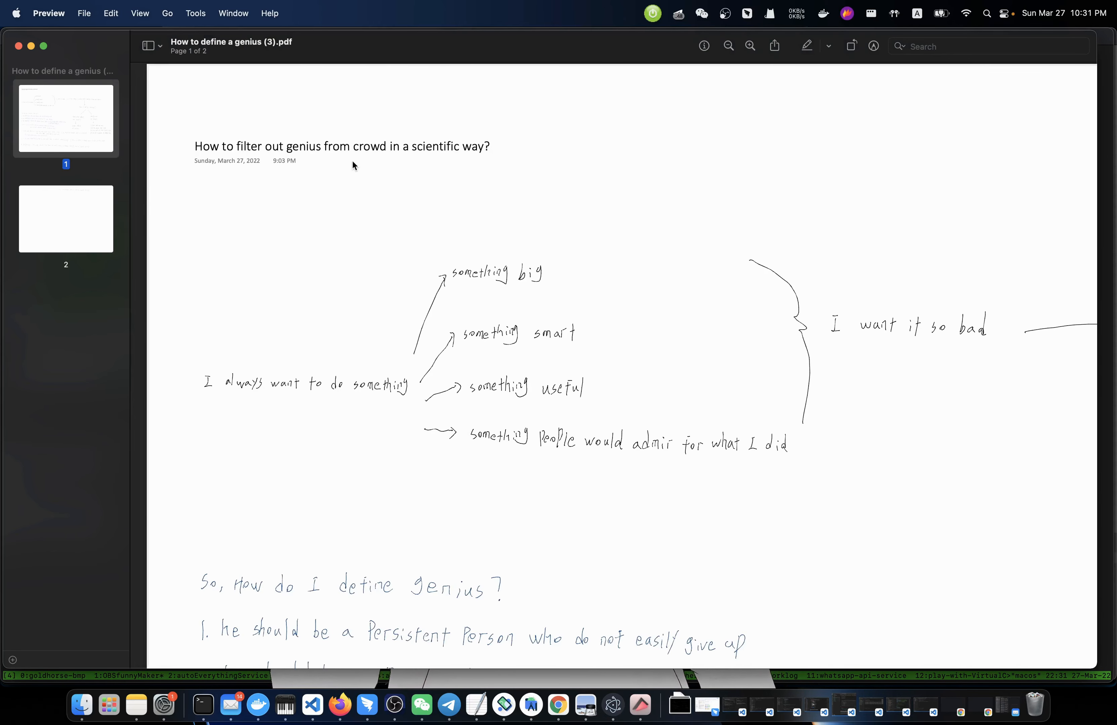
mouse_move(371, 163)
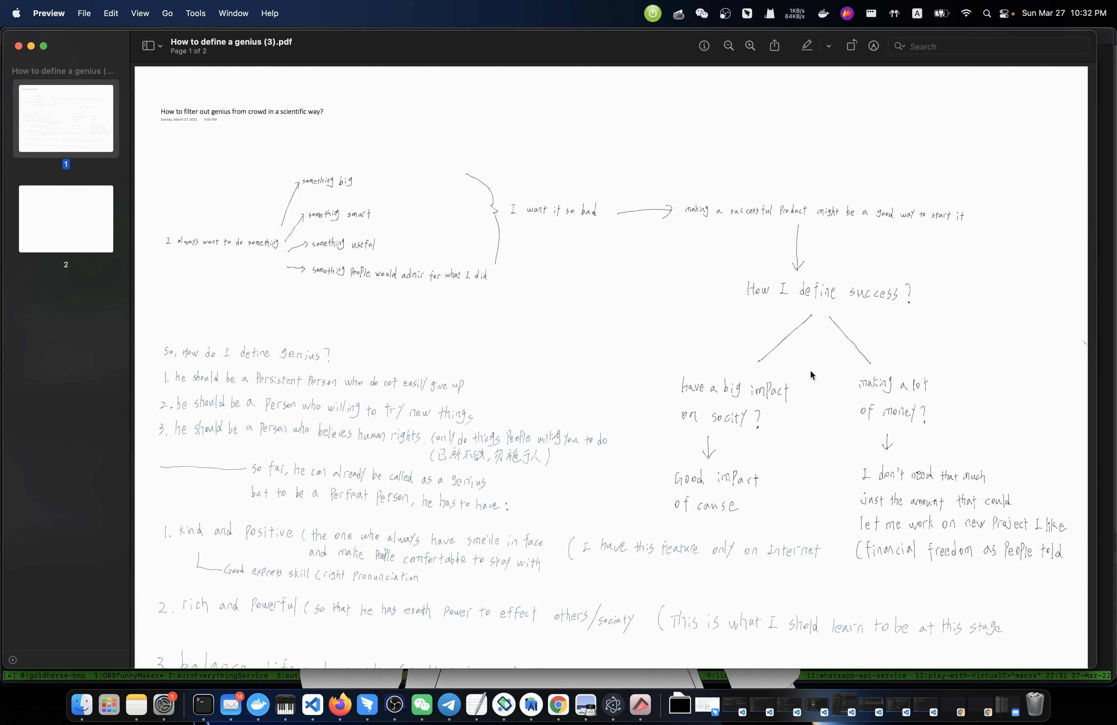
mouse_move(260, 141)
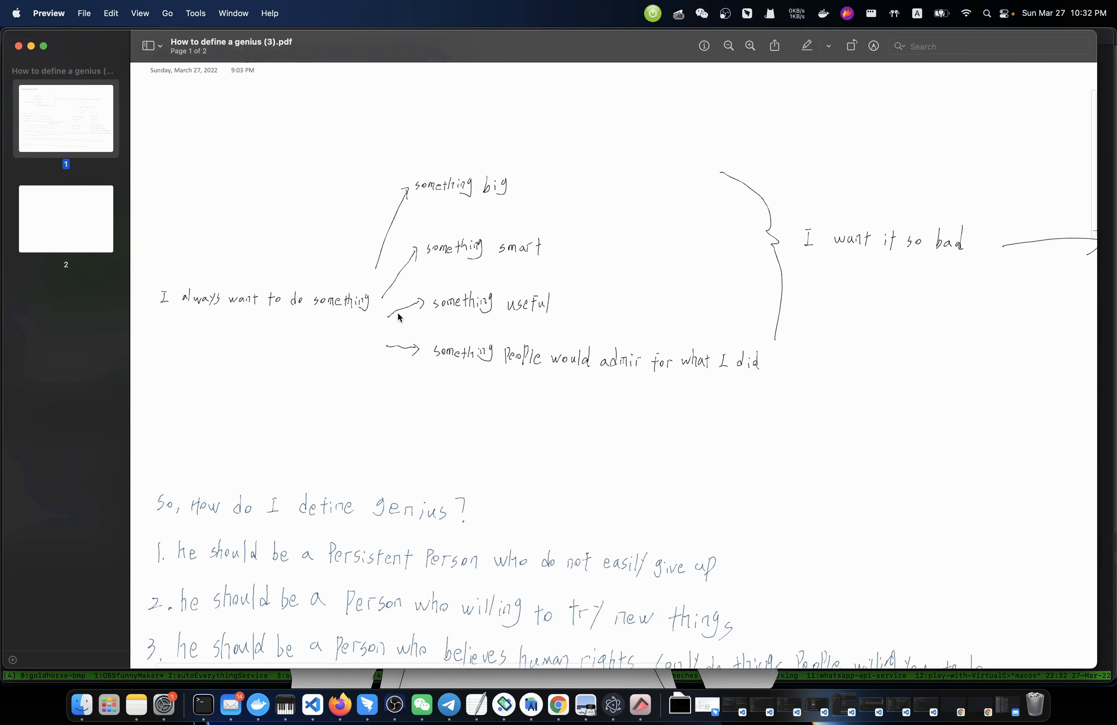
scroll(up, 3)
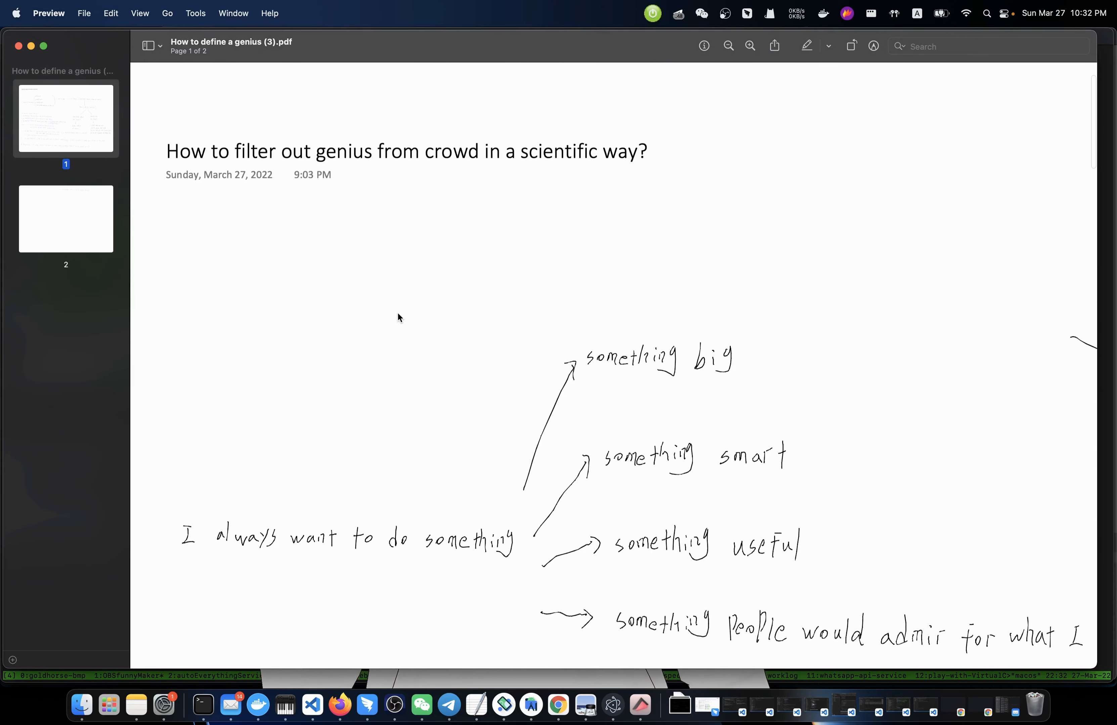
scroll(down, 3)
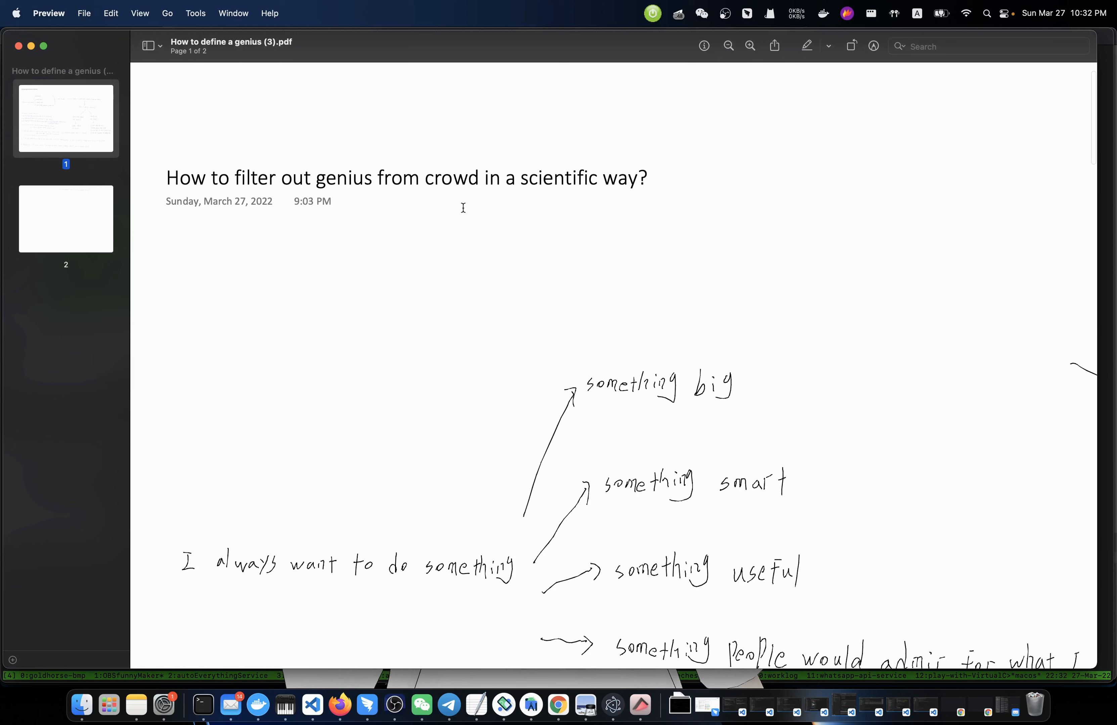
mouse_move(620, 215)
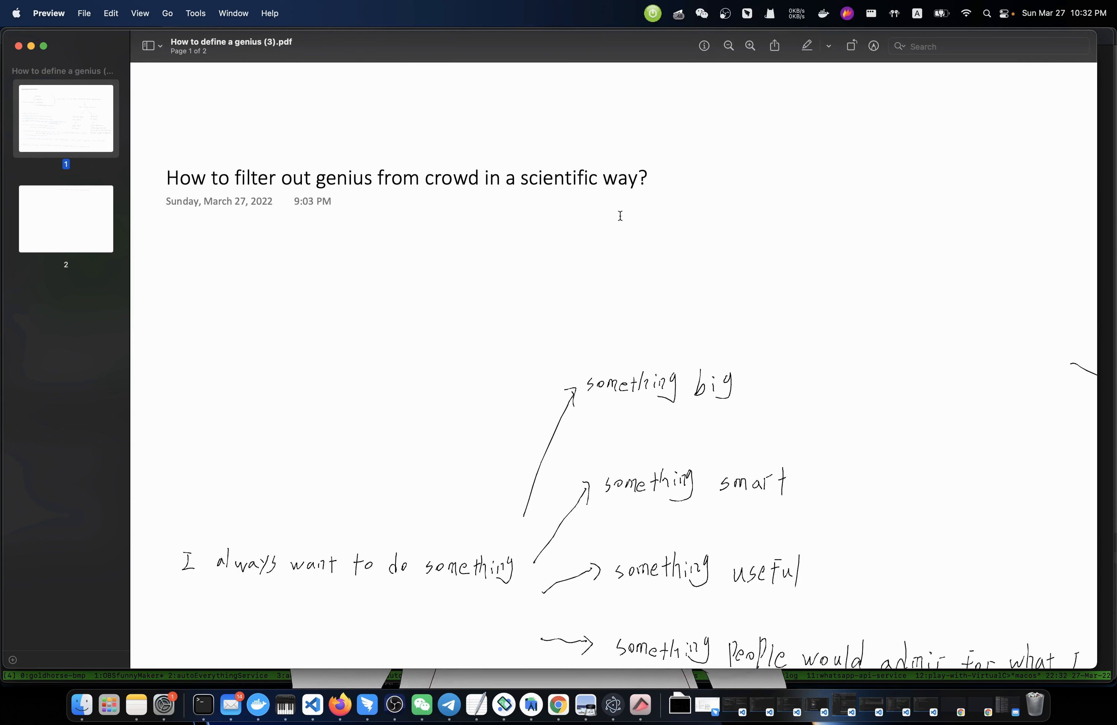
mouse_move(580, 220)
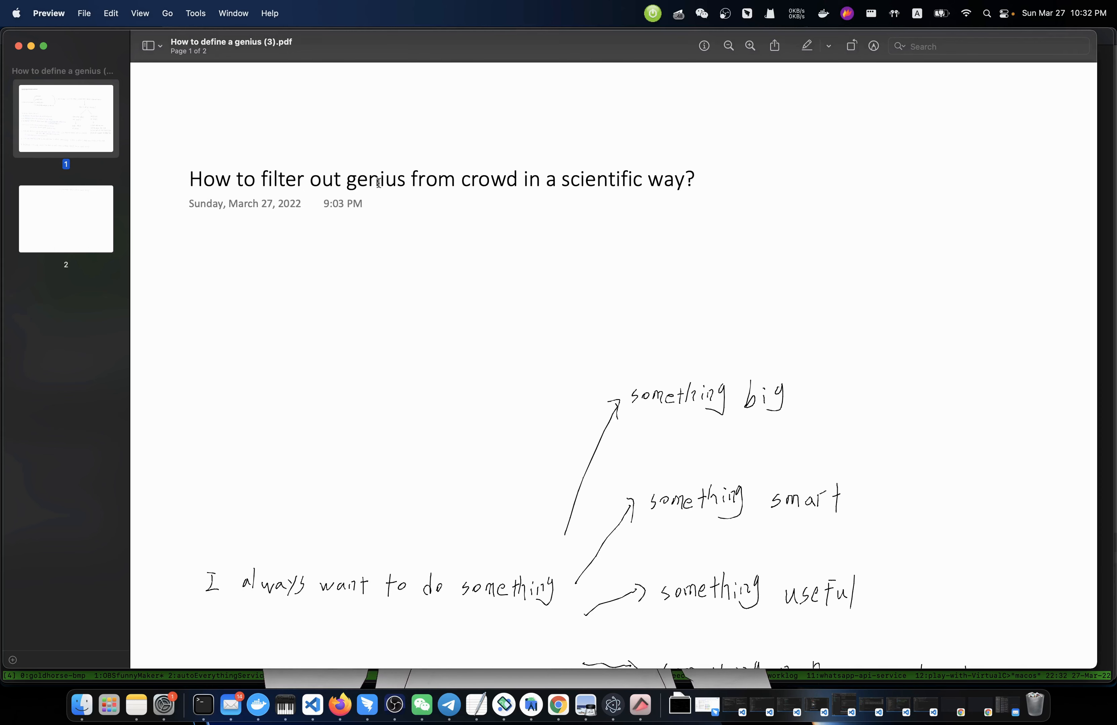
scroll(down, 3)
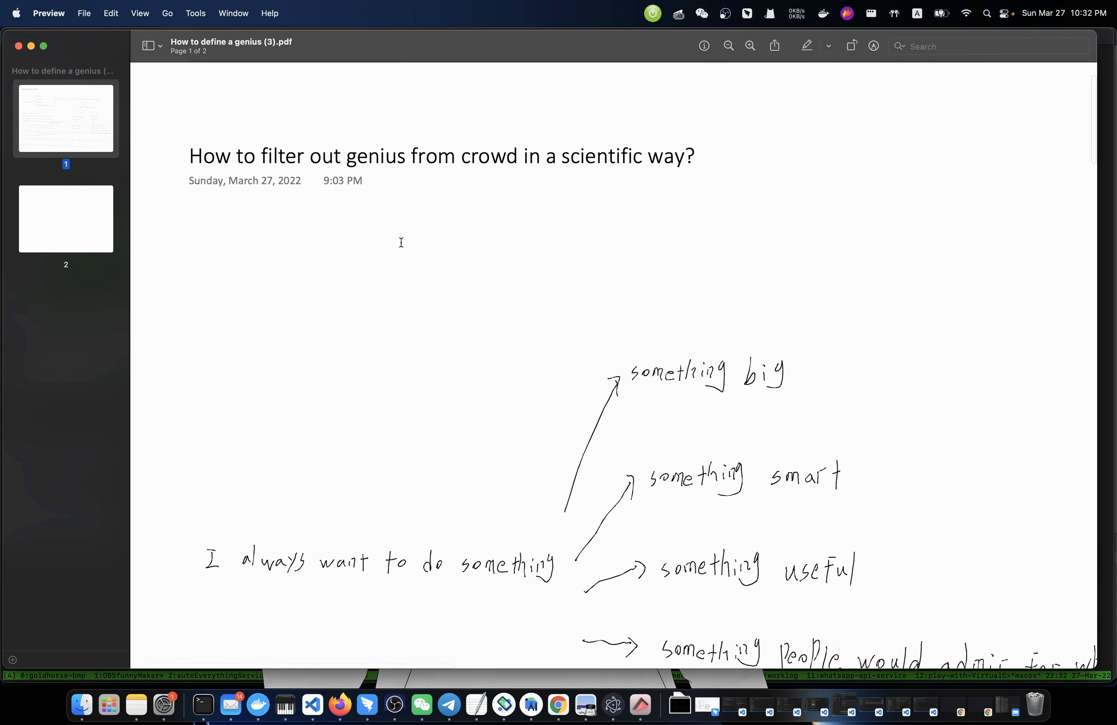
scroll(down, 3)
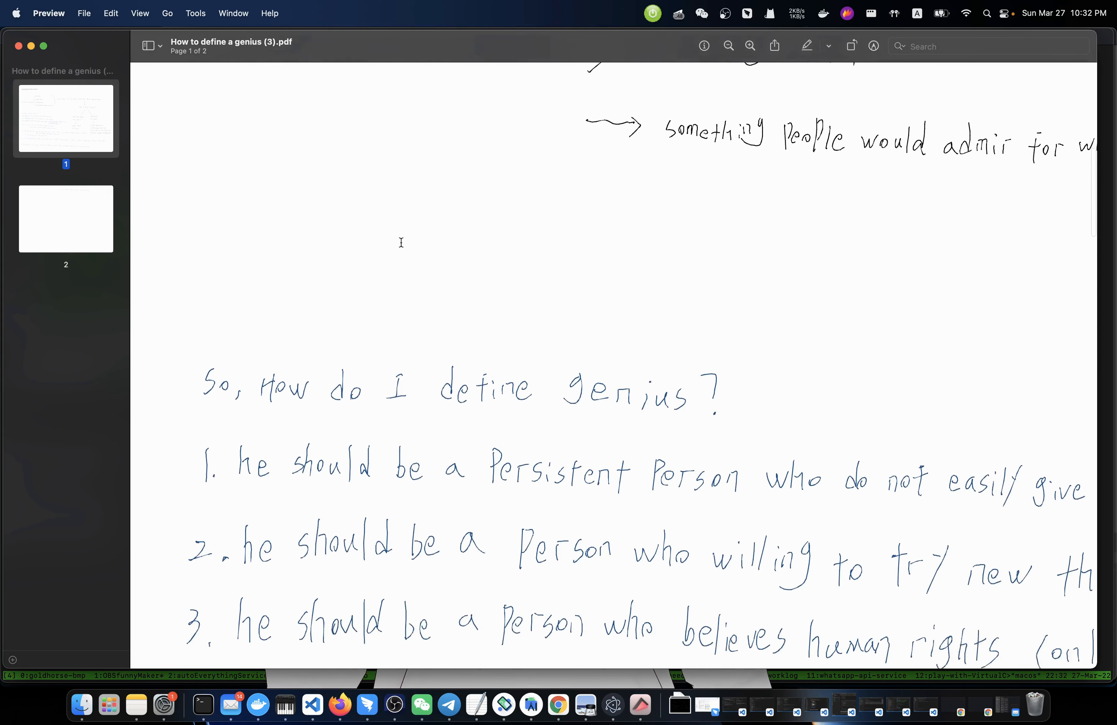
scroll(down, 3)
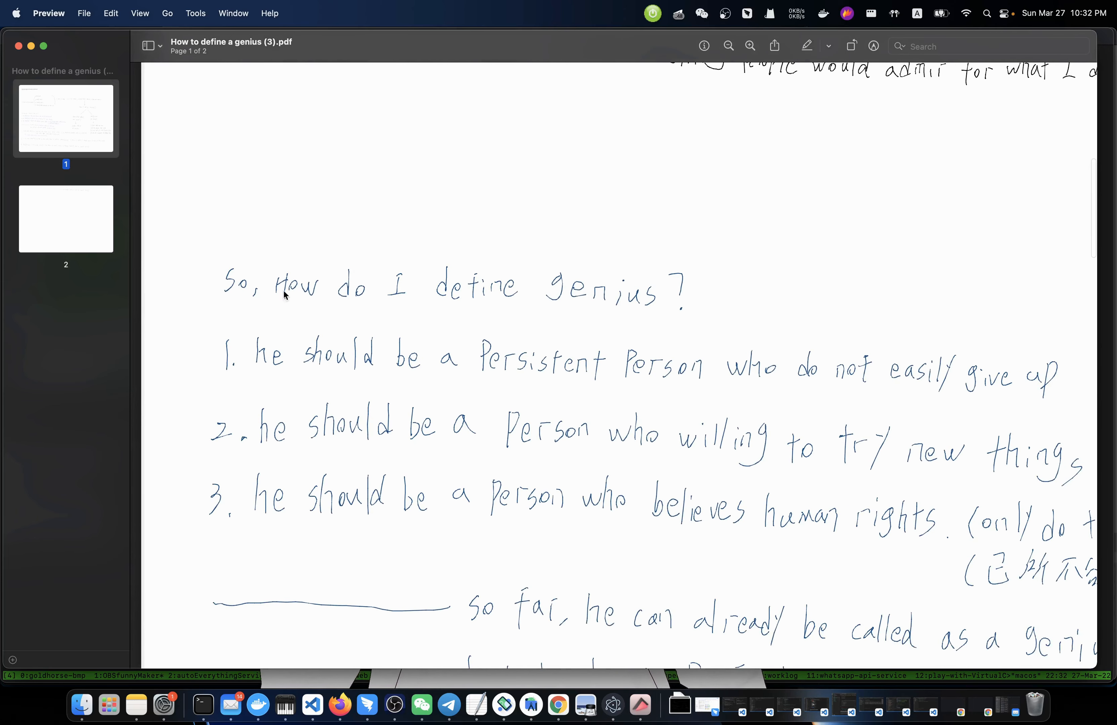
scroll(down, 3)
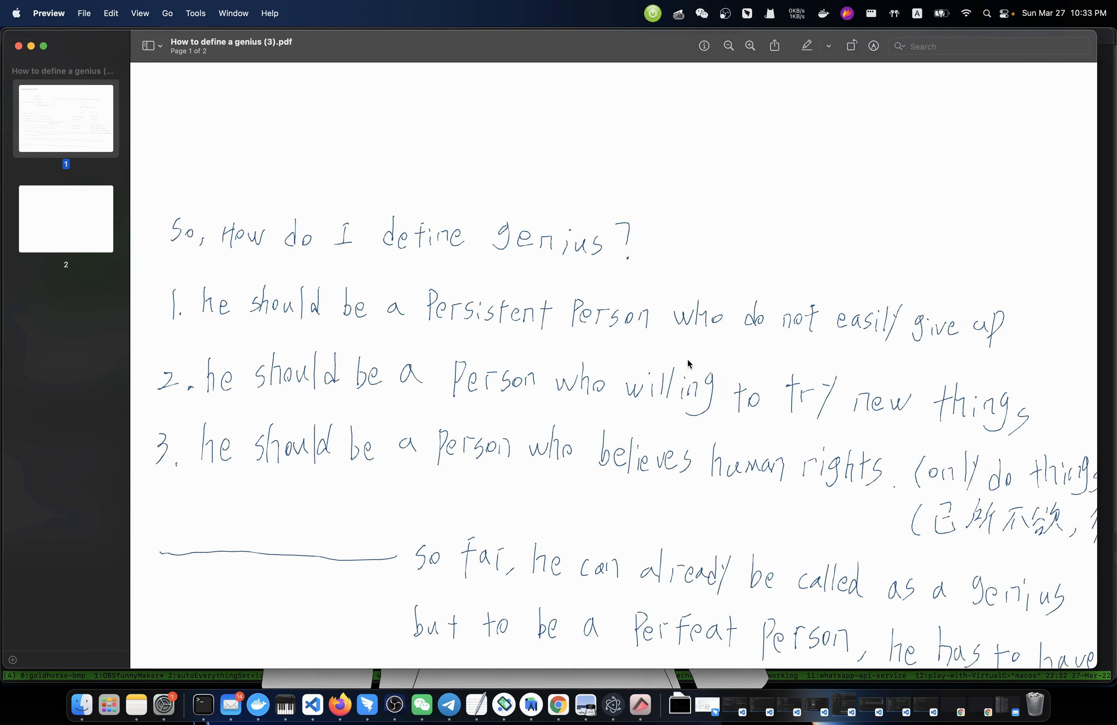
mouse_move(872, 370)
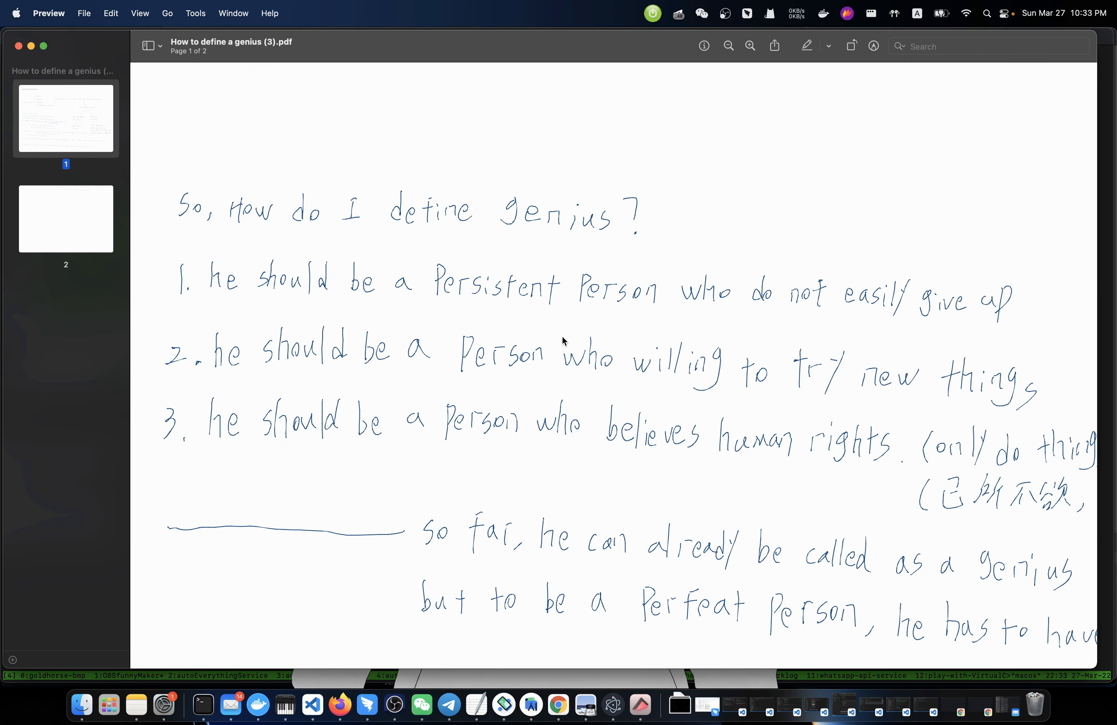
scroll(down, 3)
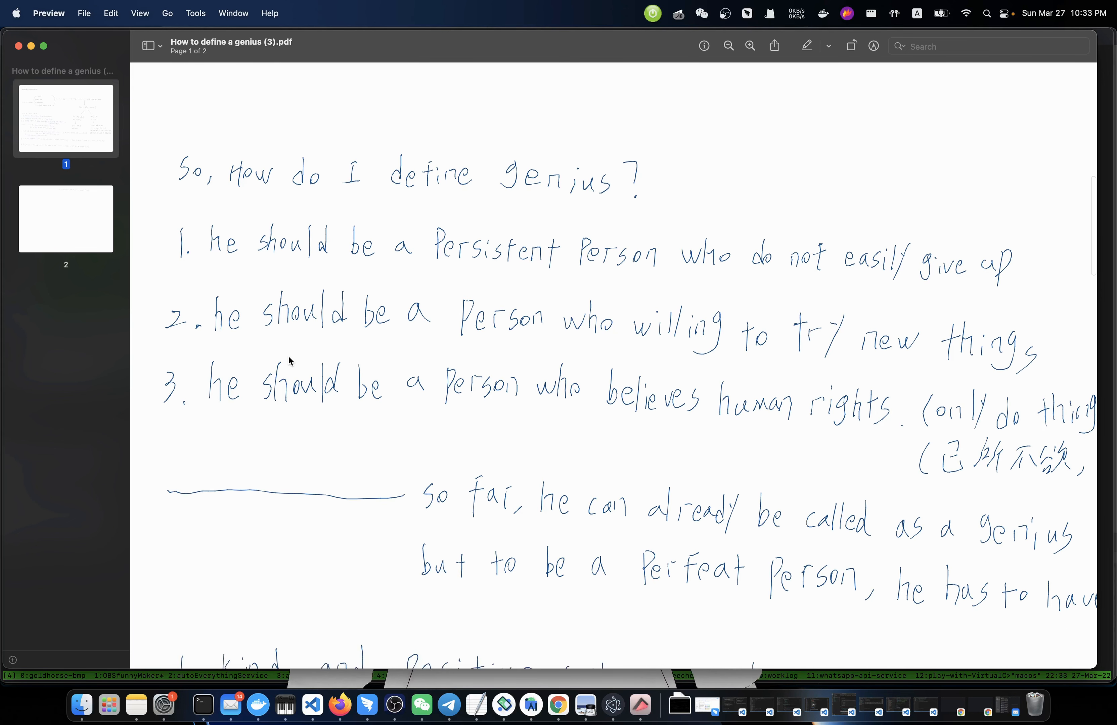
mouse_move(749, 378)
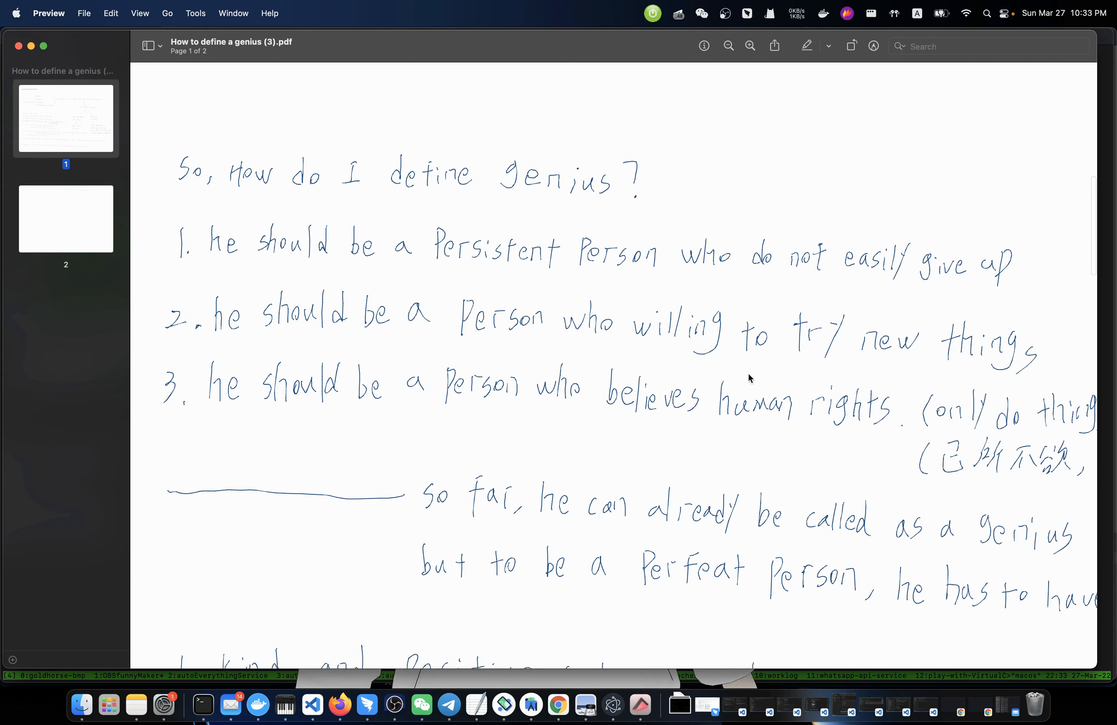
mouse_move(722, 381)
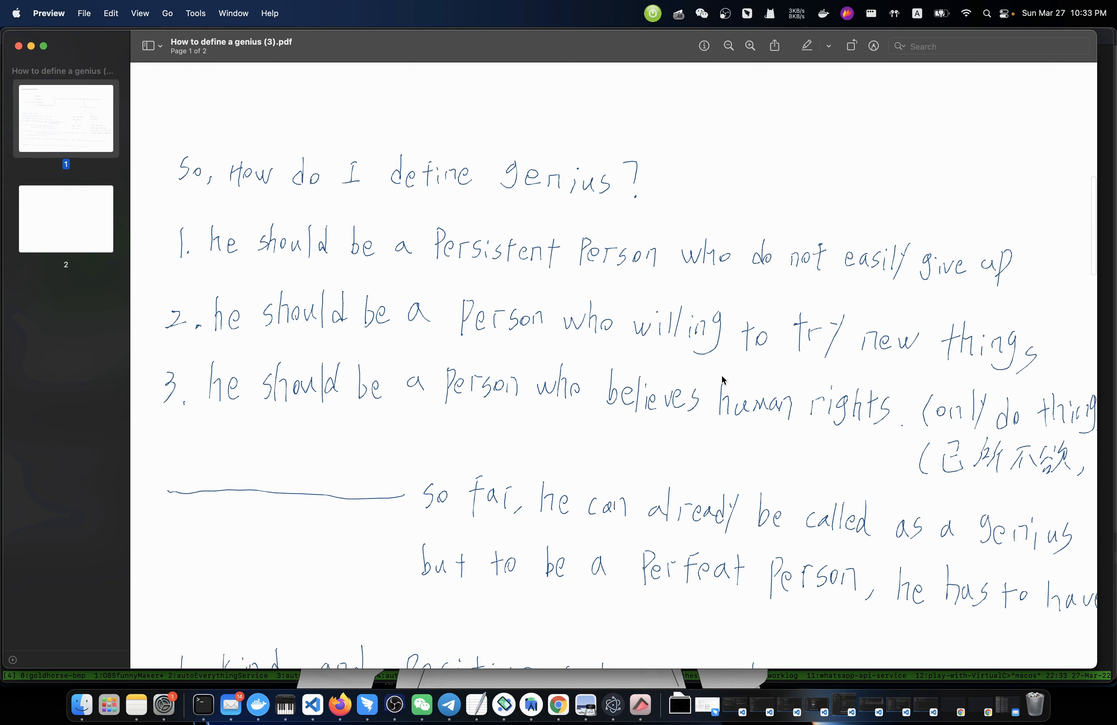
mouse_move(504, 268)
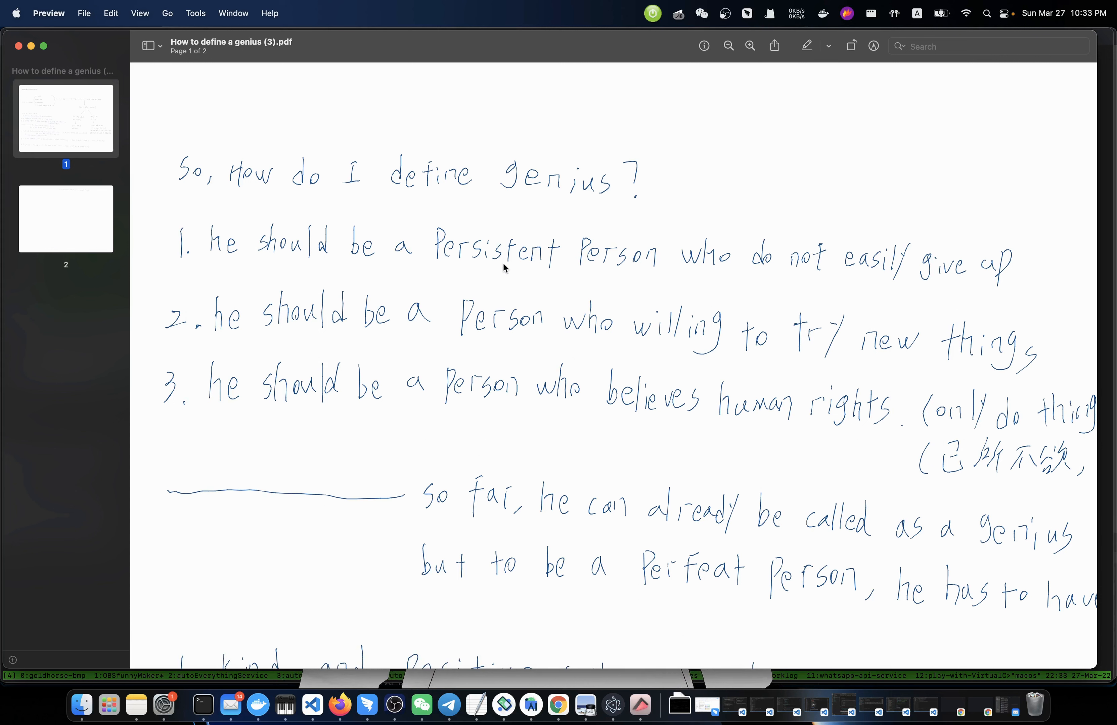
mouse_move(554, 277)
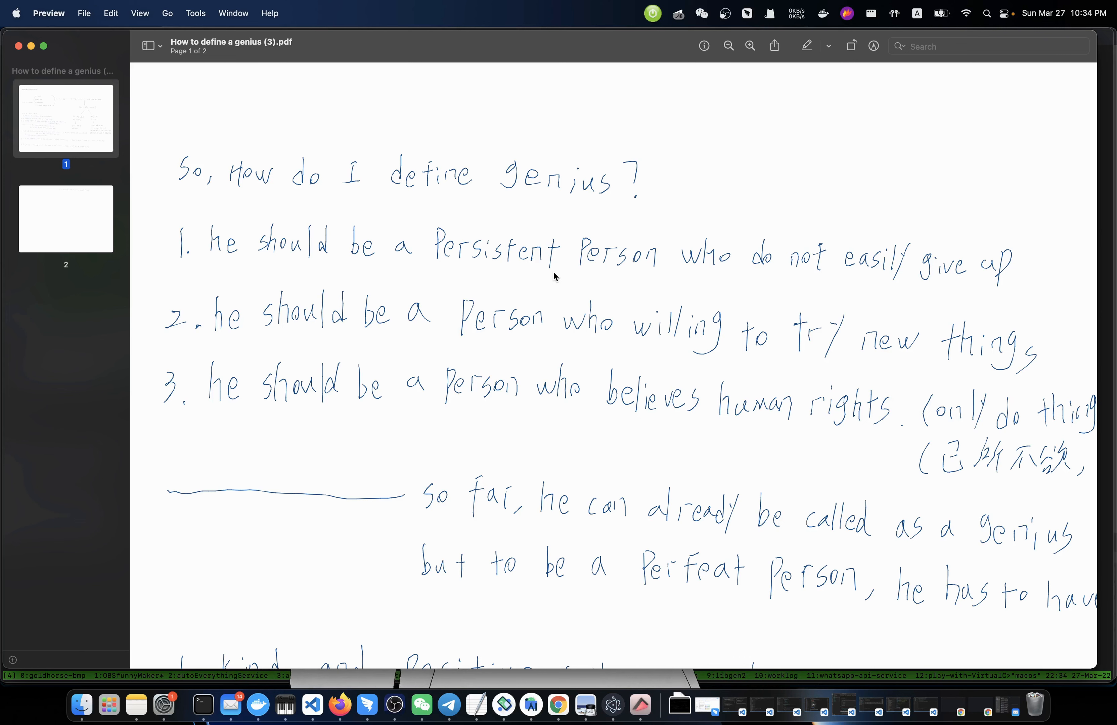
scroll(down, 3)
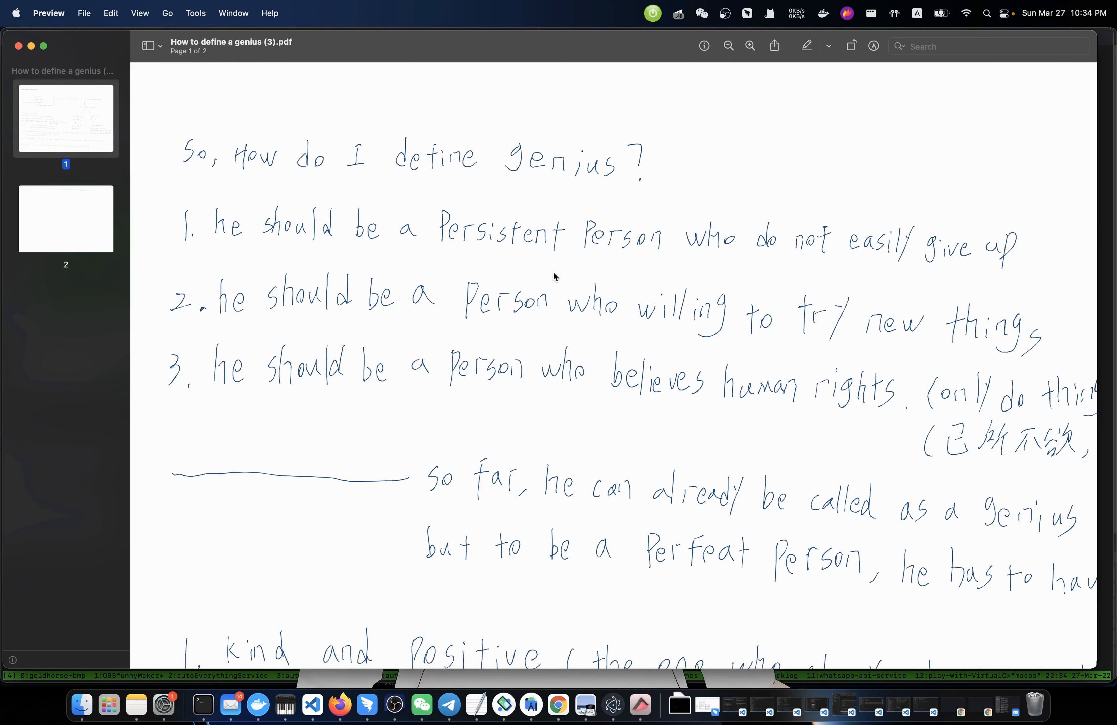
scroll(down, 3)
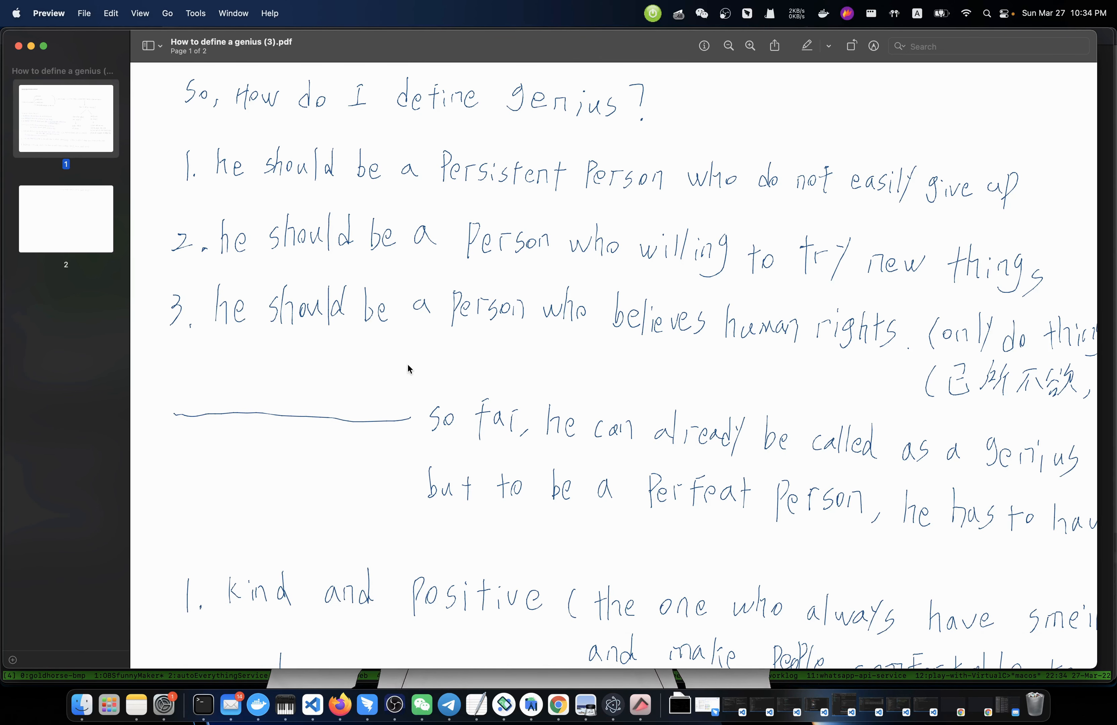
scroll(up, 3)
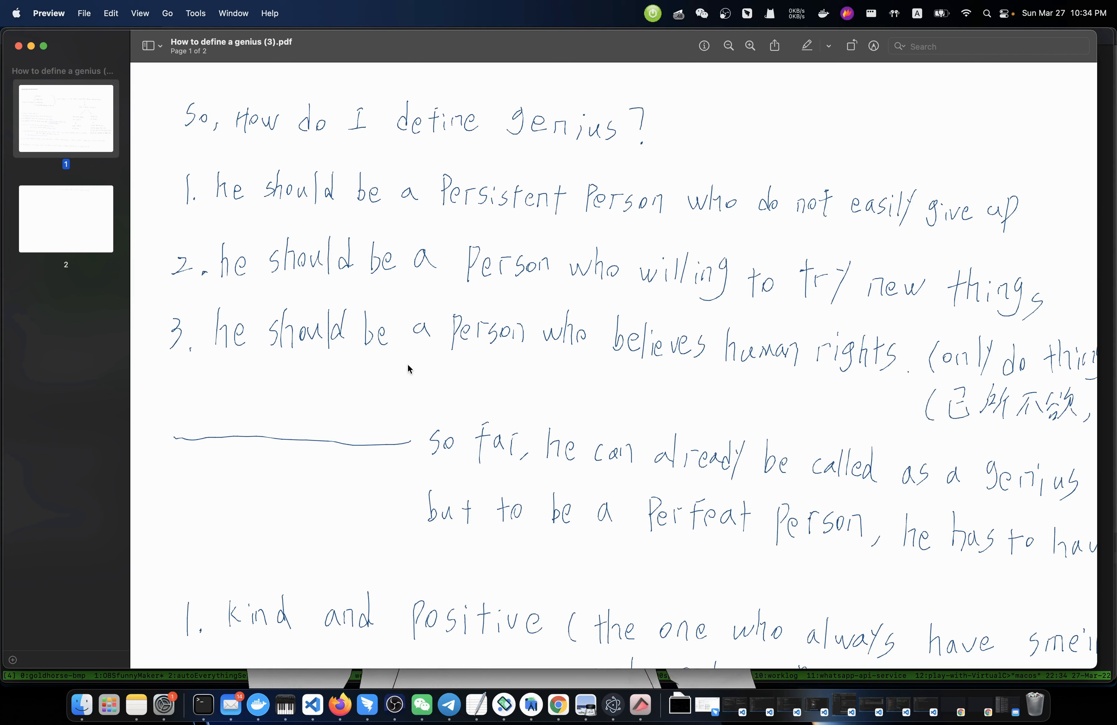
mouse_move(497, 353)
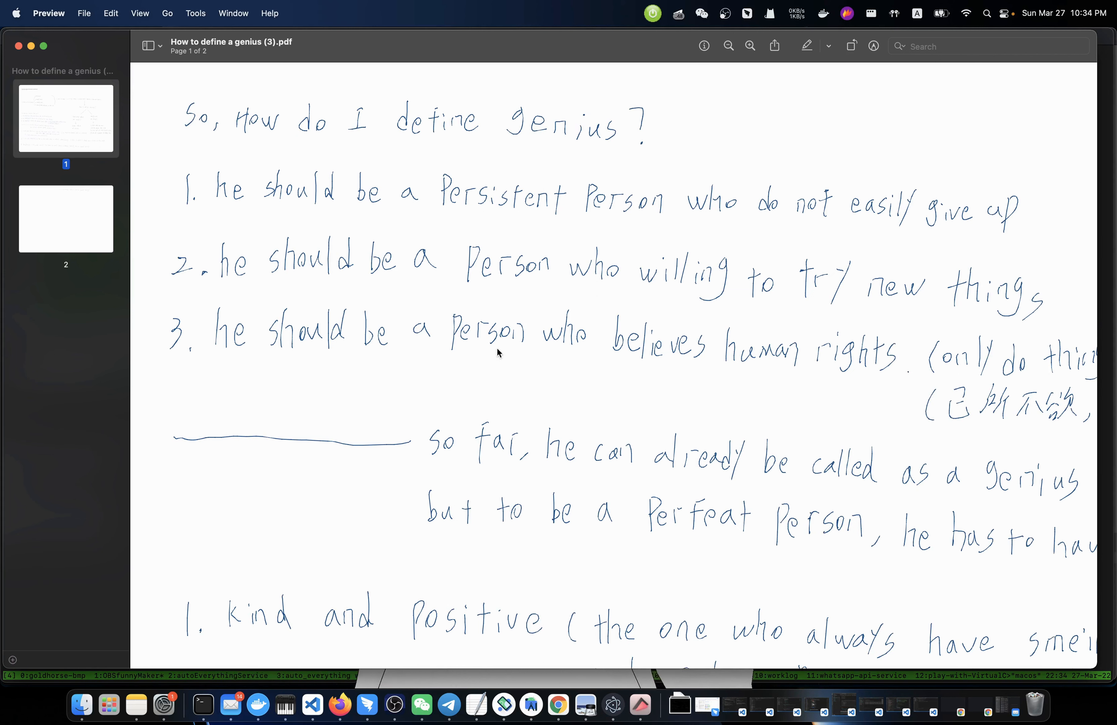
mouse_move(463, 366)
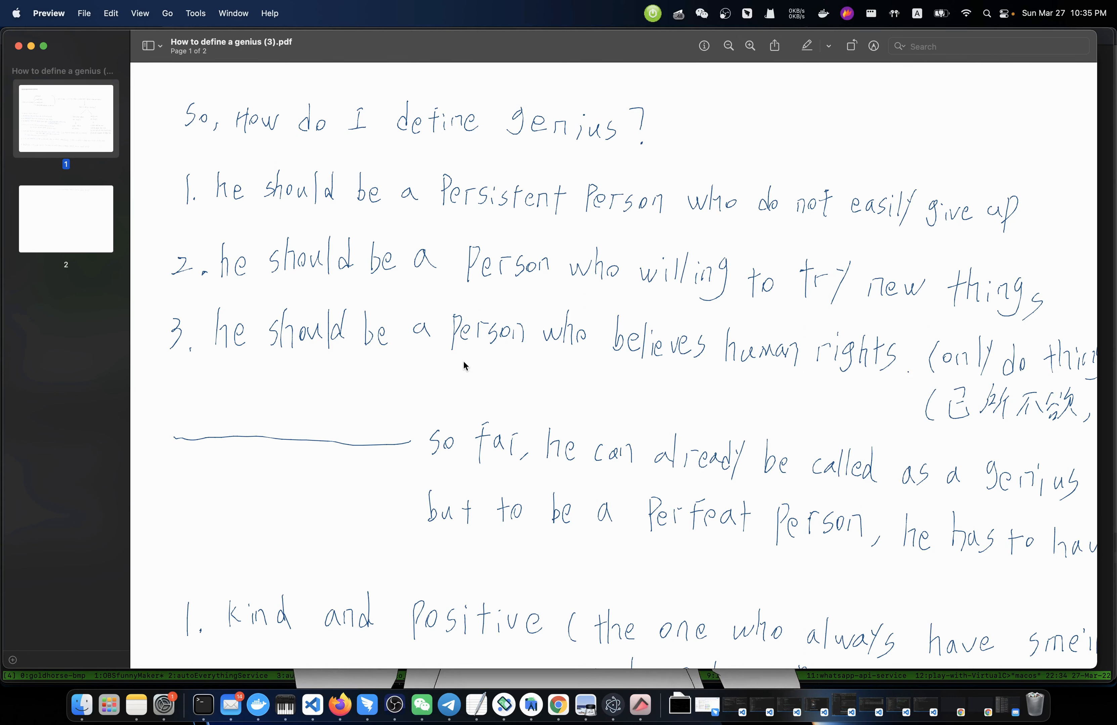
mouse_move(690, 329)
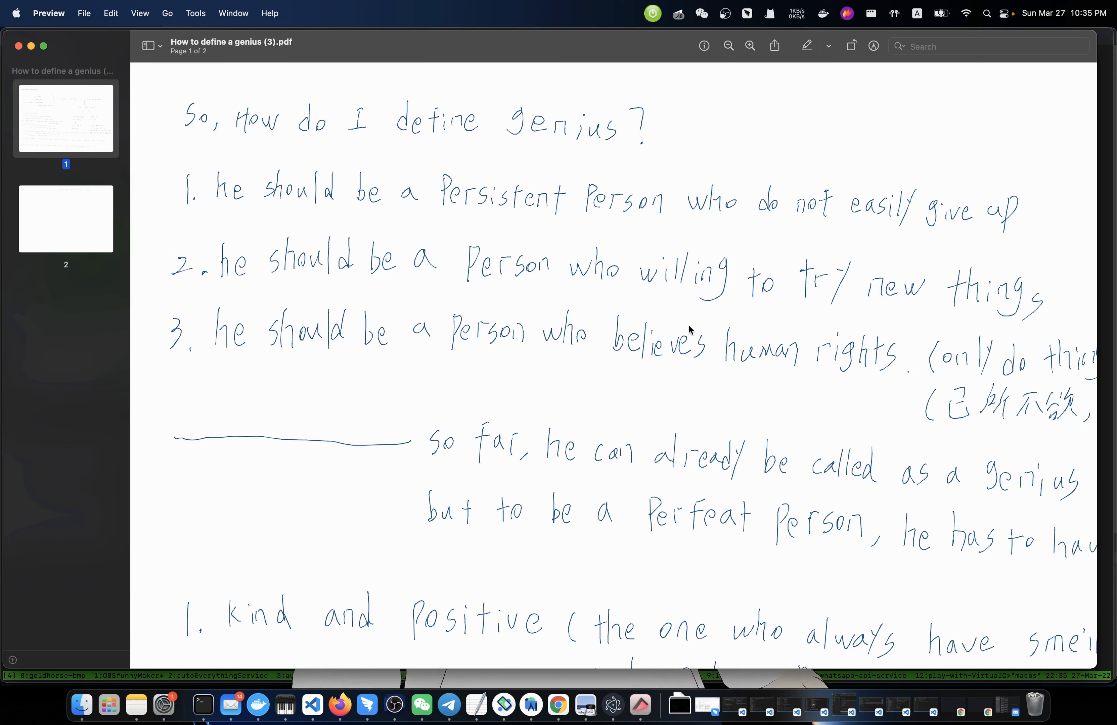
scroll(down, 3)
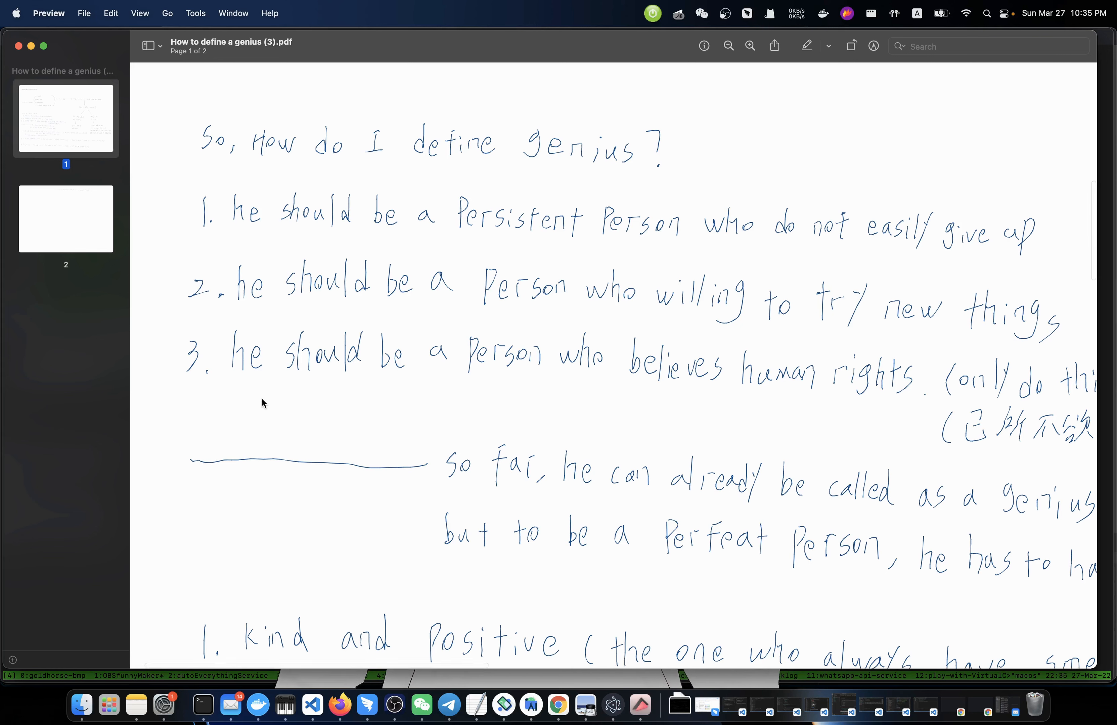
mouse_move(526, 410)
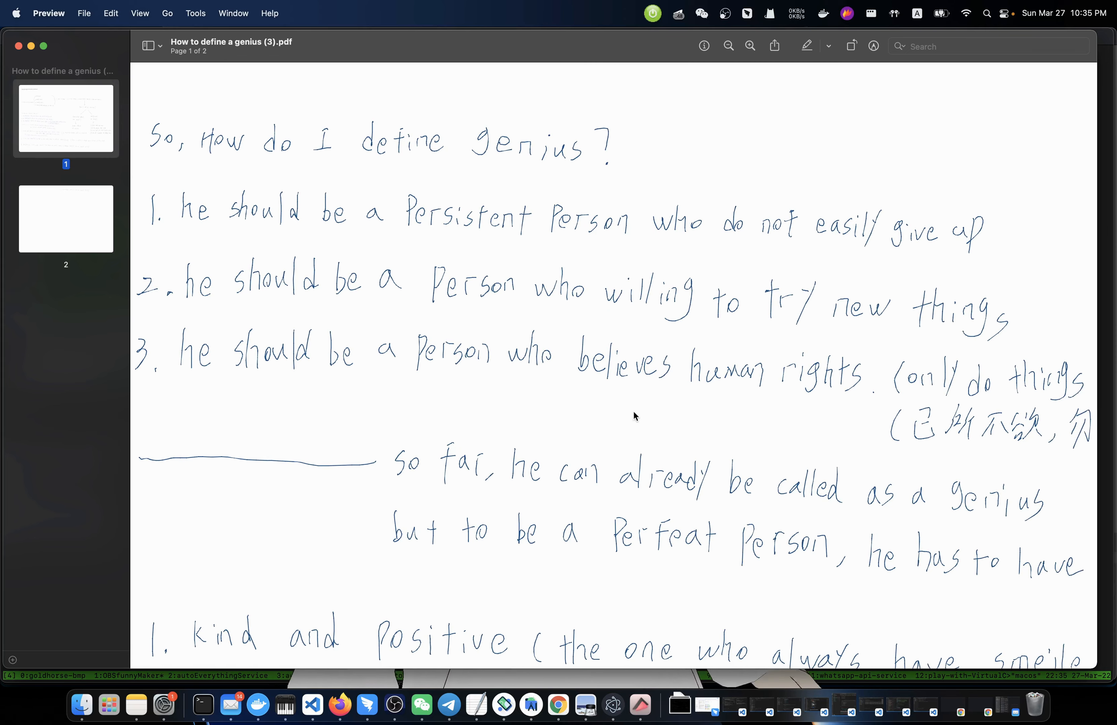
scroll(up, 3)
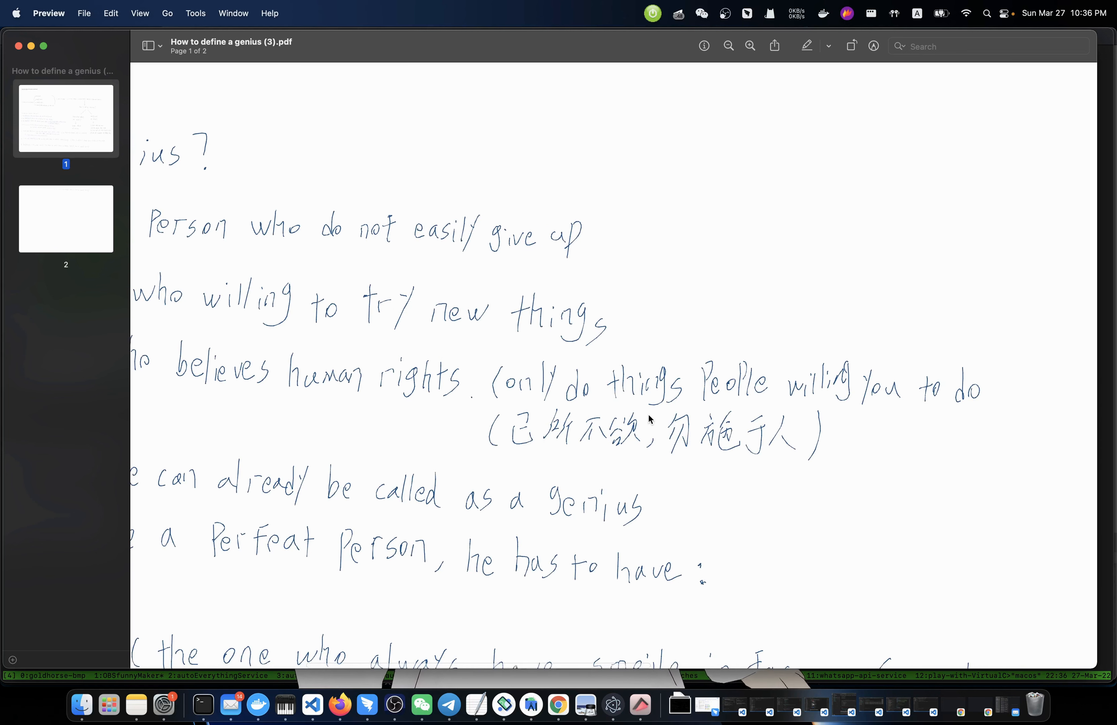
mouse_move(858, 428)
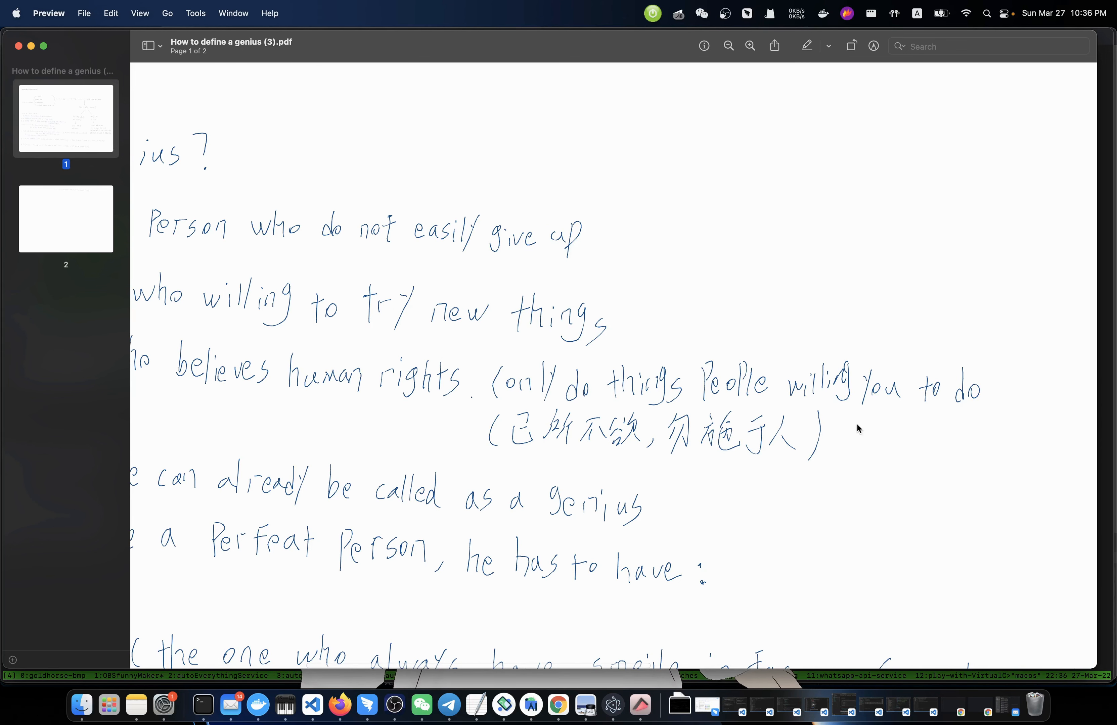
mouse_move(776, 479)
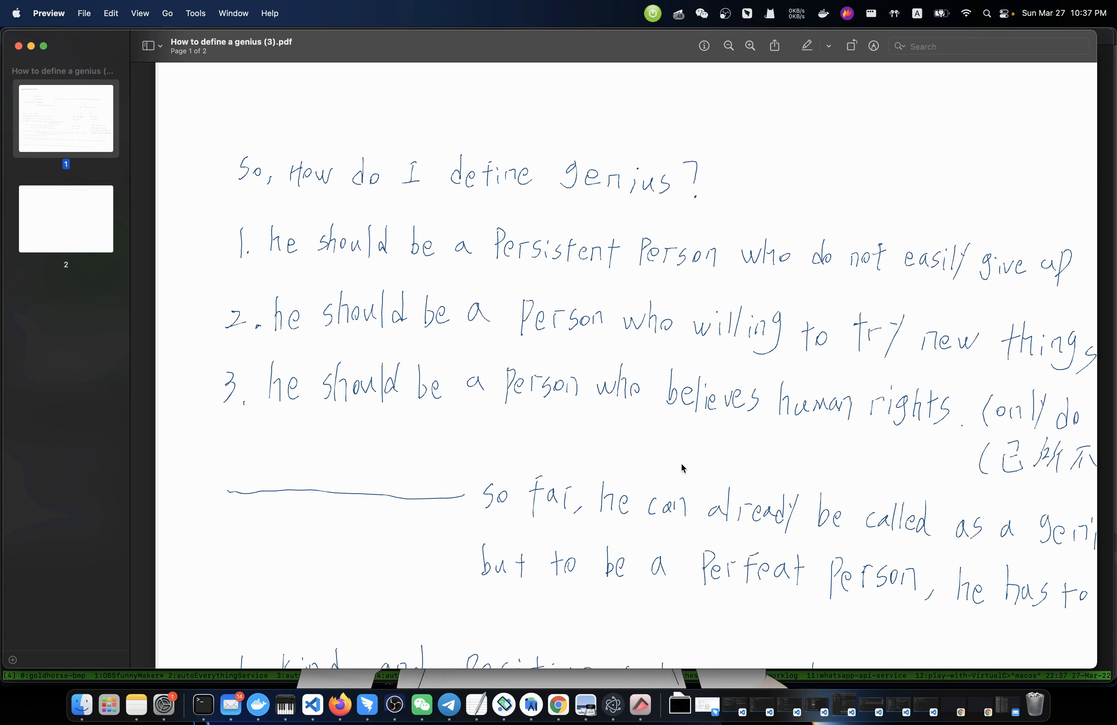
scroll(down, 3)
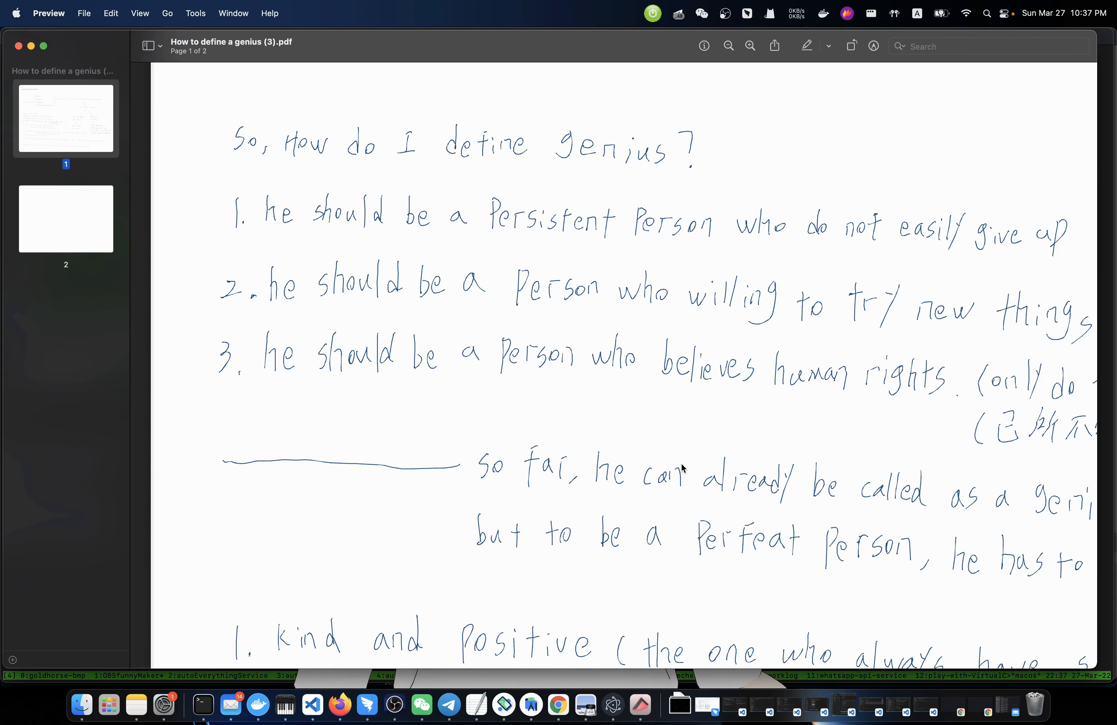
scroll(down, 3)
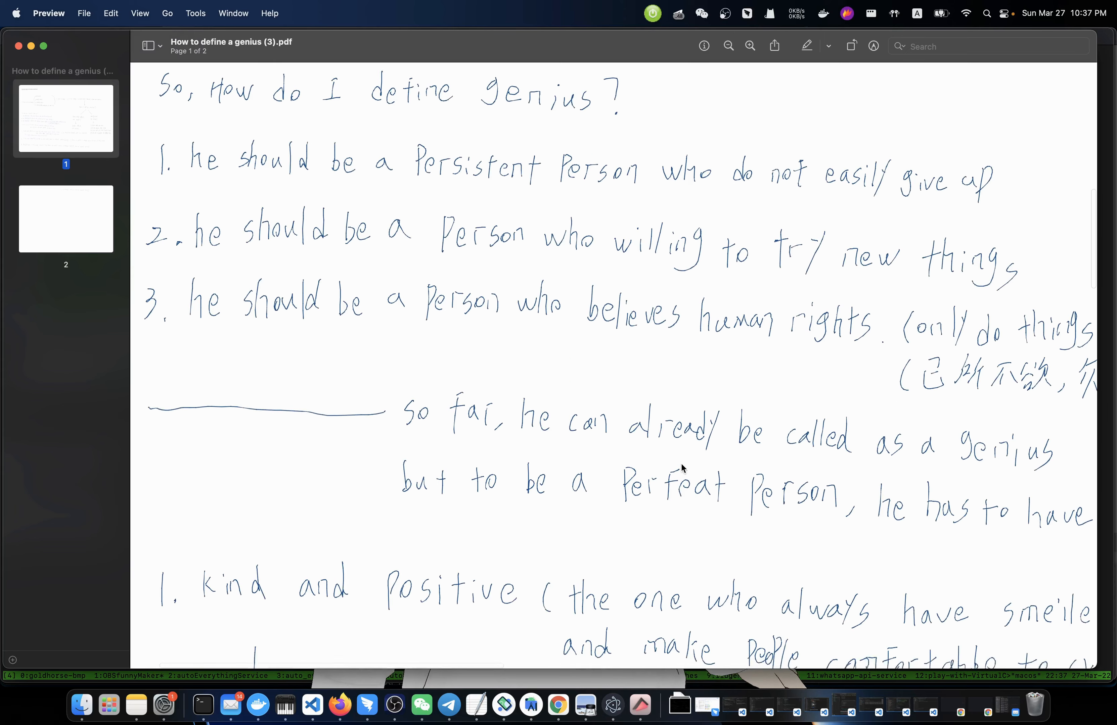
scroll(down, 3)
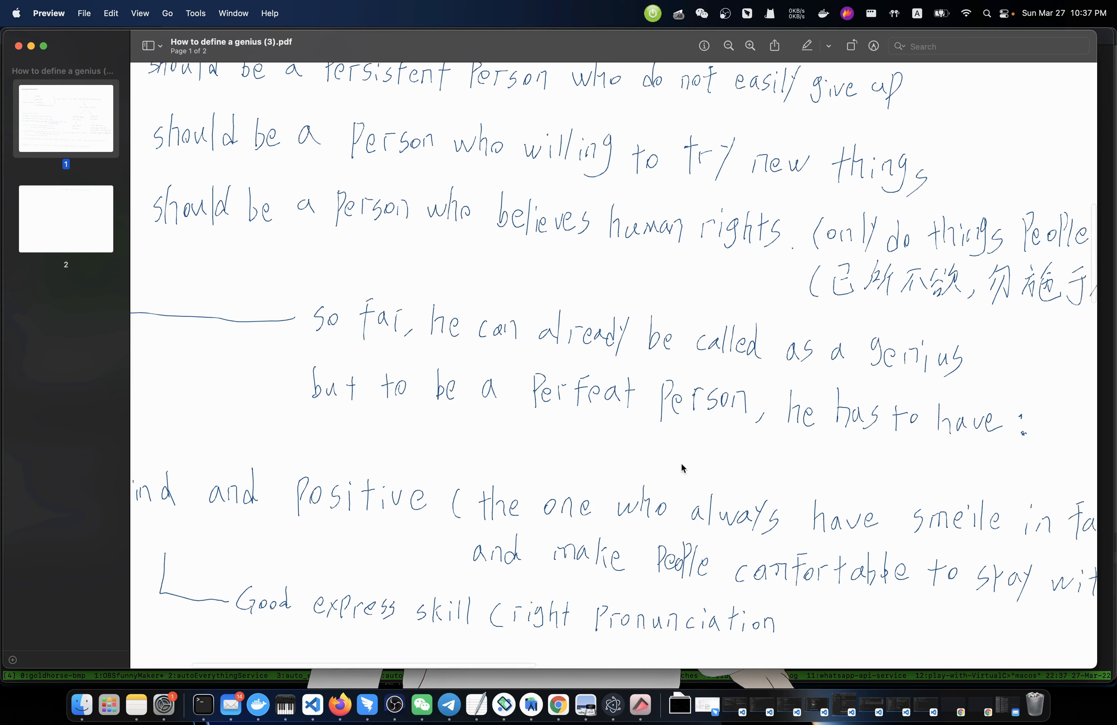
scroll(down, 3)
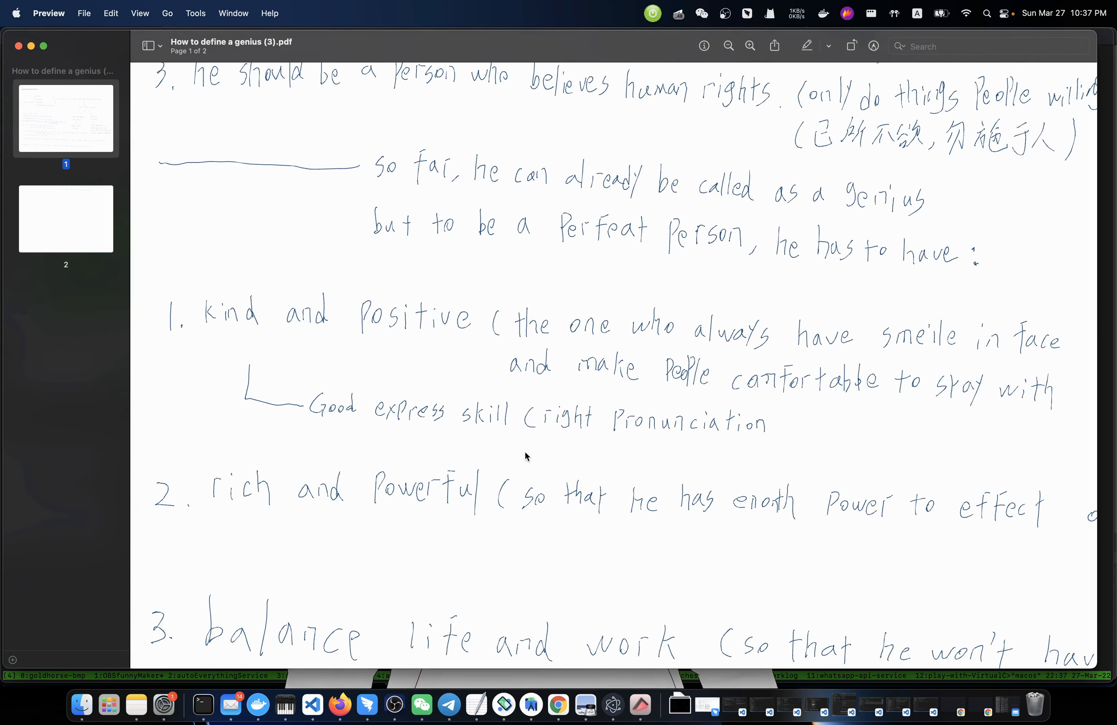
mouse_move(473, 374)
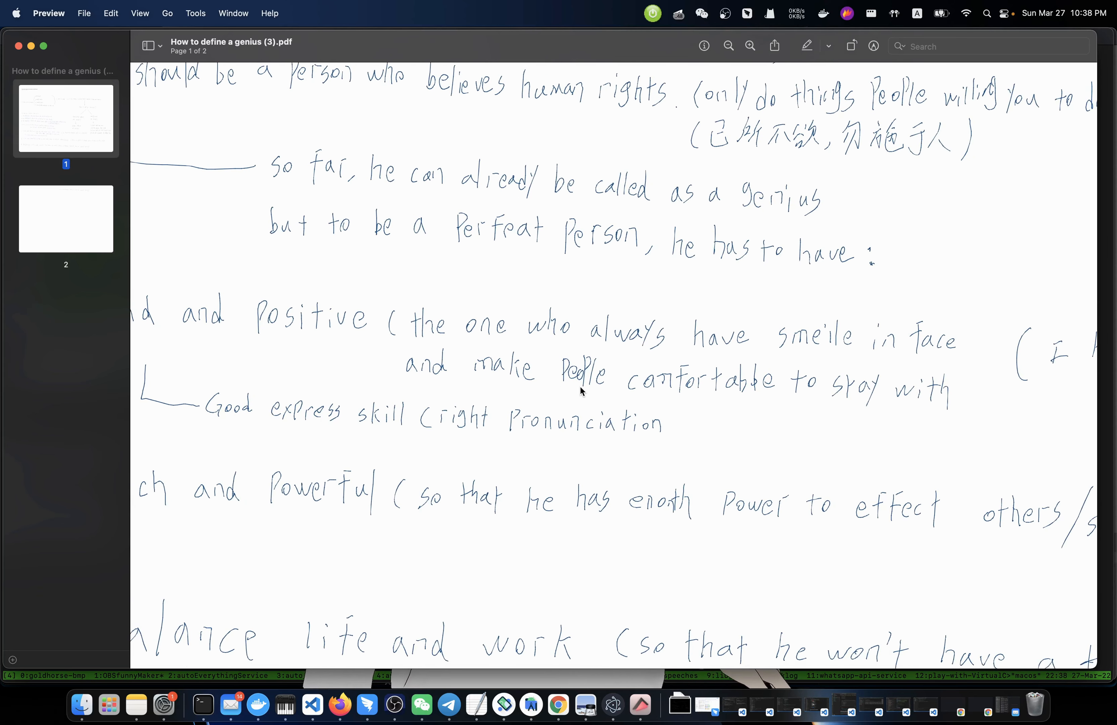
mouse_move(565, 398)
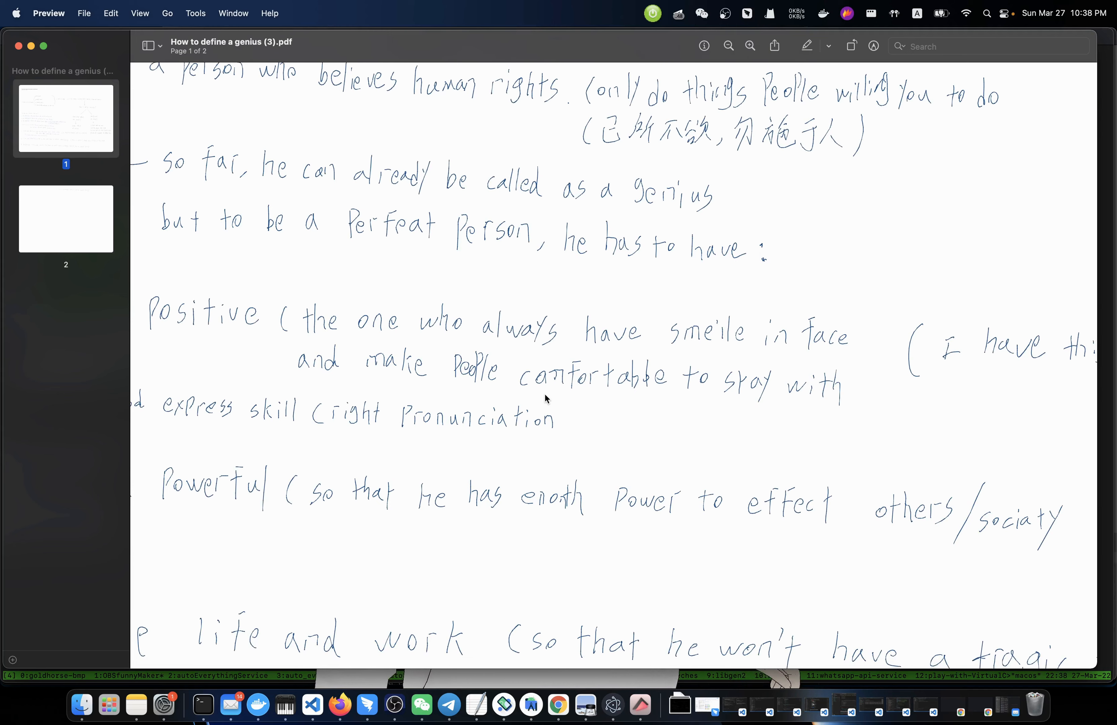
scroll(down, 3)
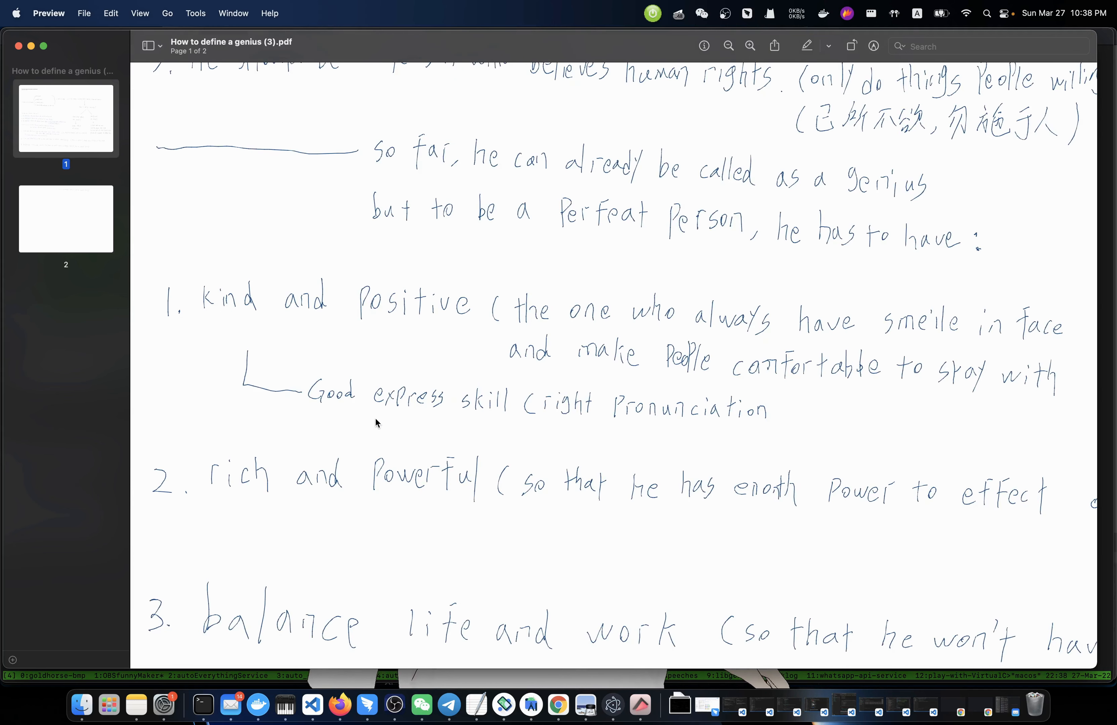
mouse_move(354, 429)
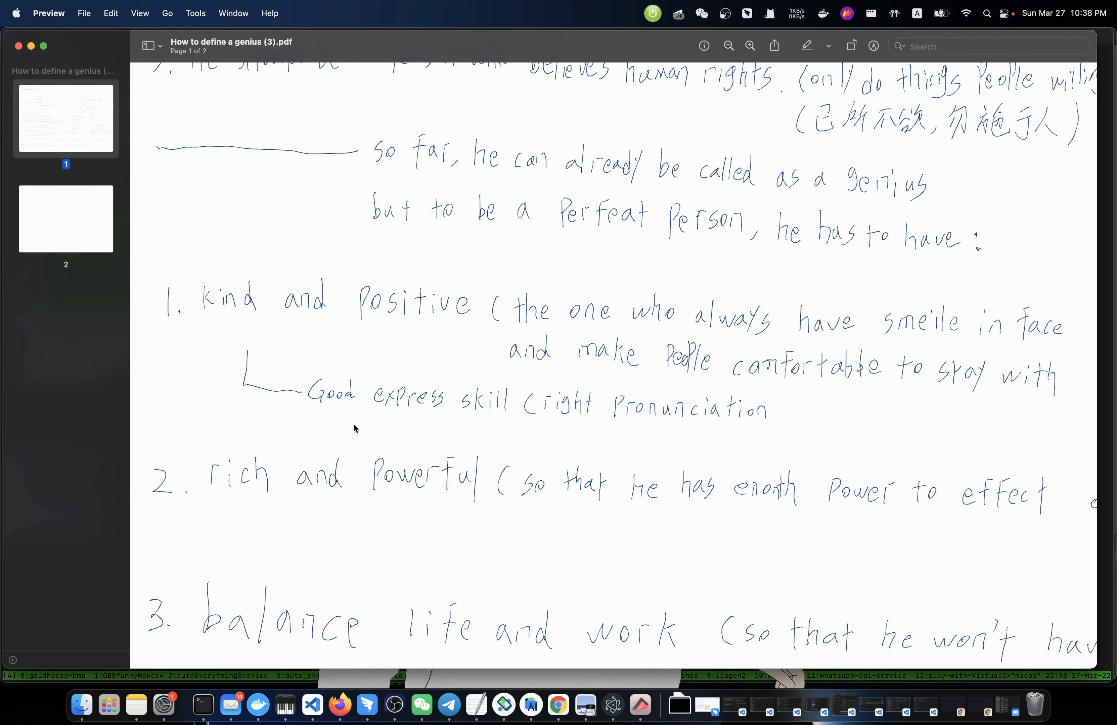
mouse_move(336, 424)
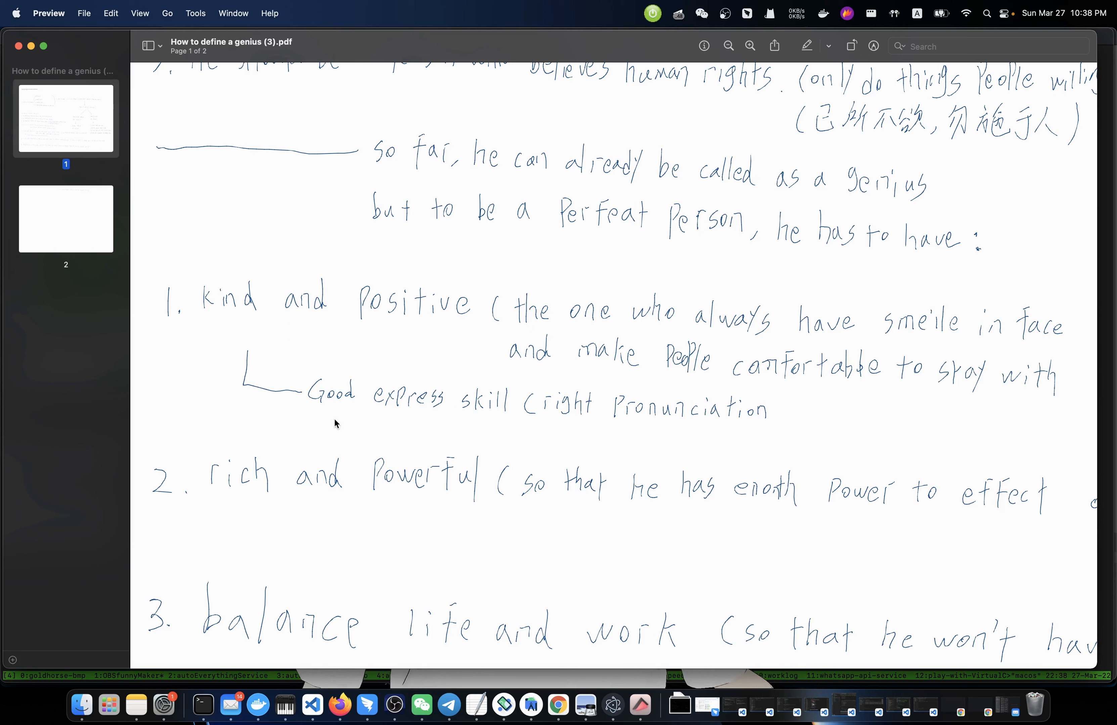
mouse_move(505, 445)
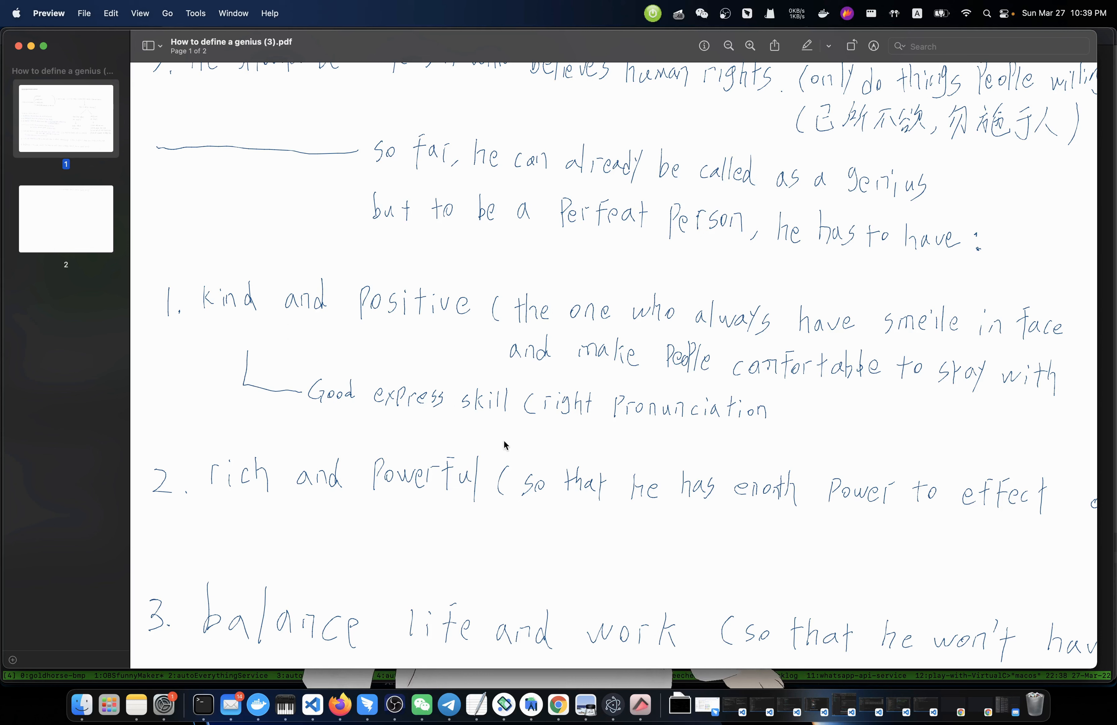
mouse_move(737, 447)
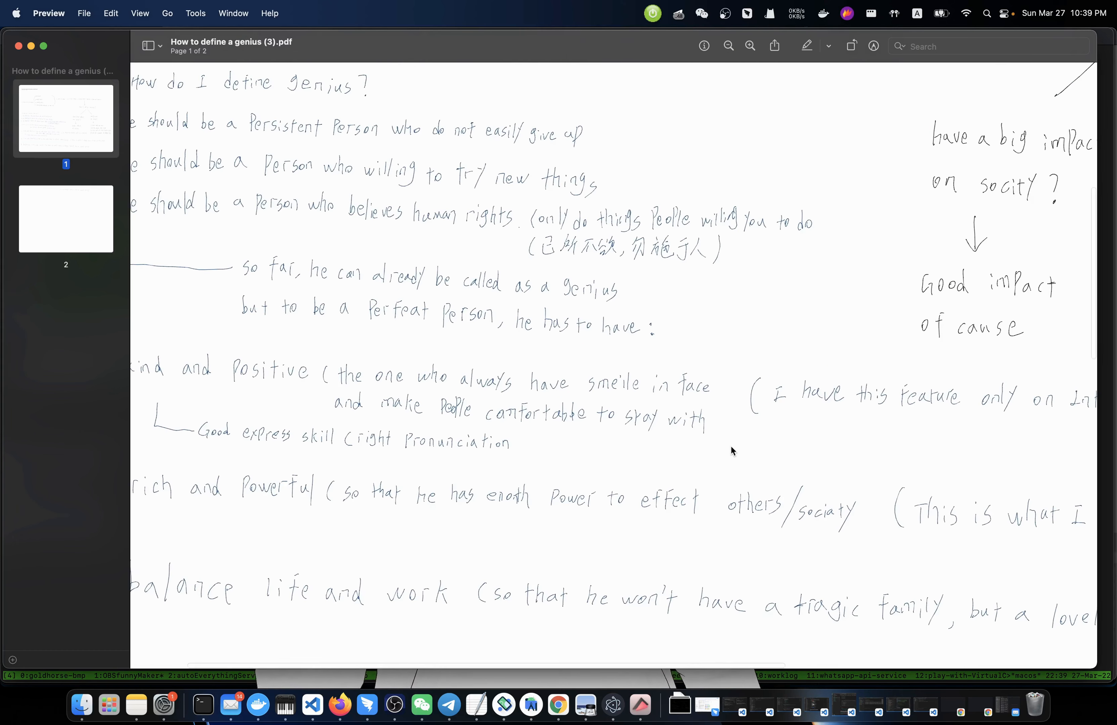
scroll(right, 3)
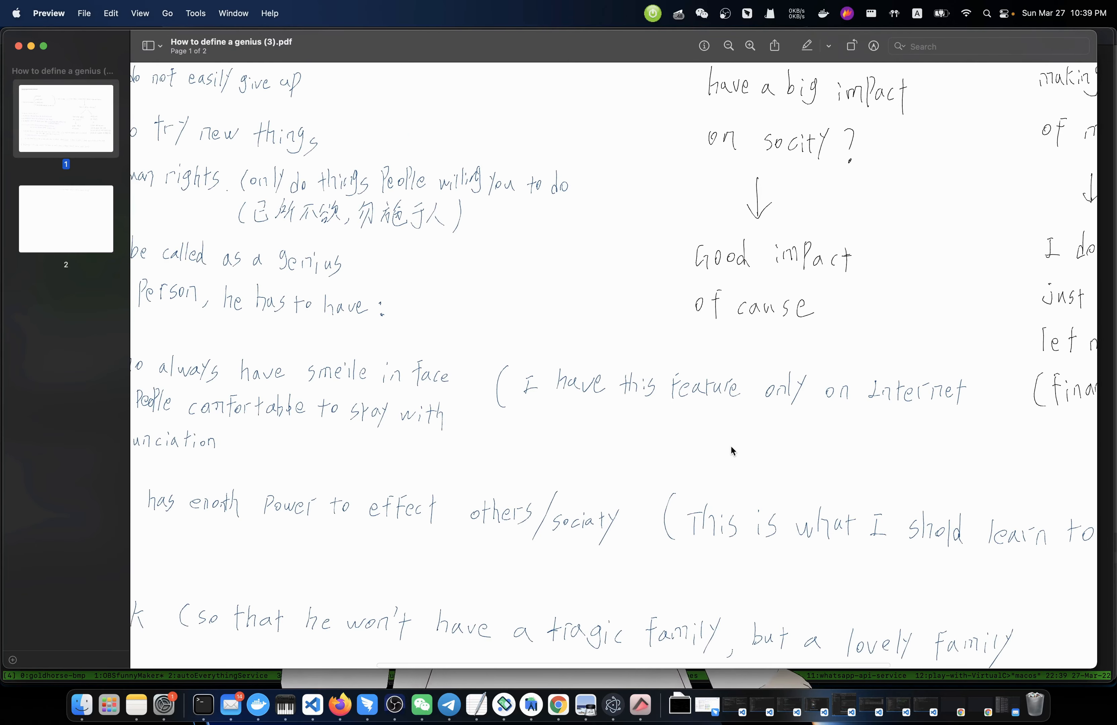
scroll(left, 3)
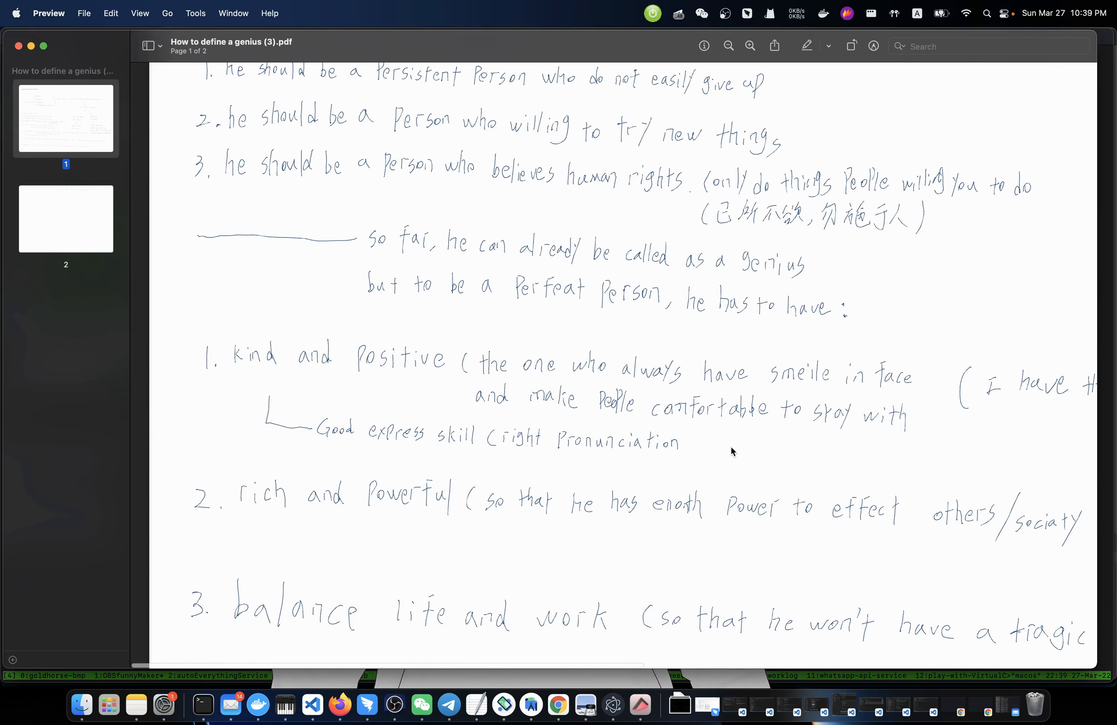
scroll(down, 3)
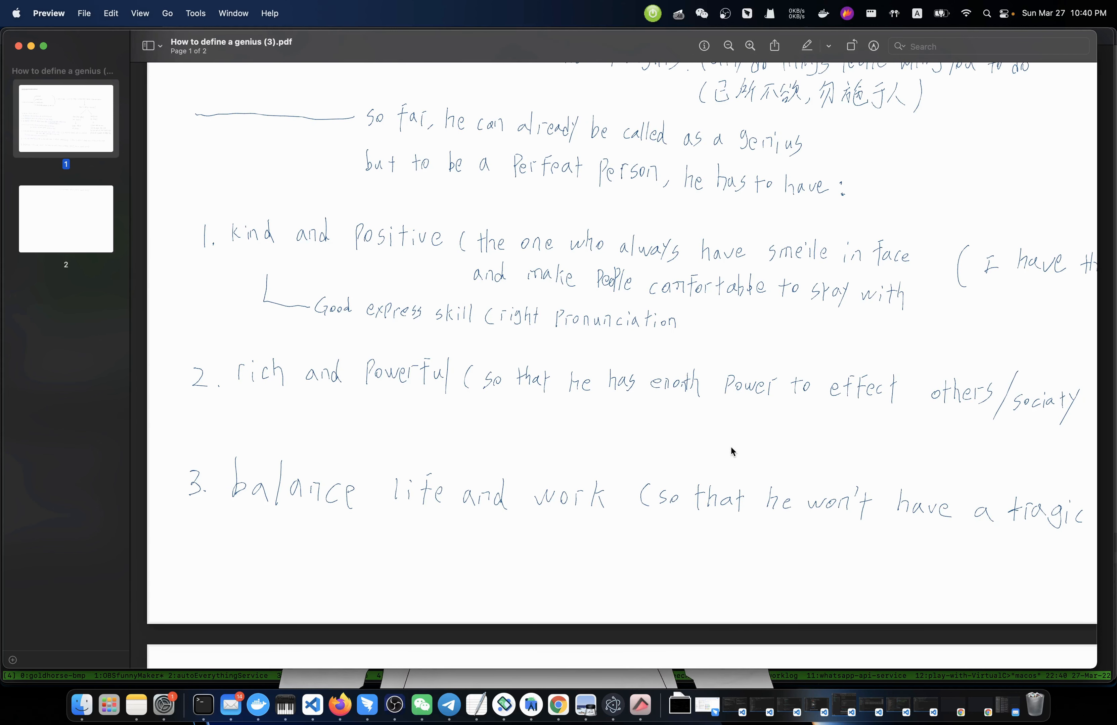
scroll(up, 3)
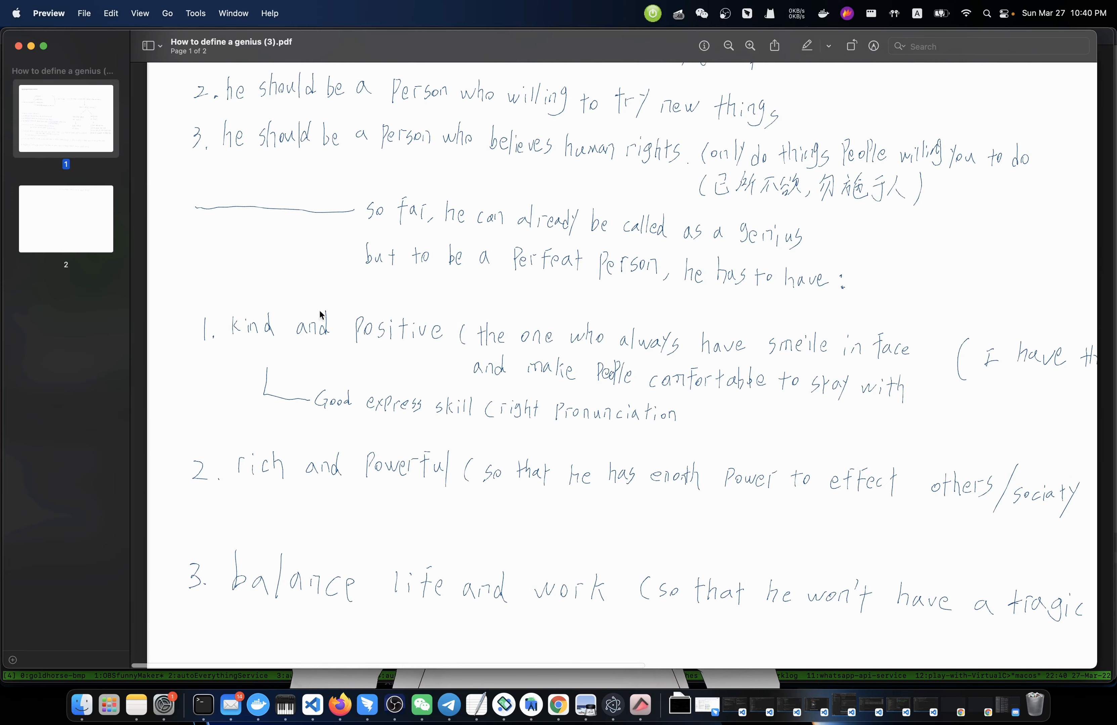
mouse_move(492, 339)
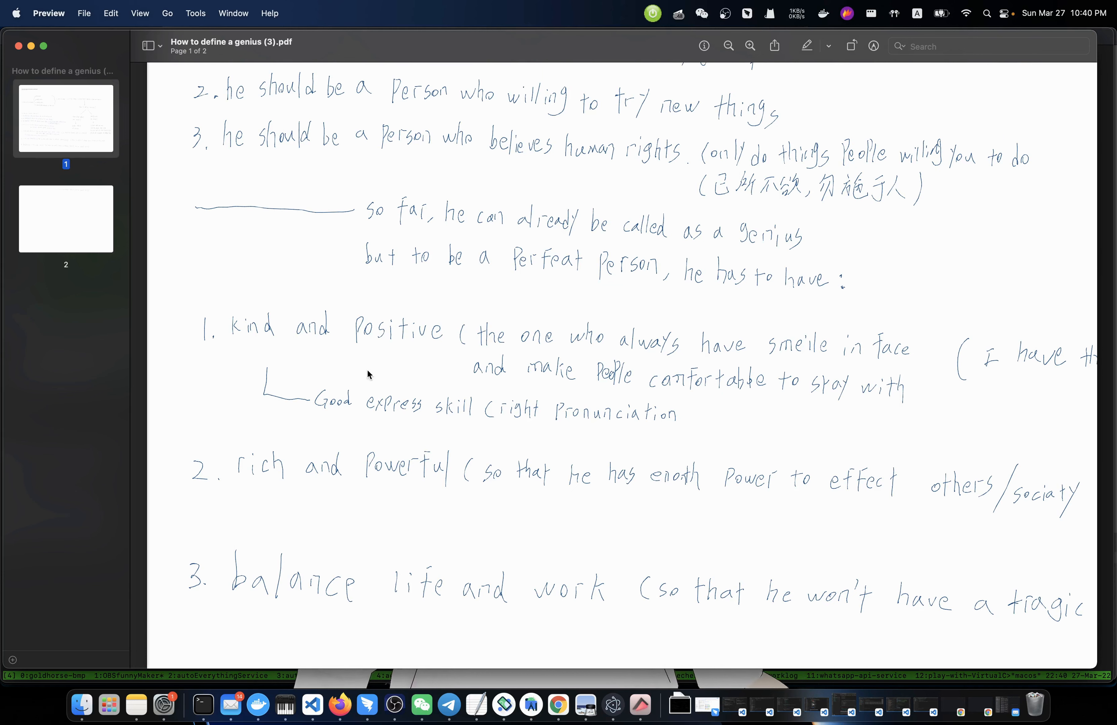
mouse_move(311, 362)
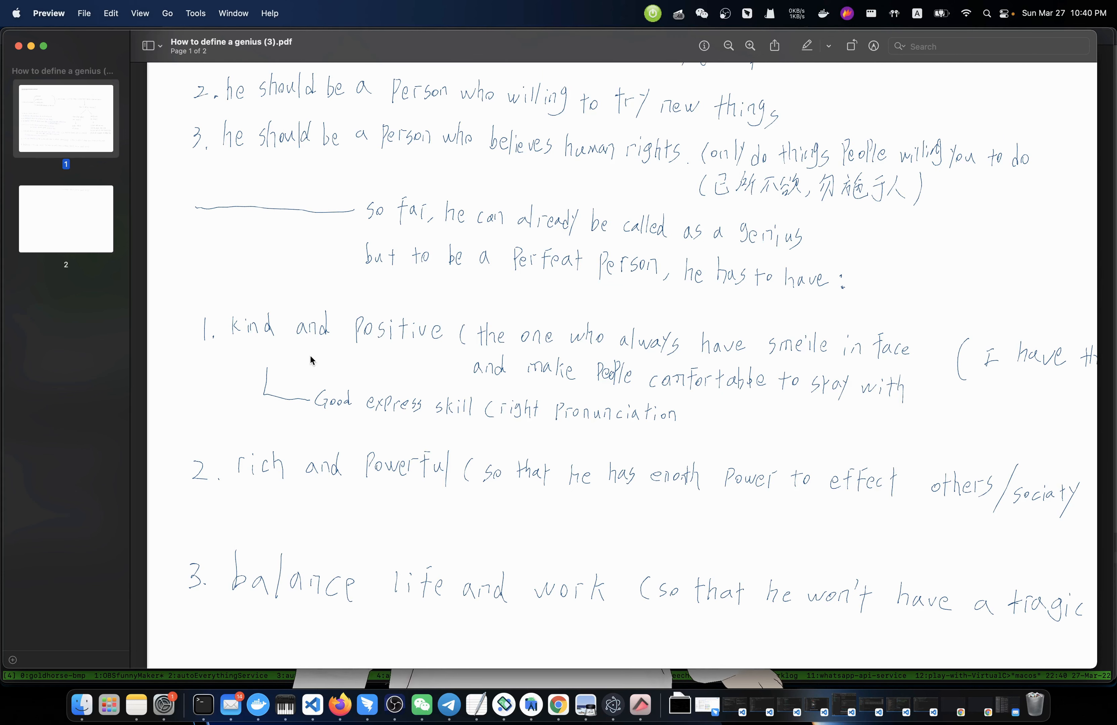
scroll(up, 3)
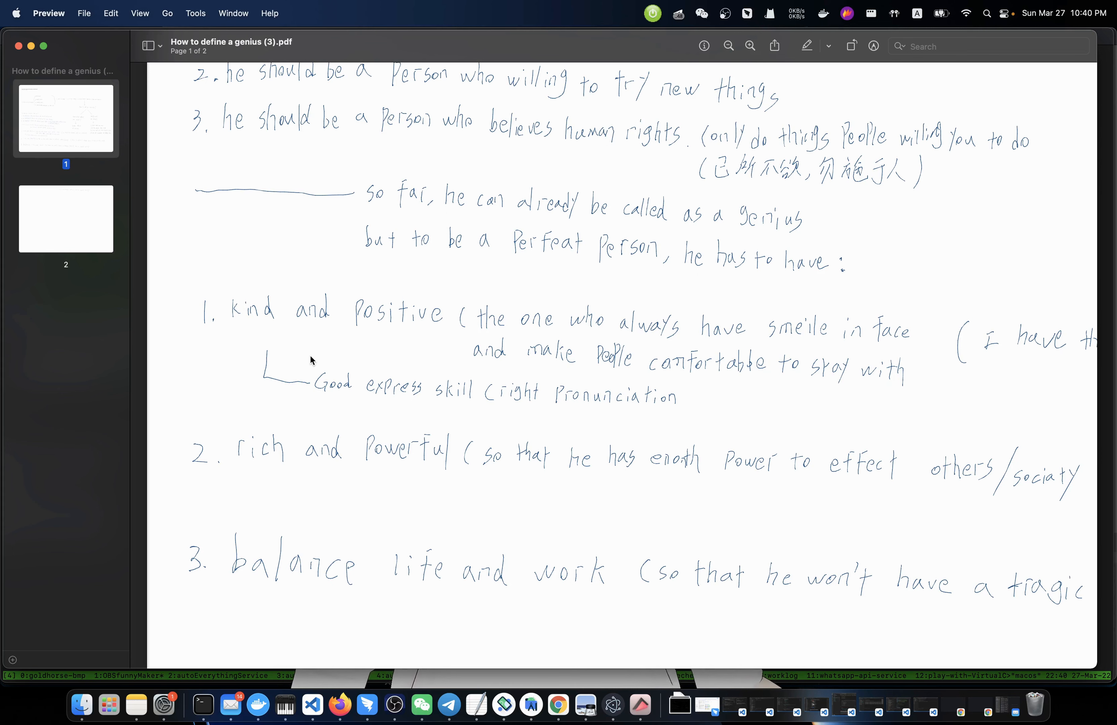
scroll(down, 3)
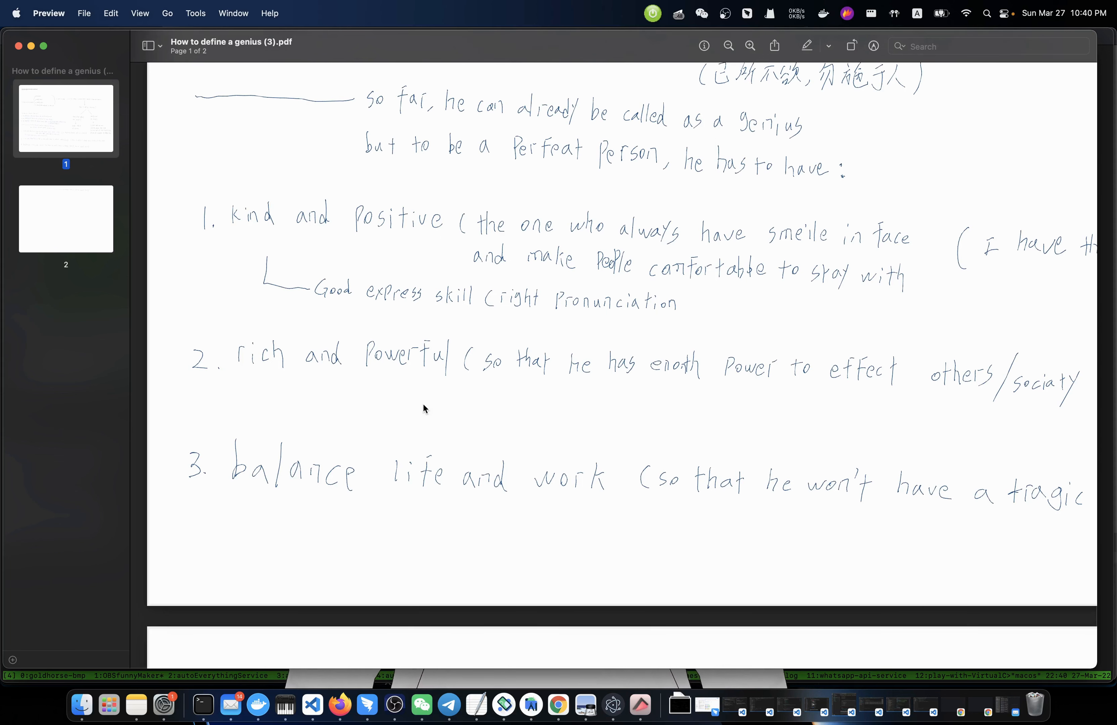
scroll(up, 3)
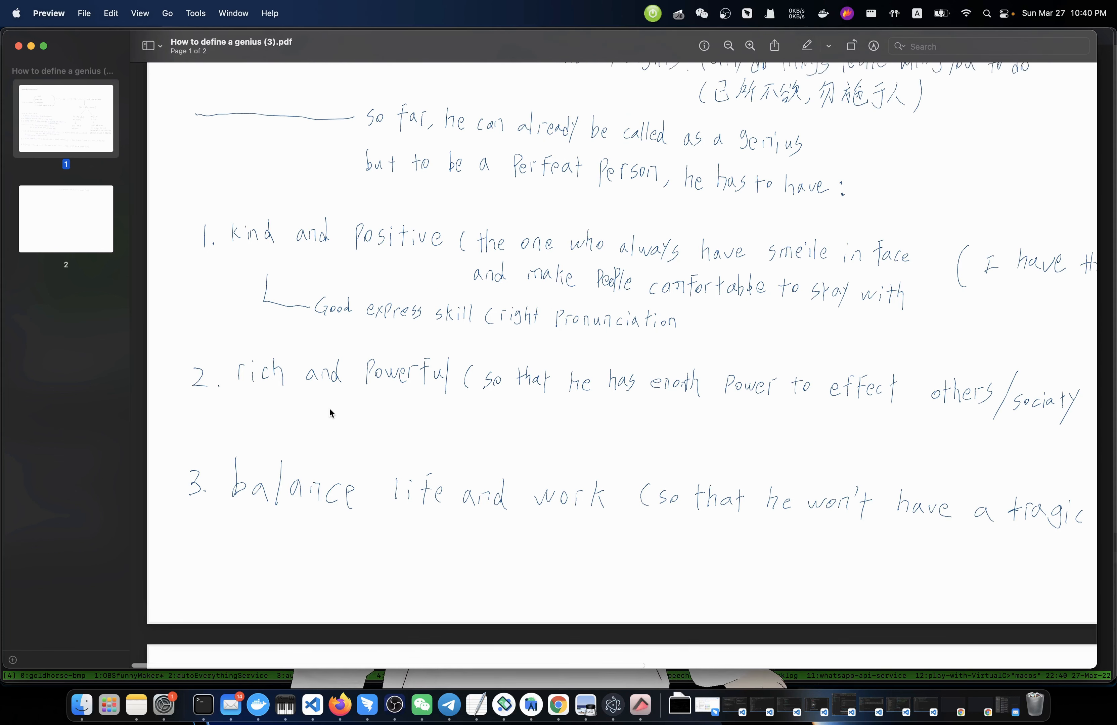
scroll(up, 3)
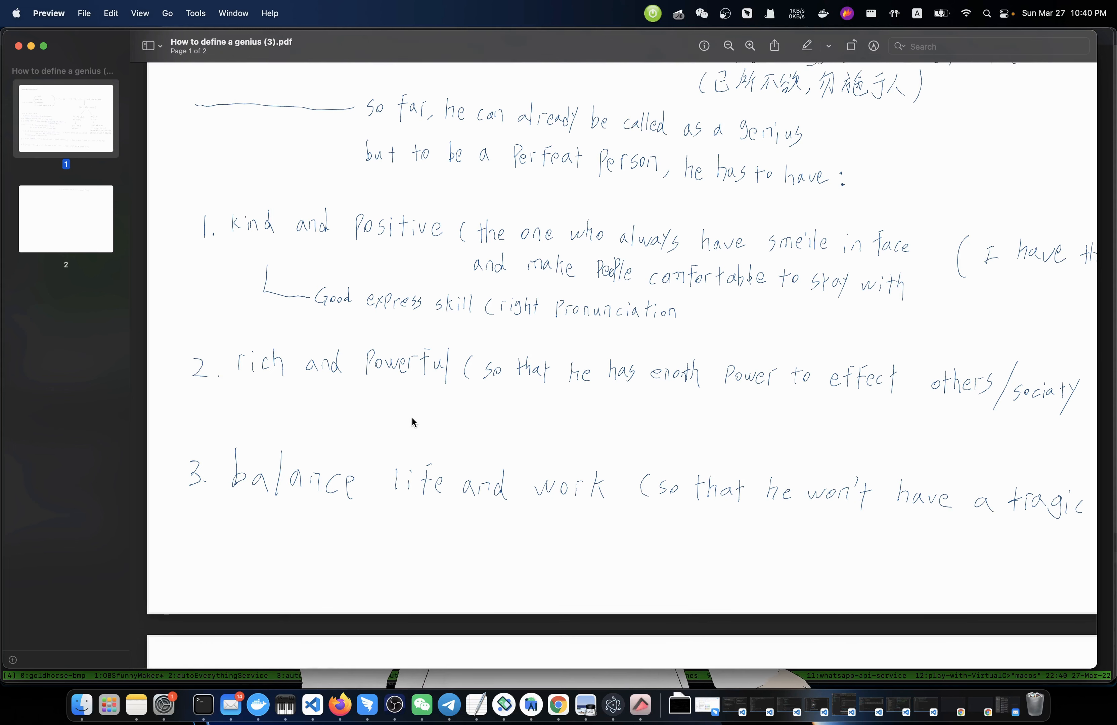
scroll(up, 3)
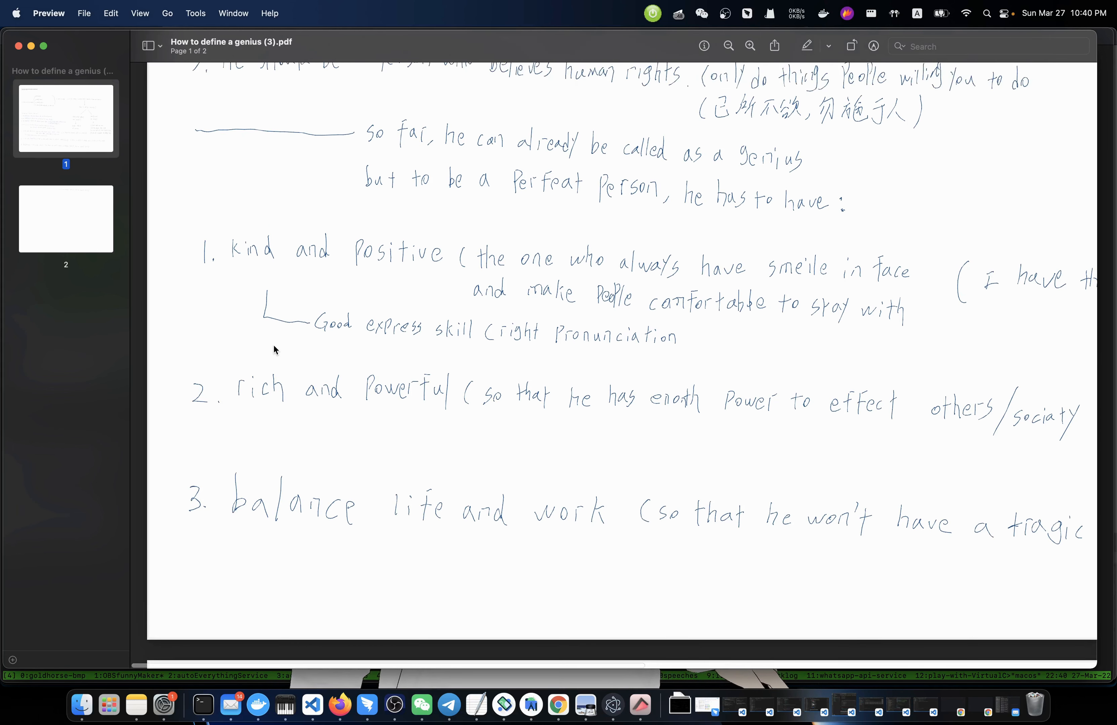
mouse_move(322, 348)
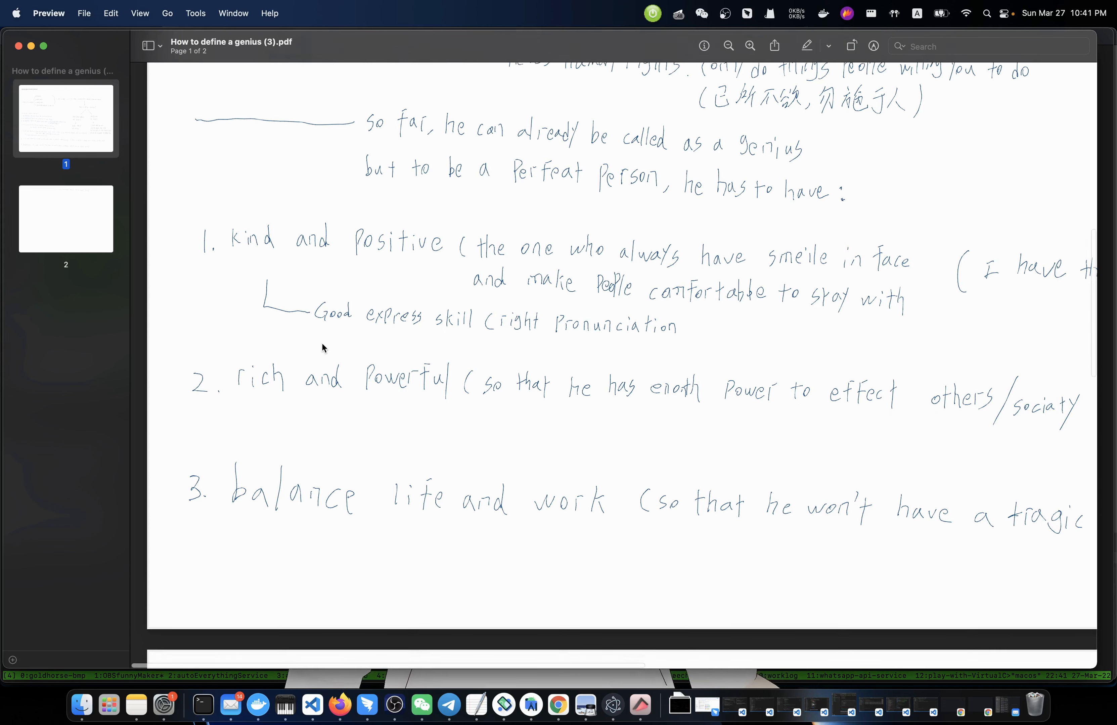
scroll(down, 3)
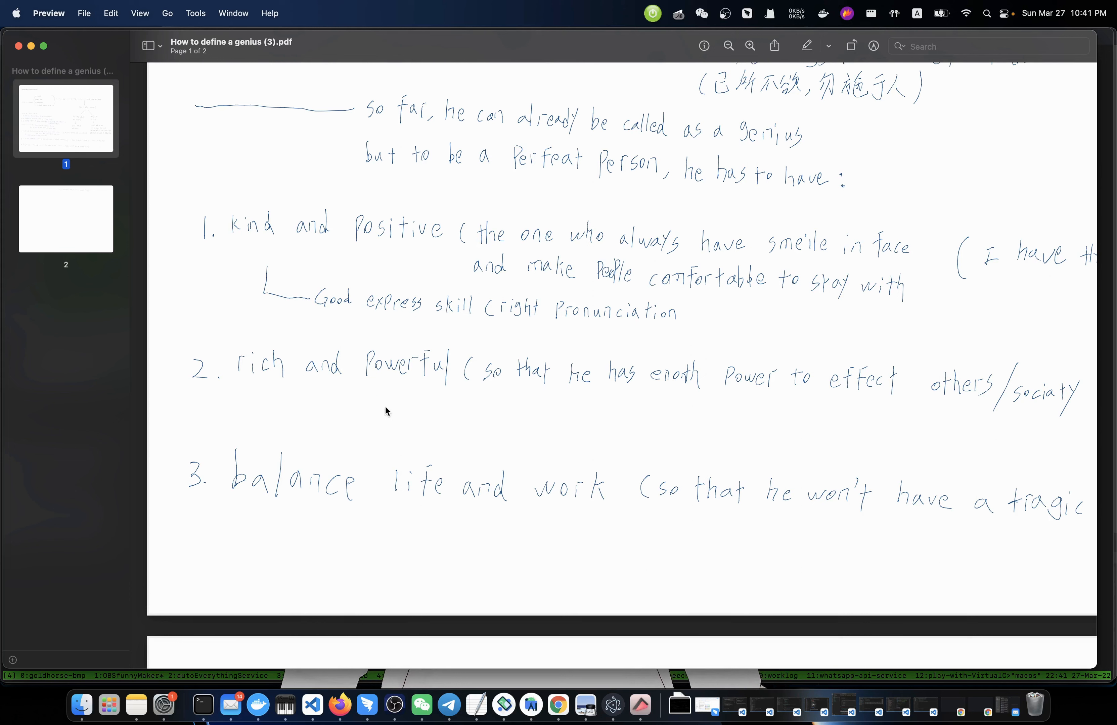
mouse_move(451, 417)
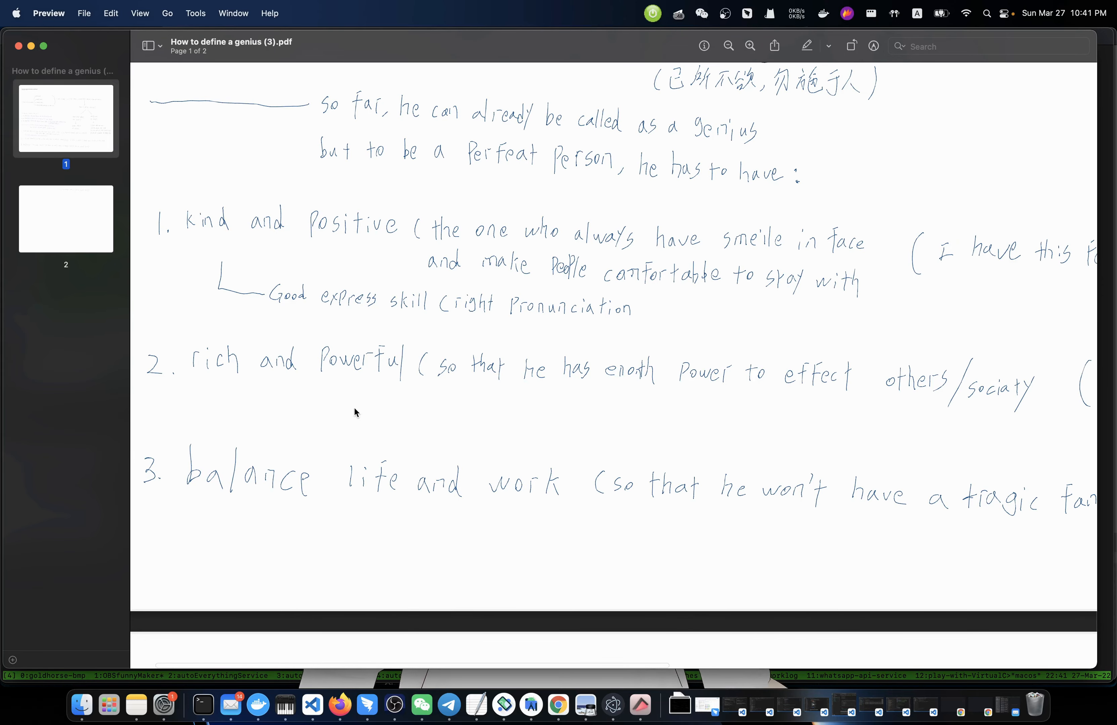
scroll(right, 3)
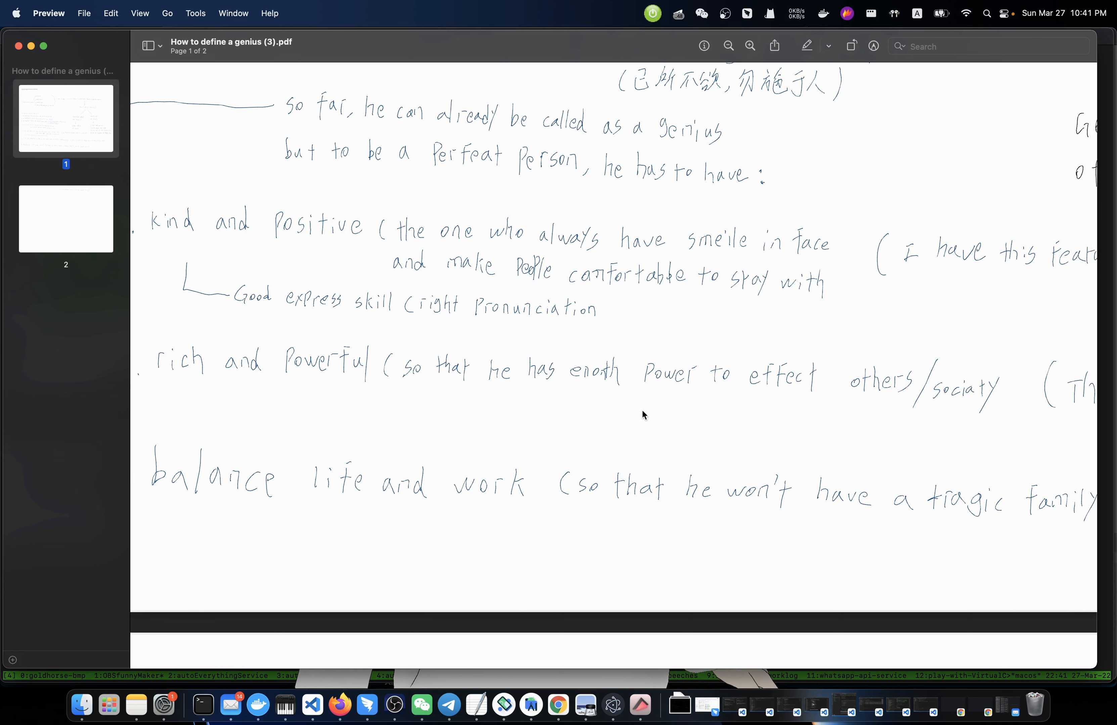
scroll(right, 3)
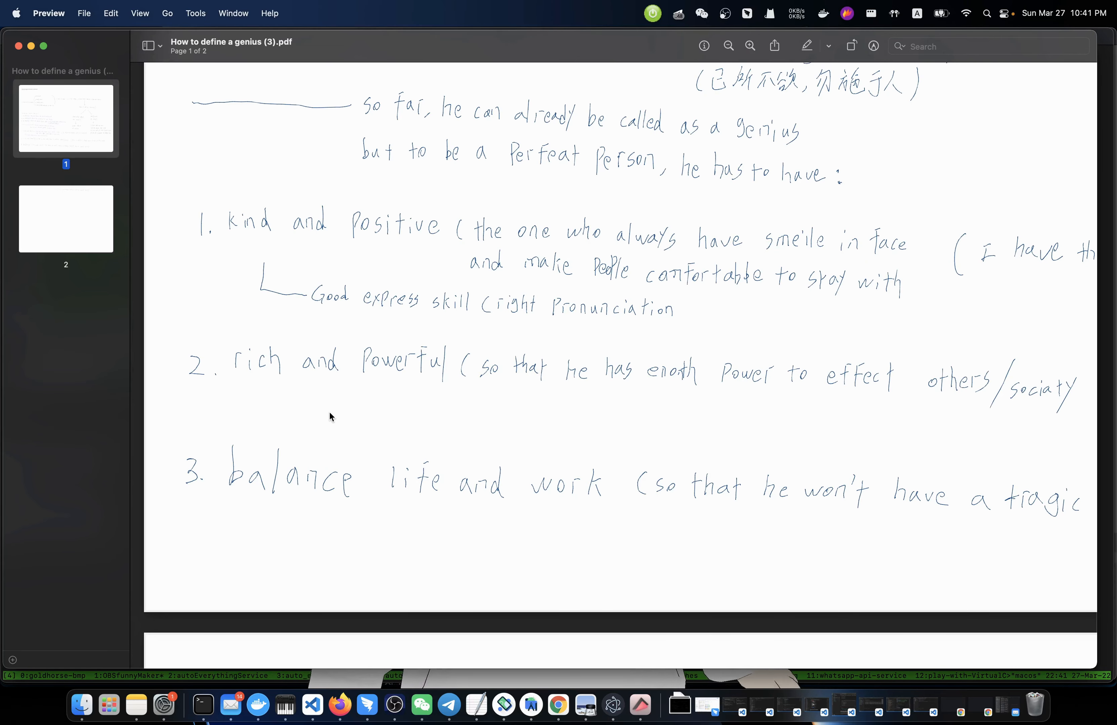
mouse_move(374, 422)
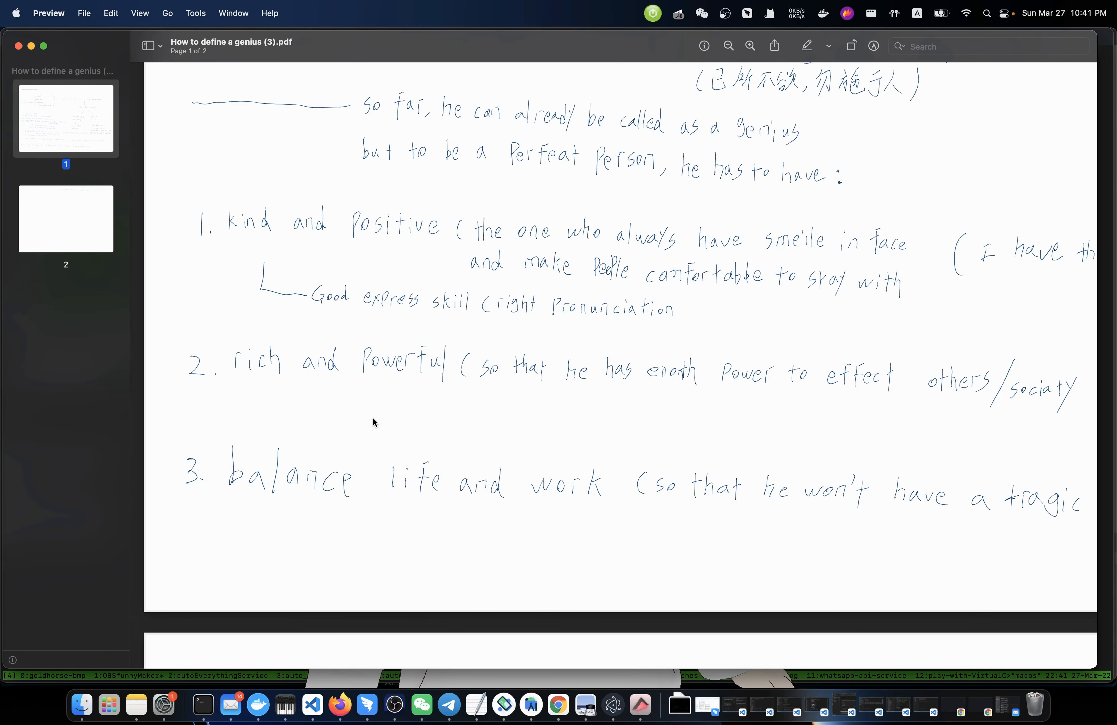
mouse_move(415, 408)
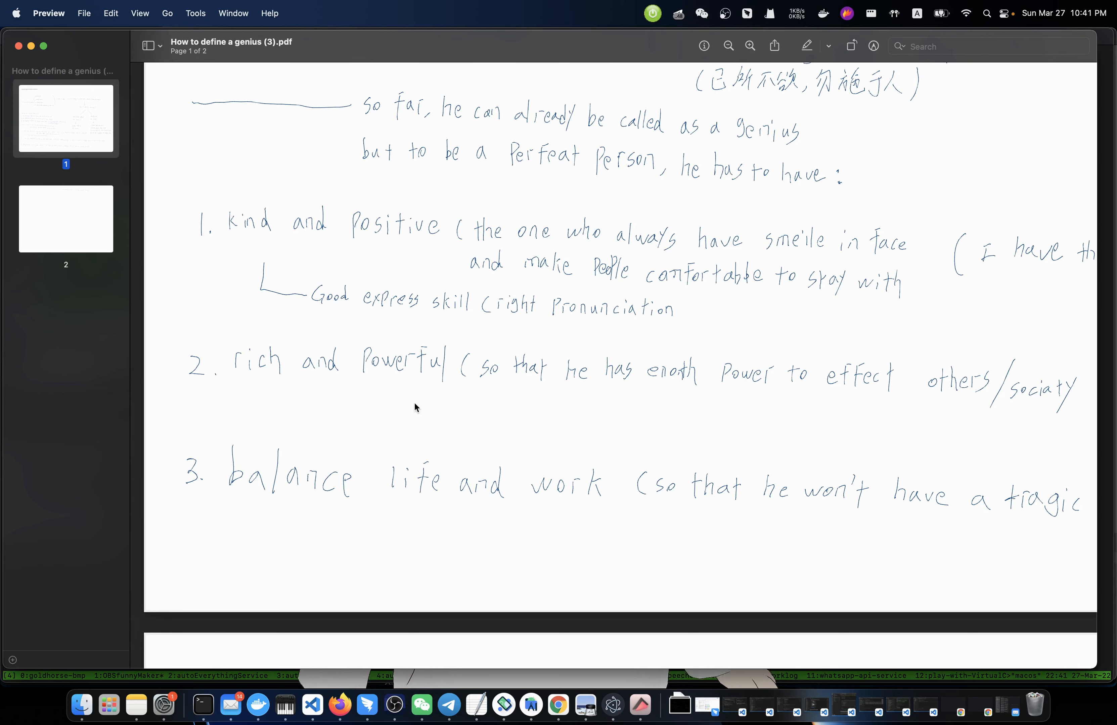
mouse_move(436, 409)
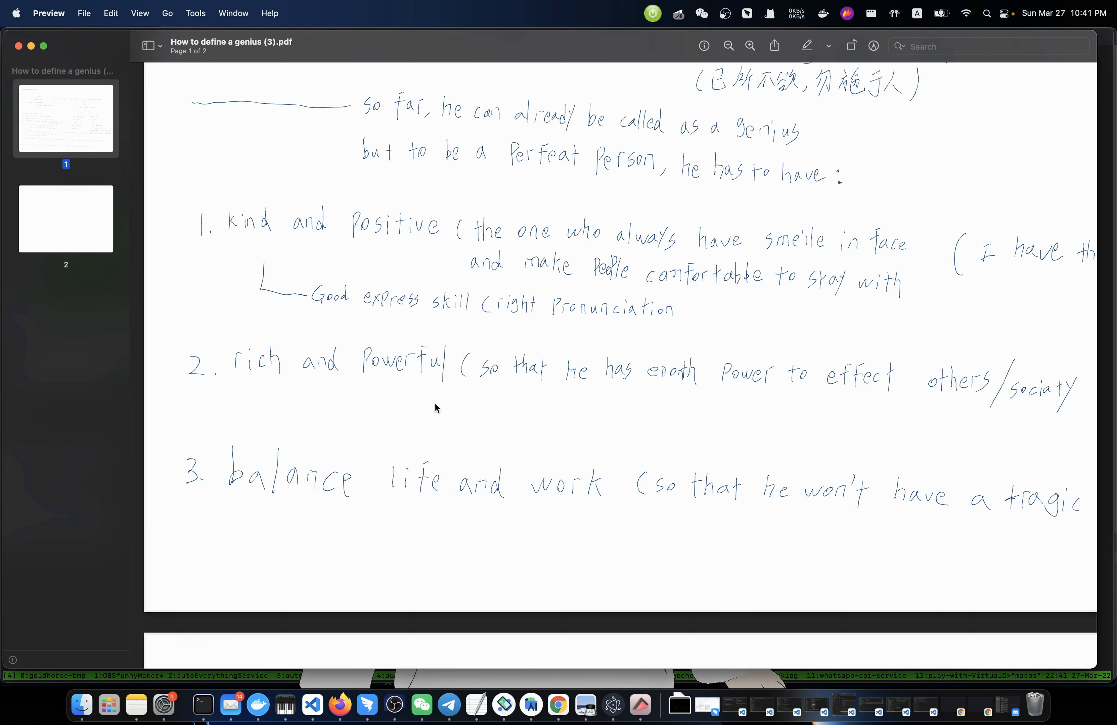
mouse_move(456, 416)
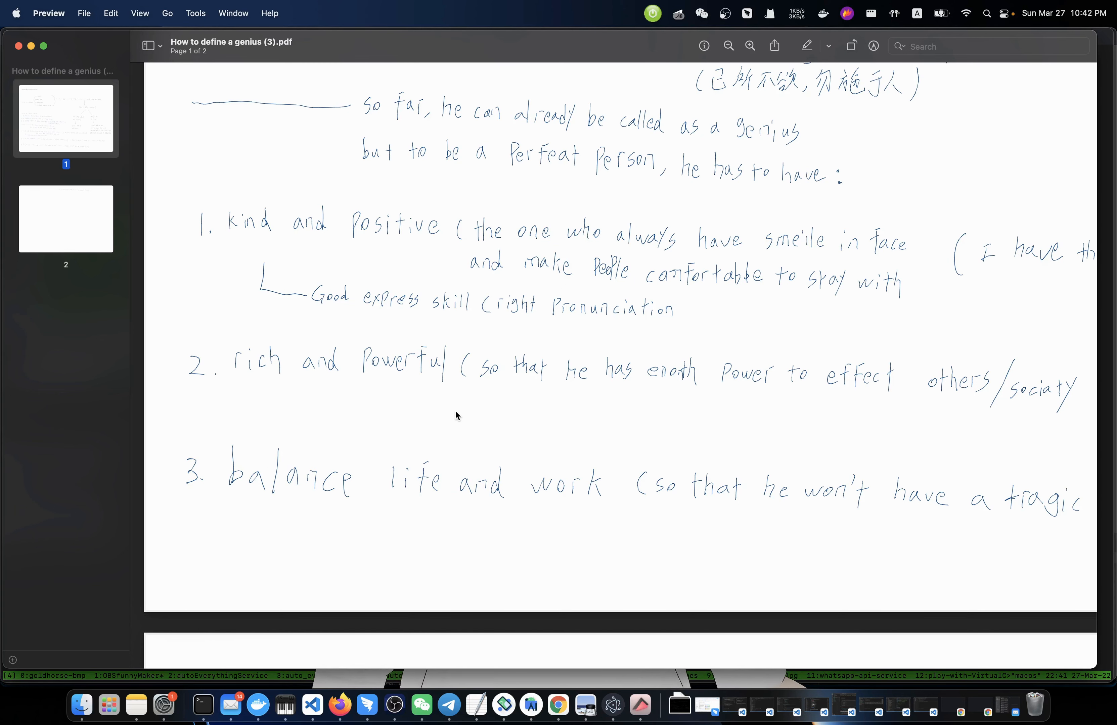
scroll(up, 3)
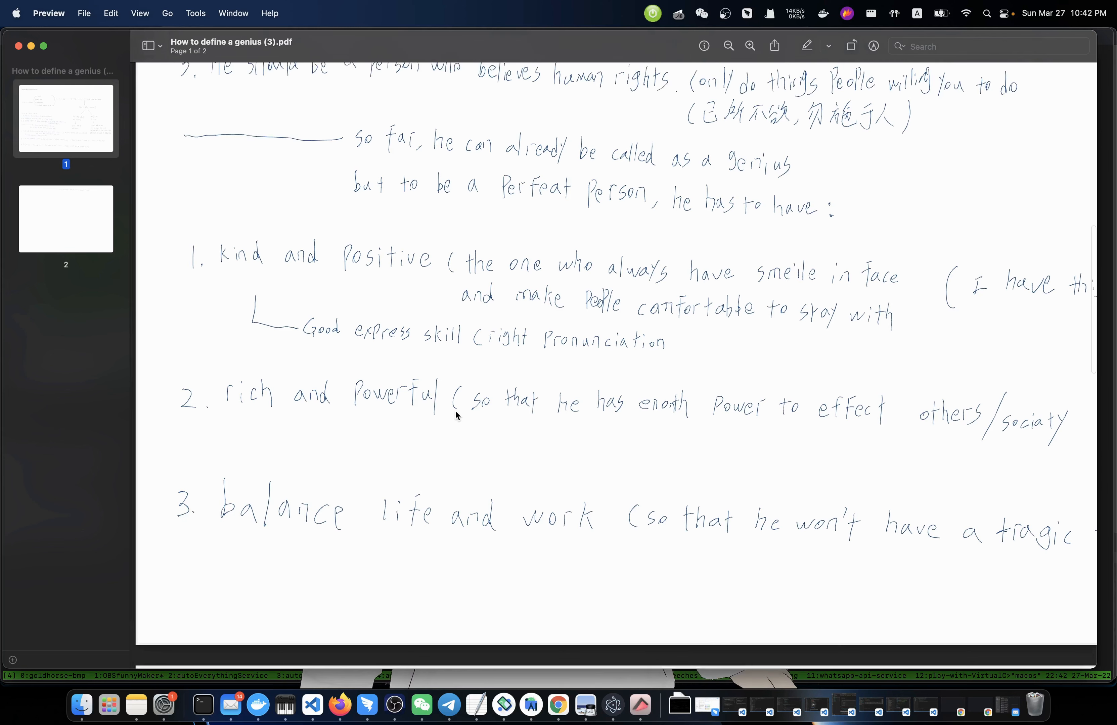
scroll(up, 3)
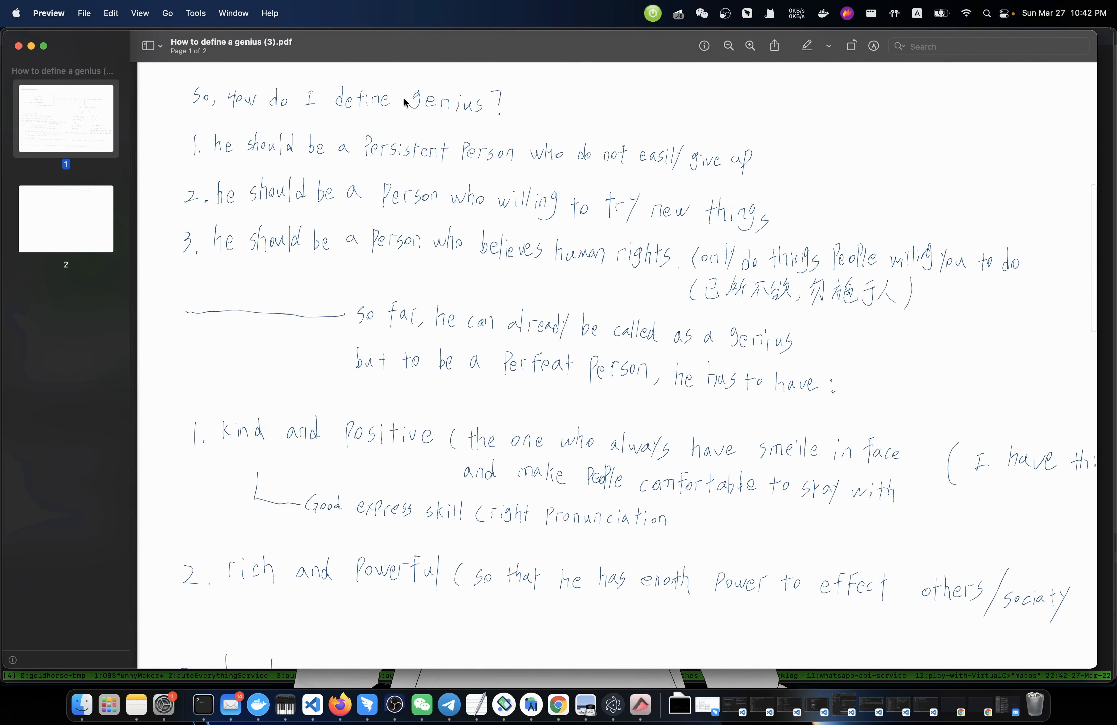
scroll(down, 3)
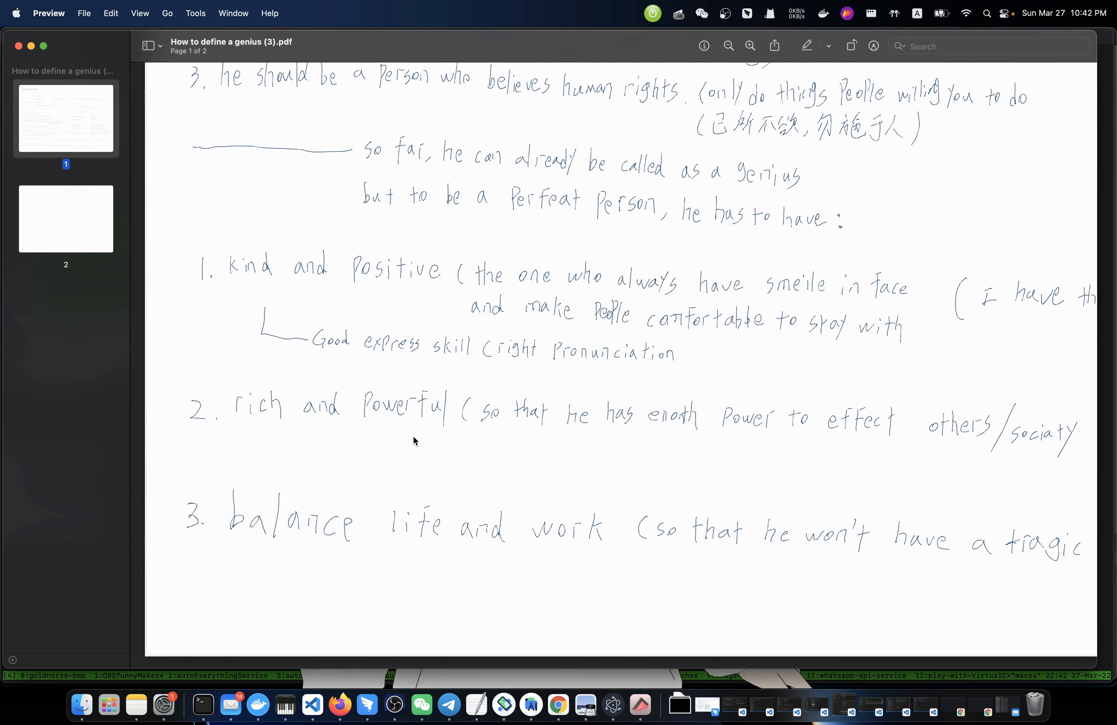
scroll(up, 3)
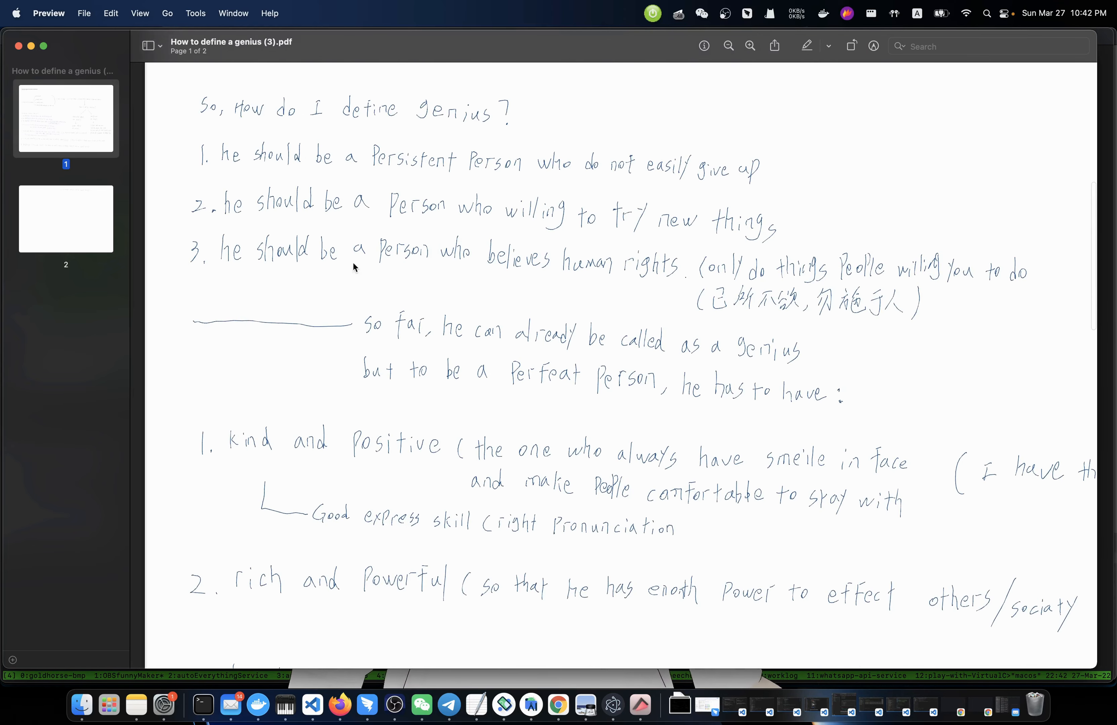
scroll(down, 3)
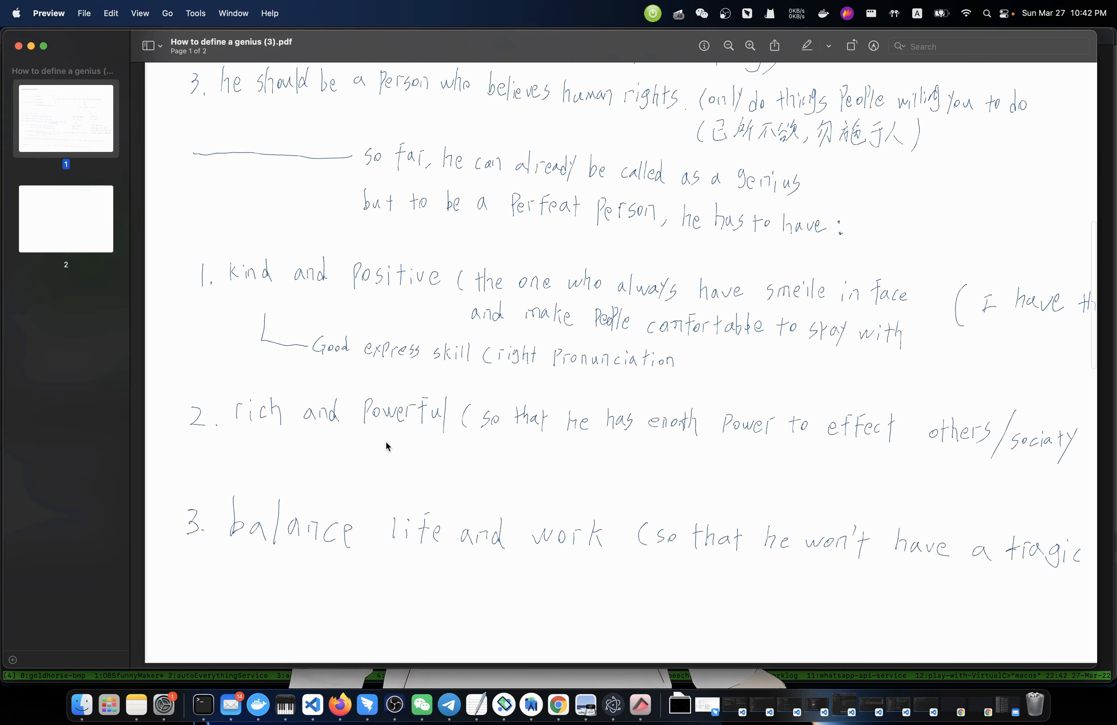
scroll(down, 3)
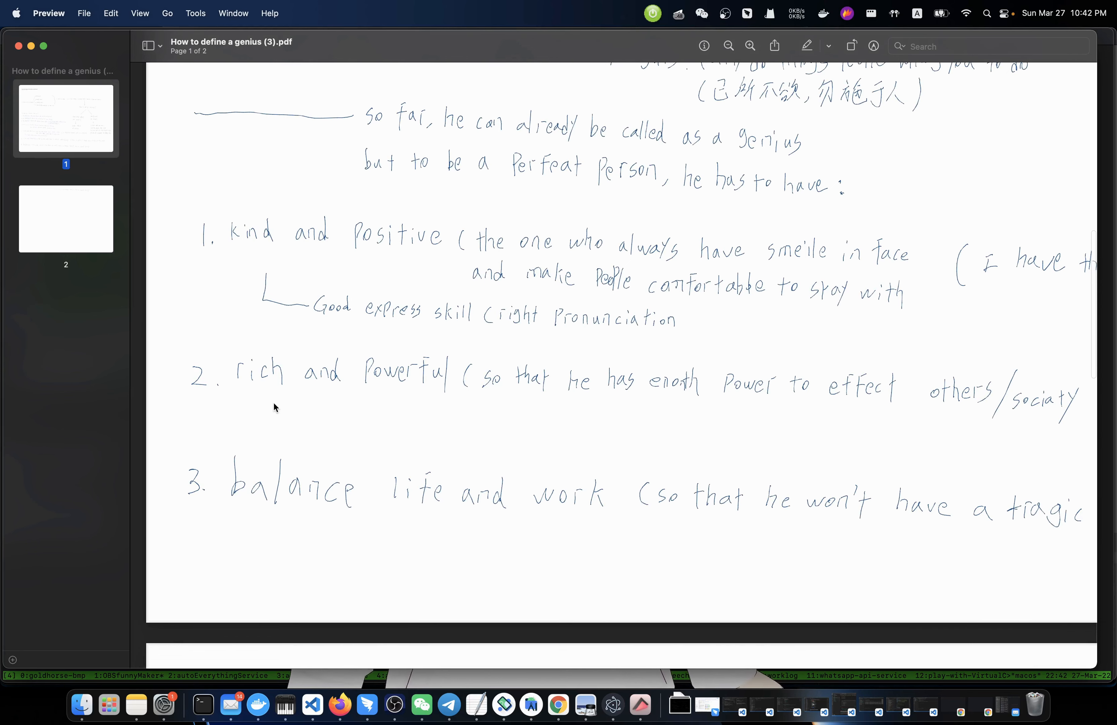
mouse_move(472, 418)
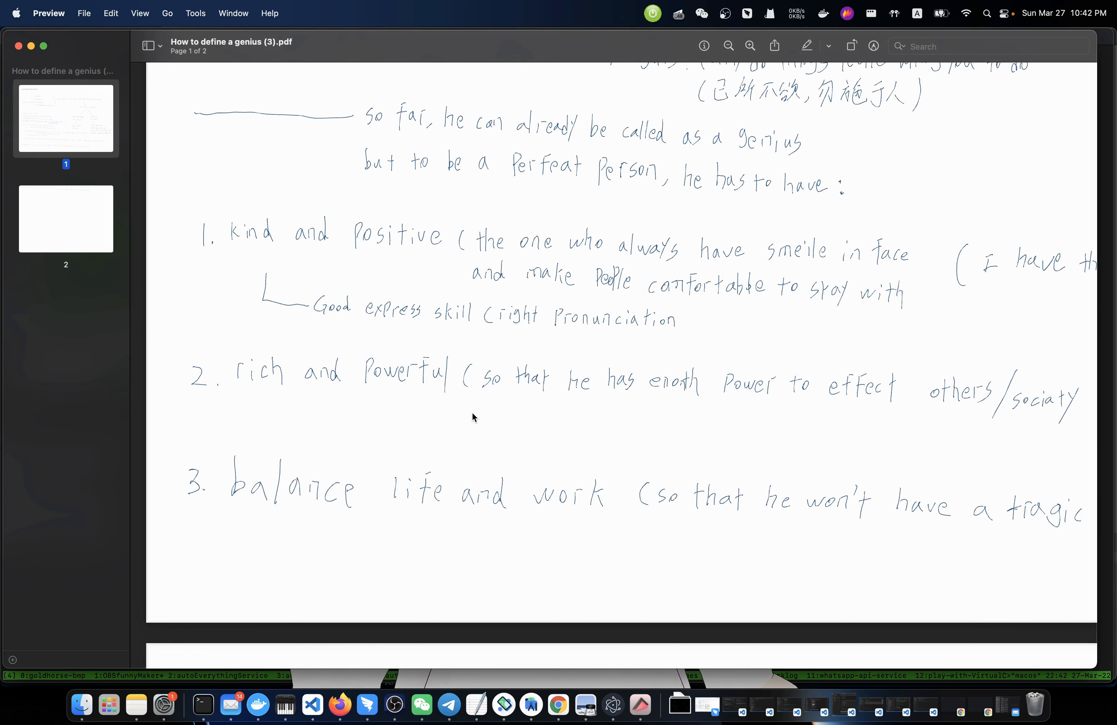
scroll(right, 3)
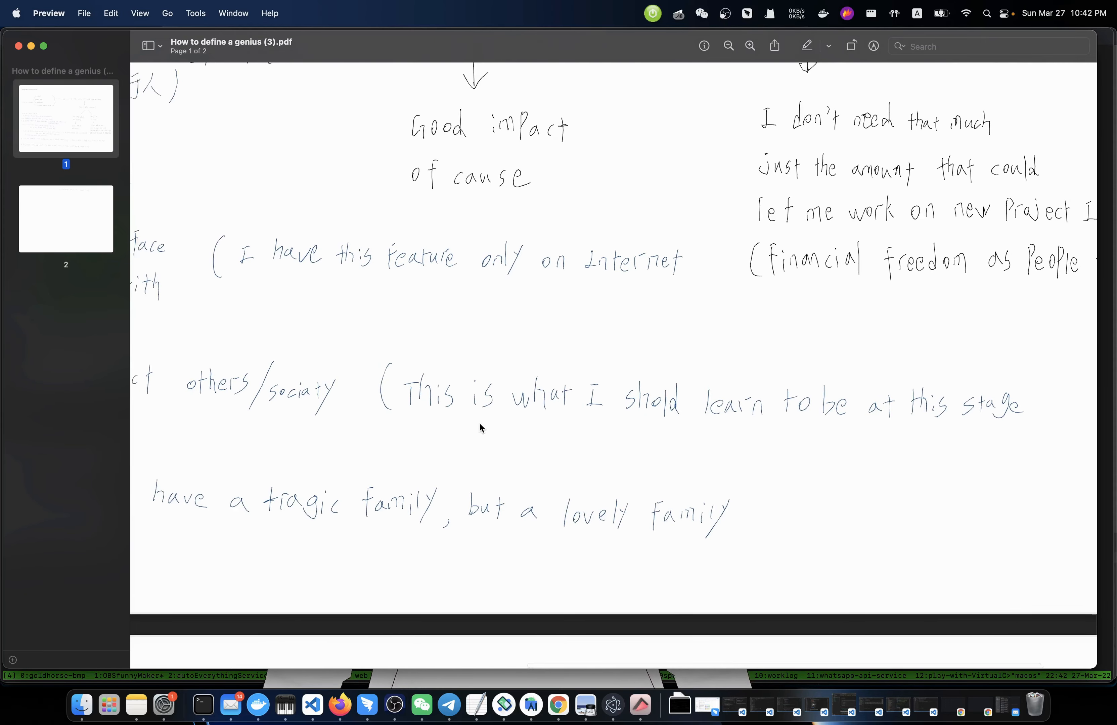
scroll(up, 3)
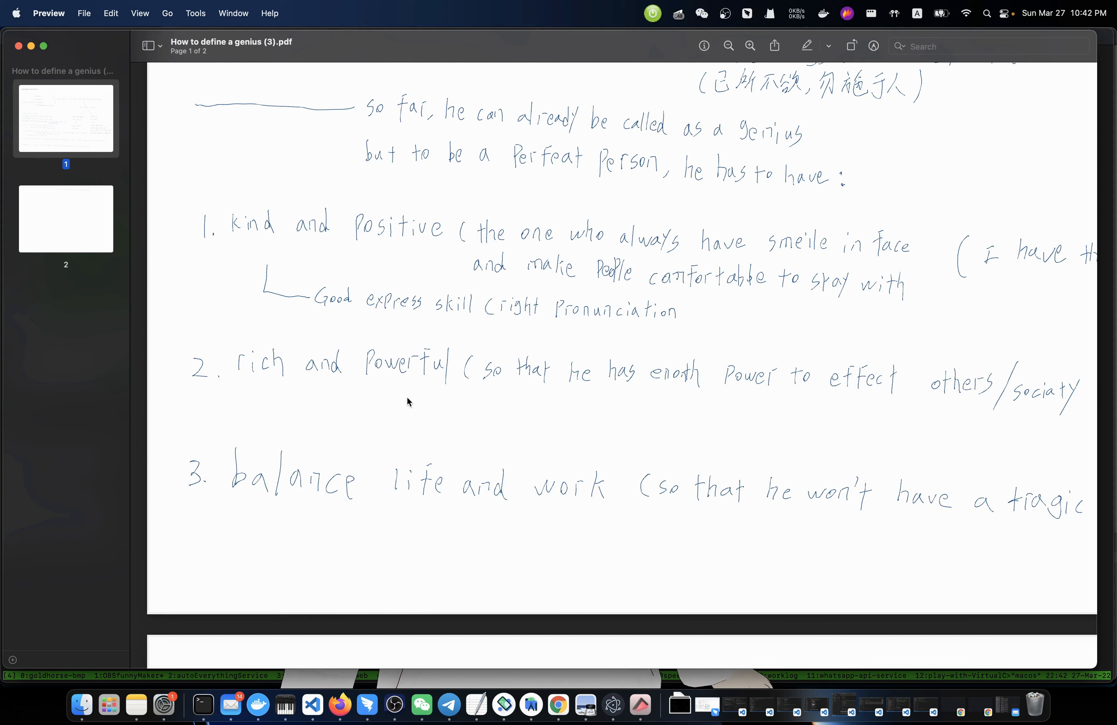
mouse_move(438, 403)
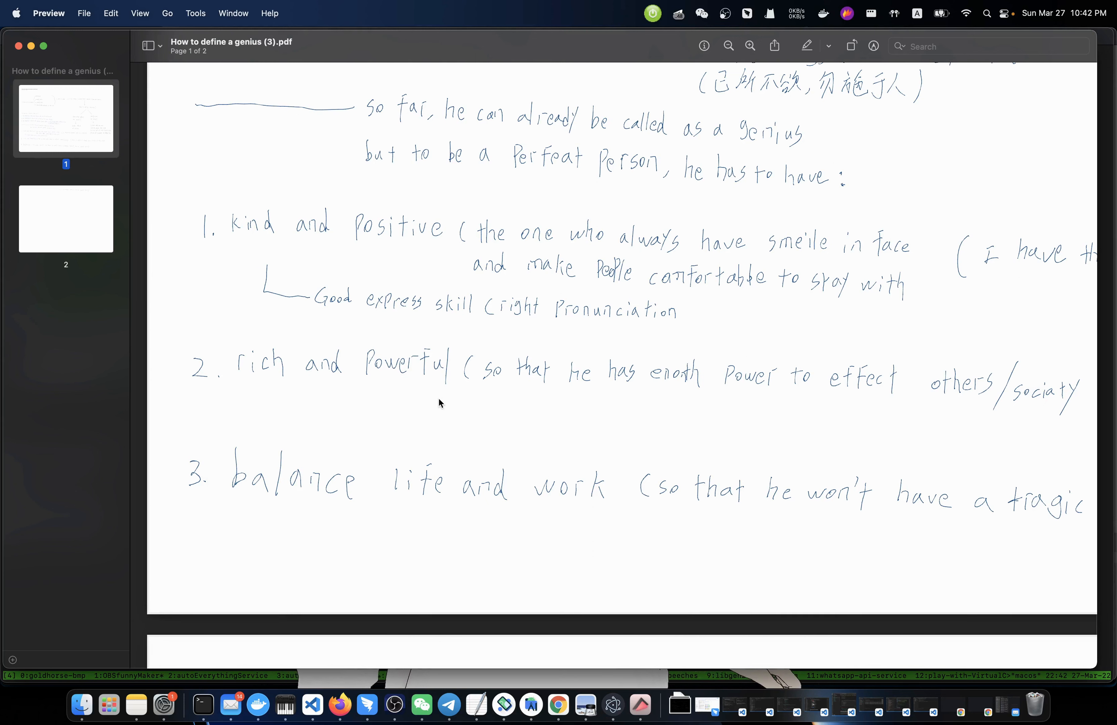
mouse_move(436, 408)
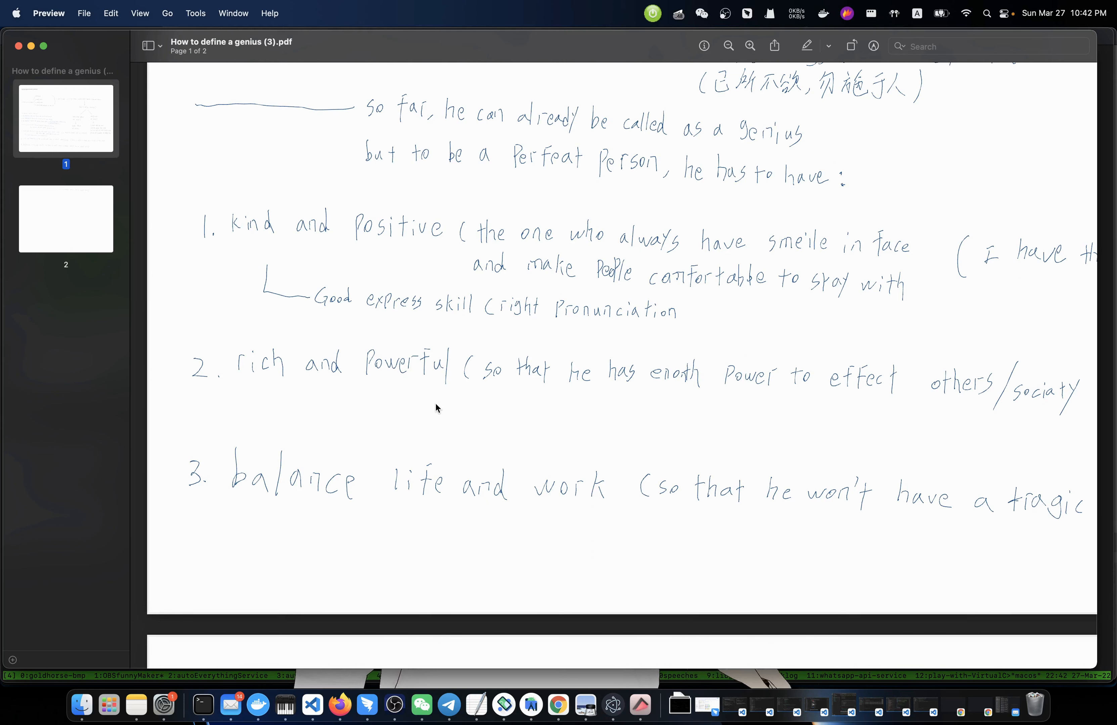
mouse_move(349, 408)
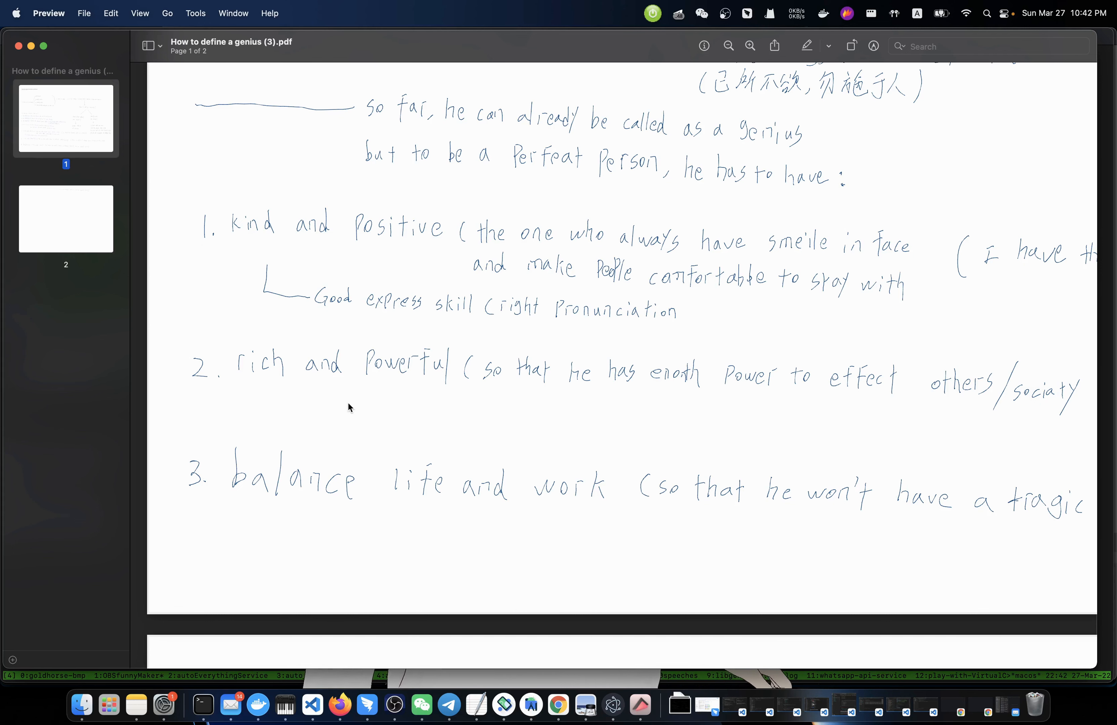
mouse_move(260, 397)
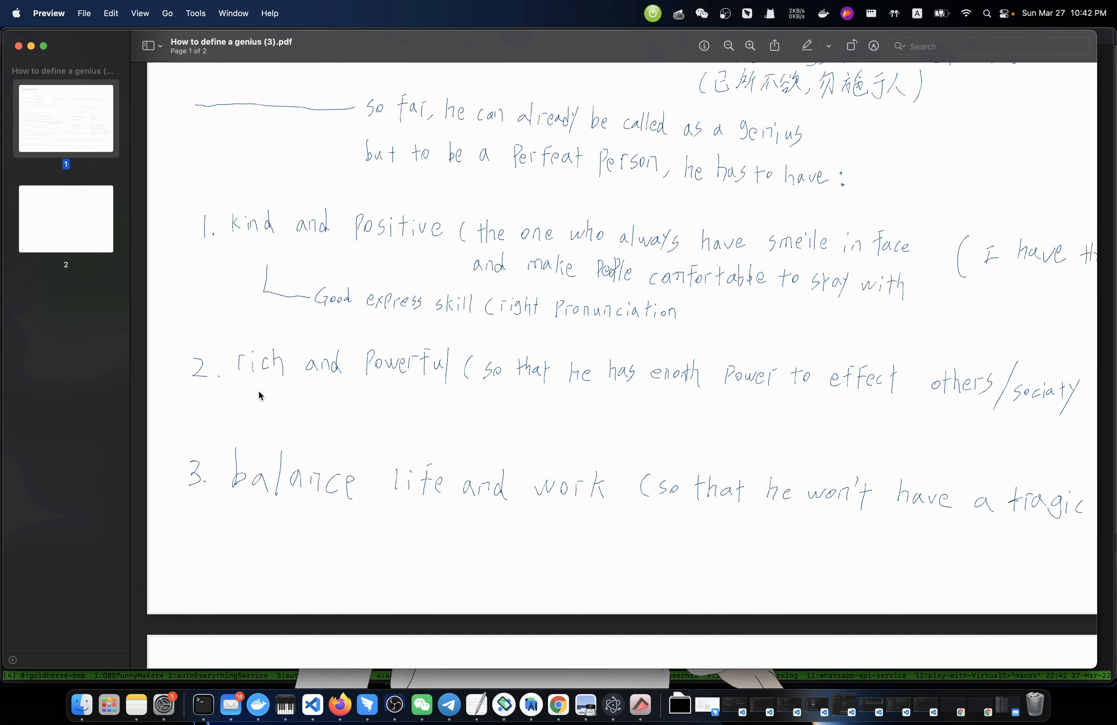
scroll(down, 3)
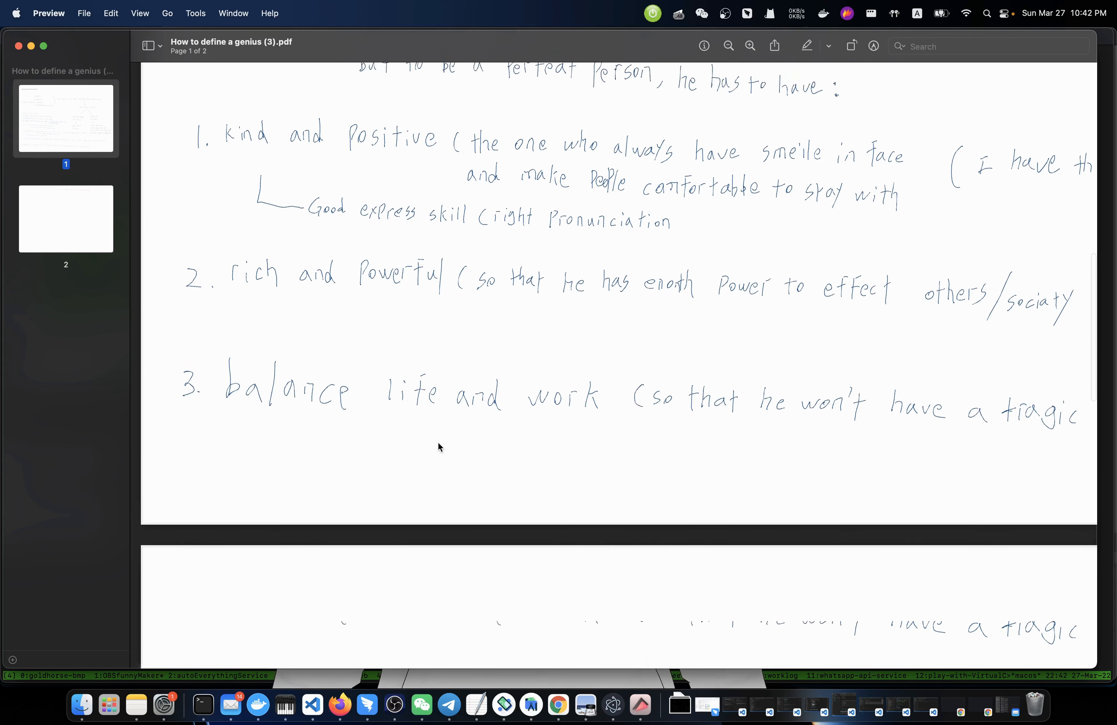
scroll(up, 3)
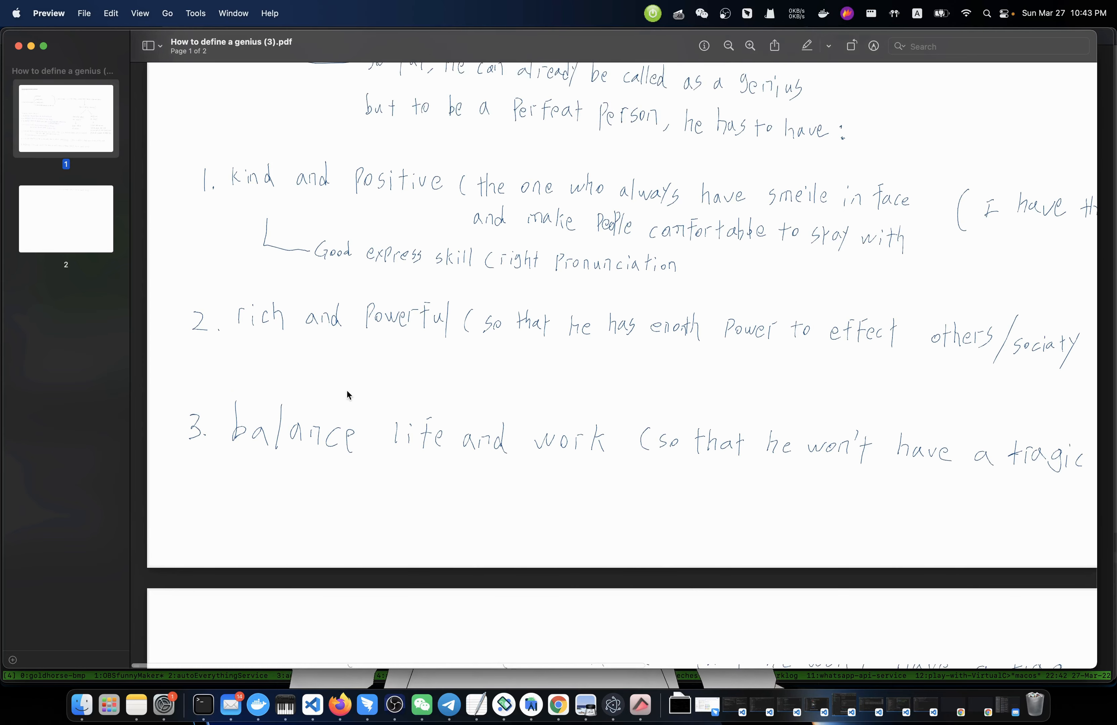
mouse_move(329, 370)
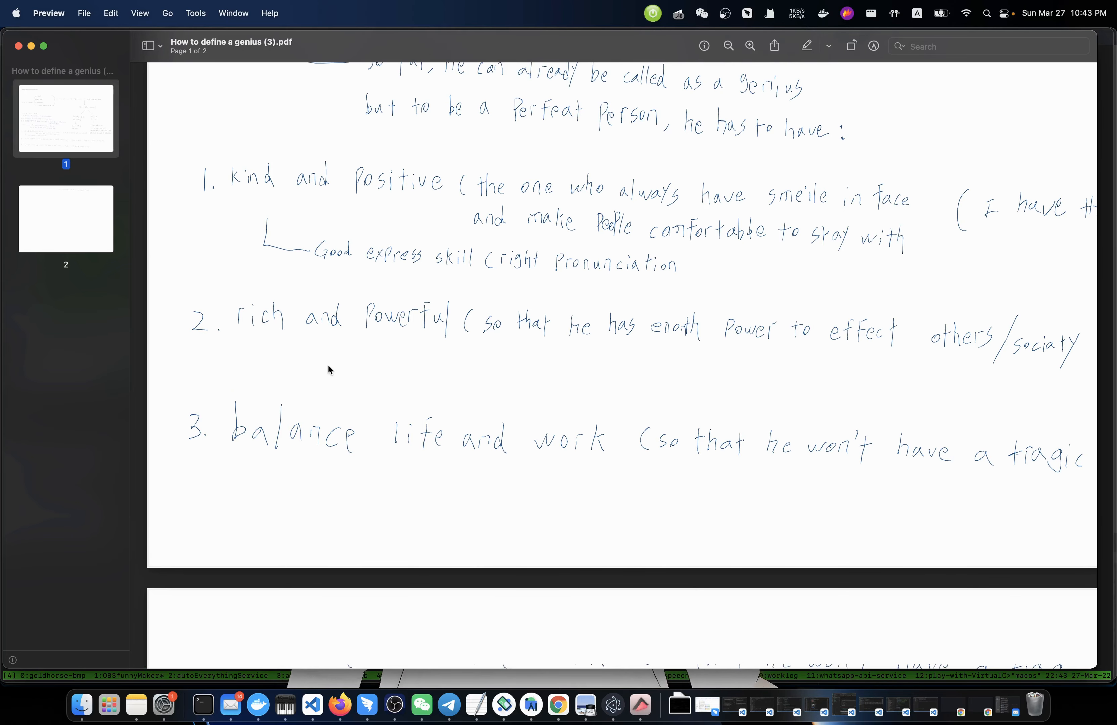
scroll(up, 3)
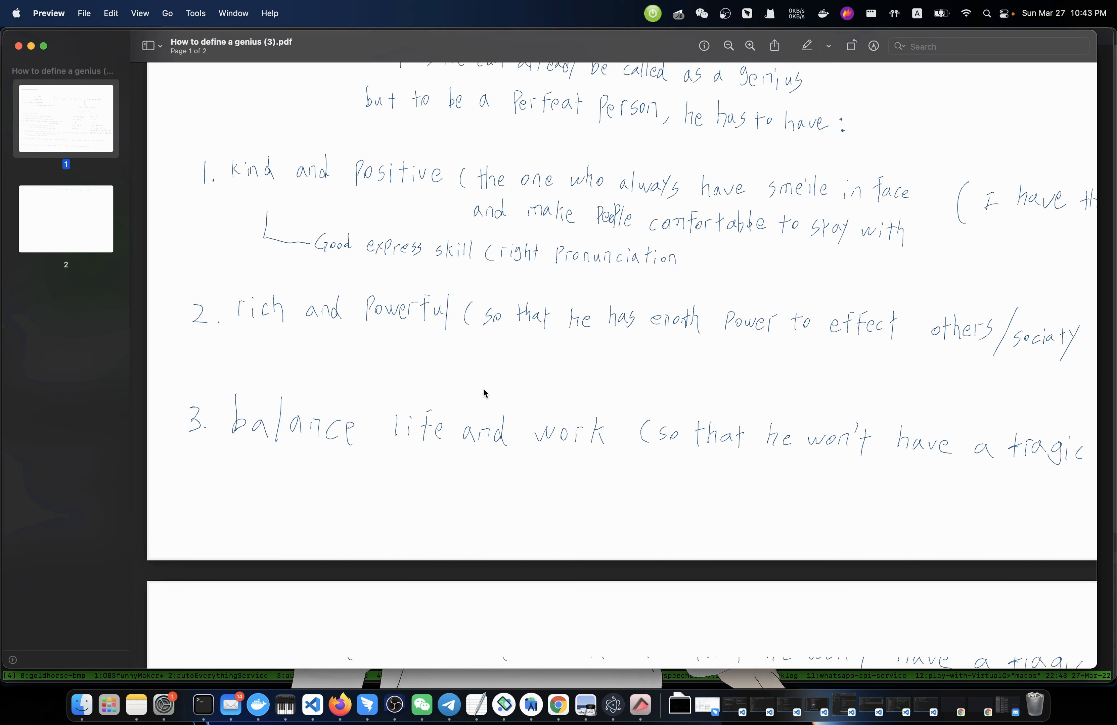
scroll(down, 3)
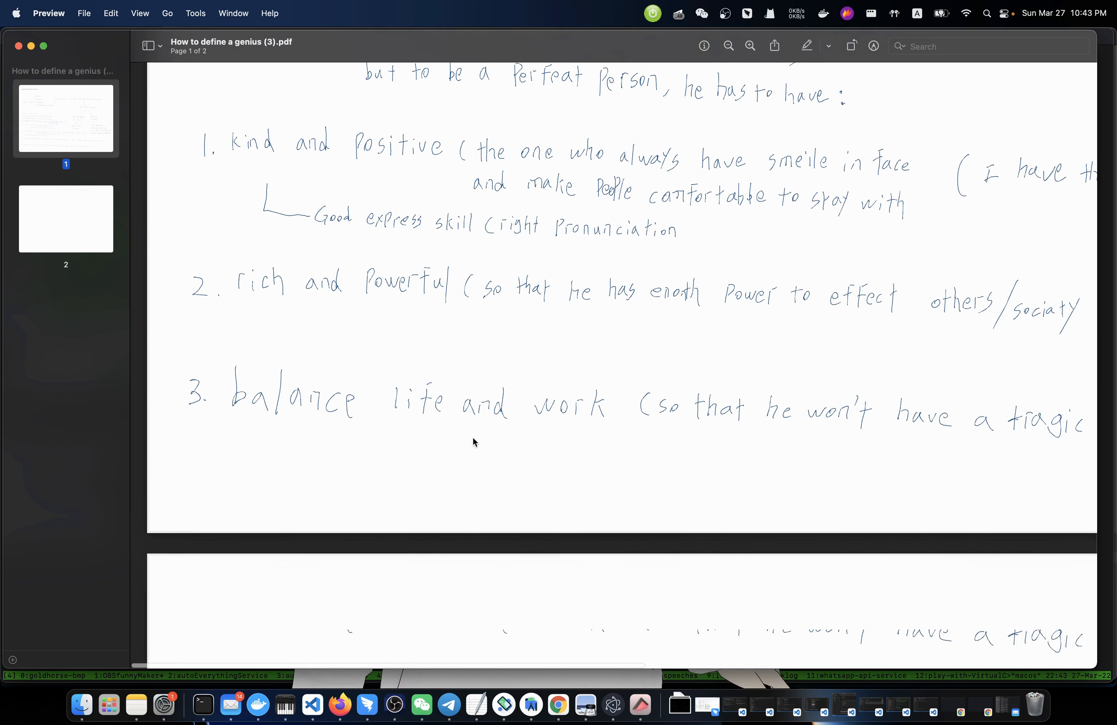
mouse_move(340, 463)
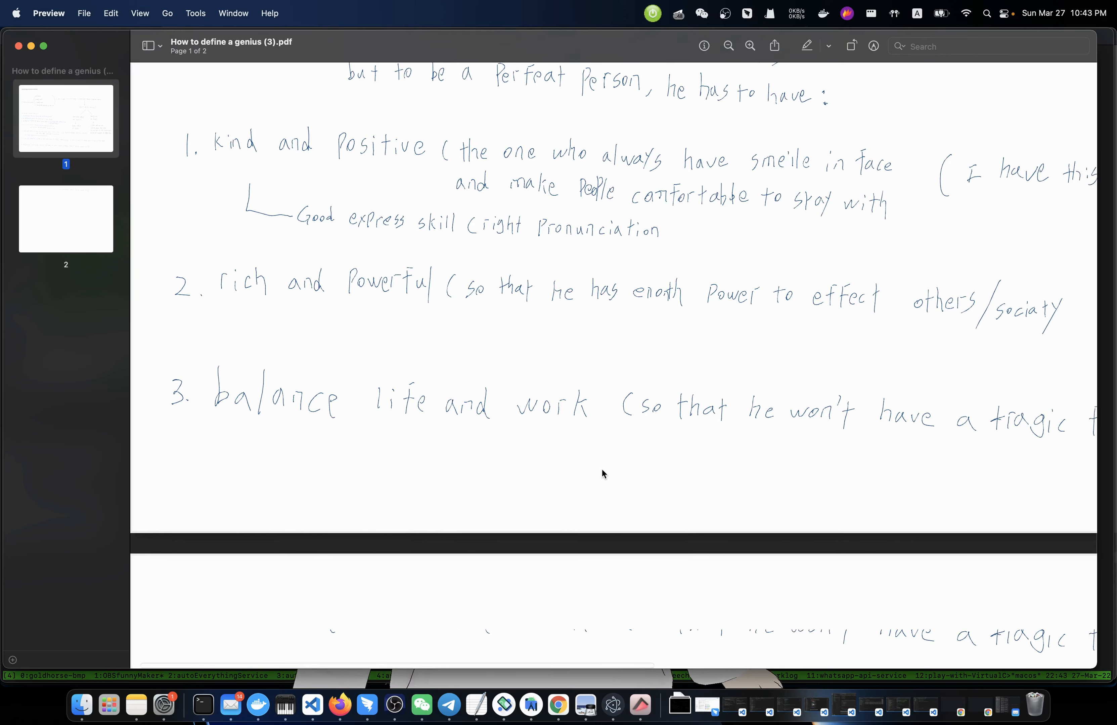
scroll(right, 3)
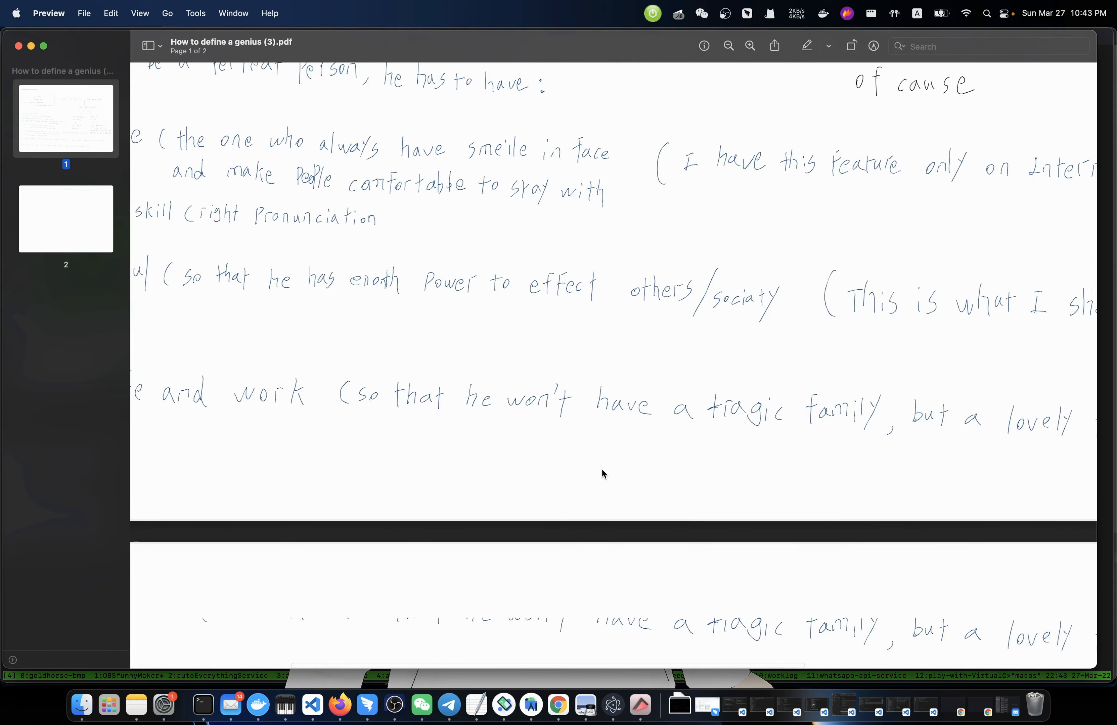
scroll(right, 3)
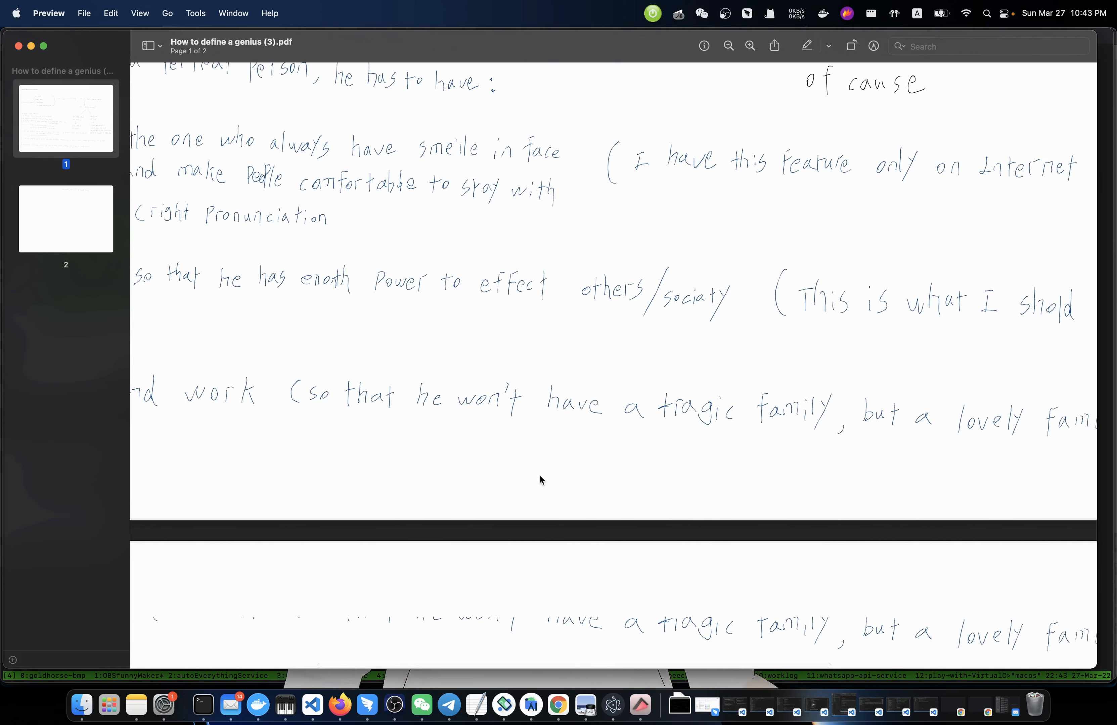
scroll(up, 3)
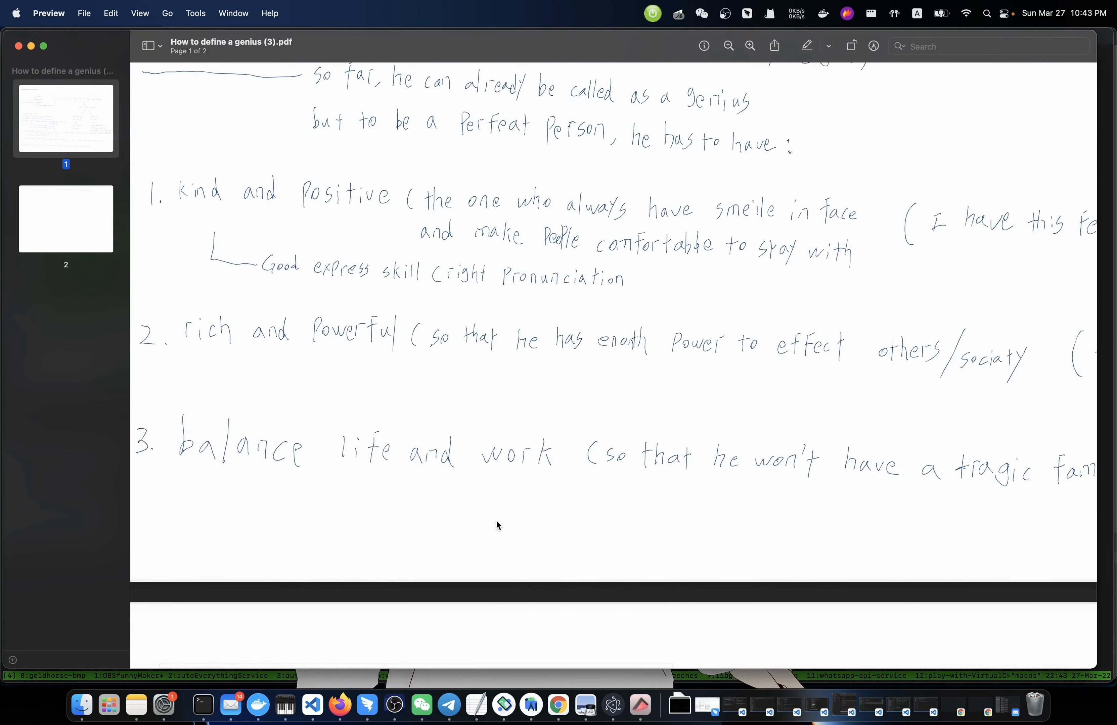
scroll(up, 3)
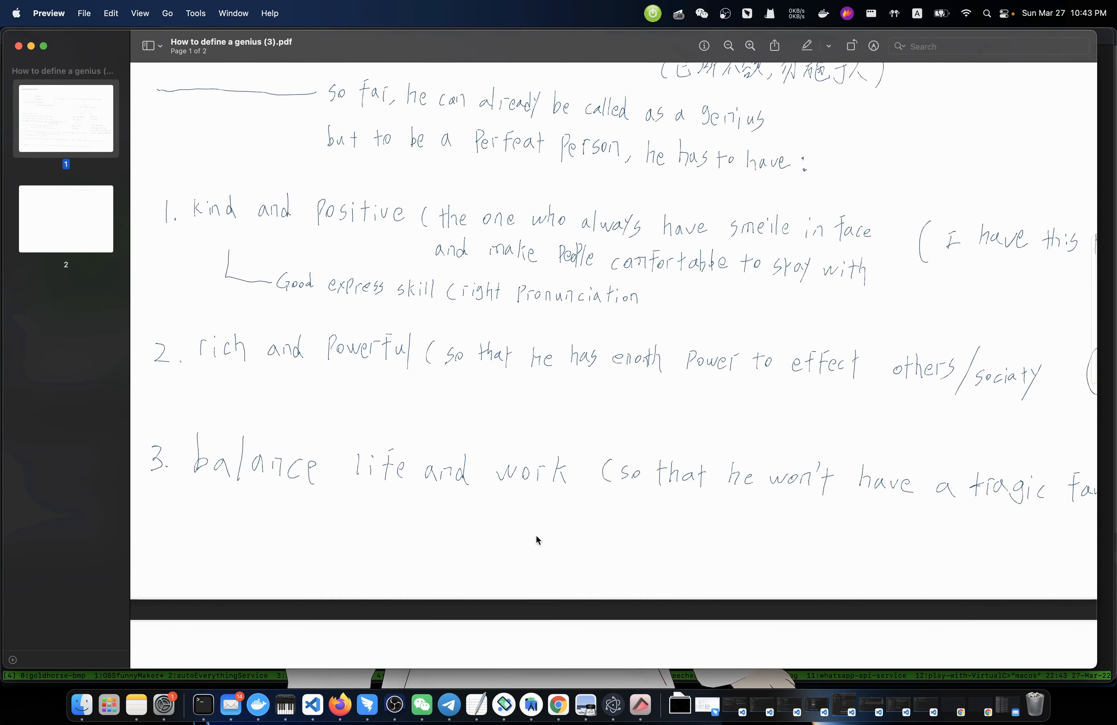
scroll(right, 3)
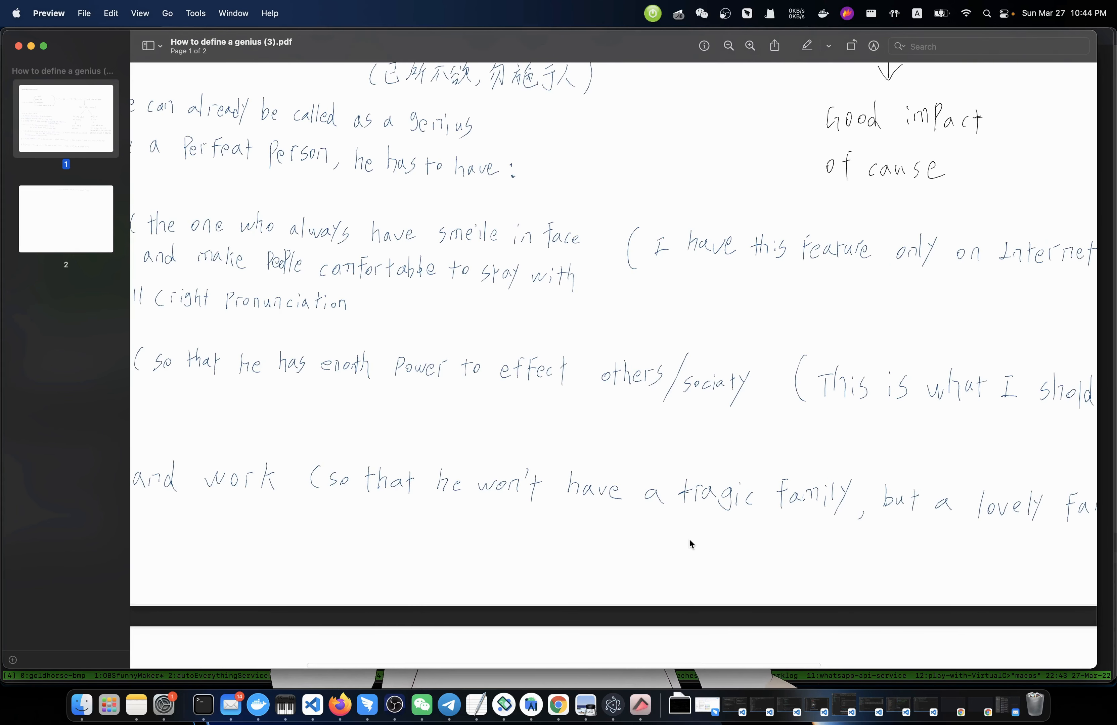
scroll(right, 3)
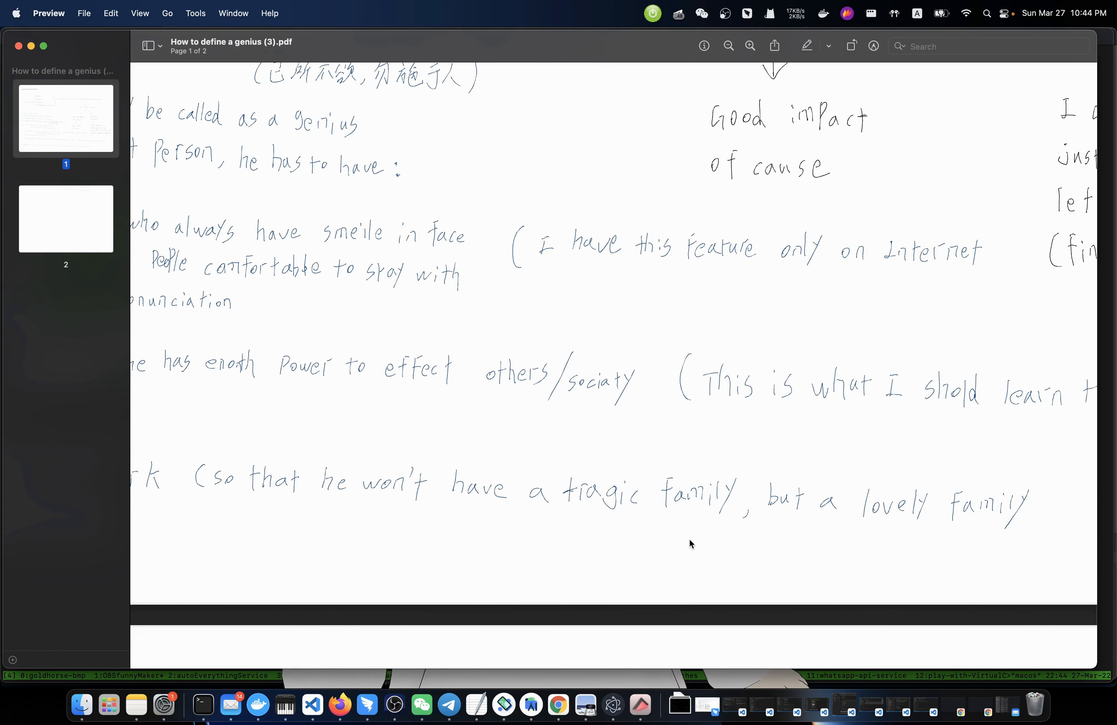
scroll(right, 3)
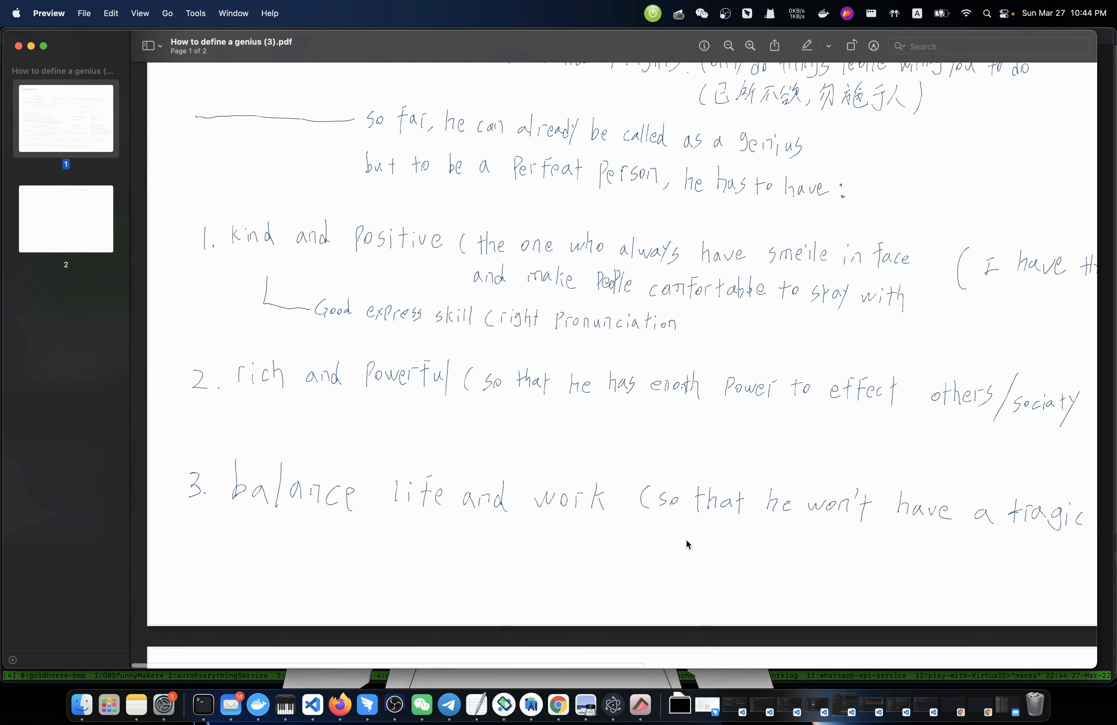
scroll(up, 3)
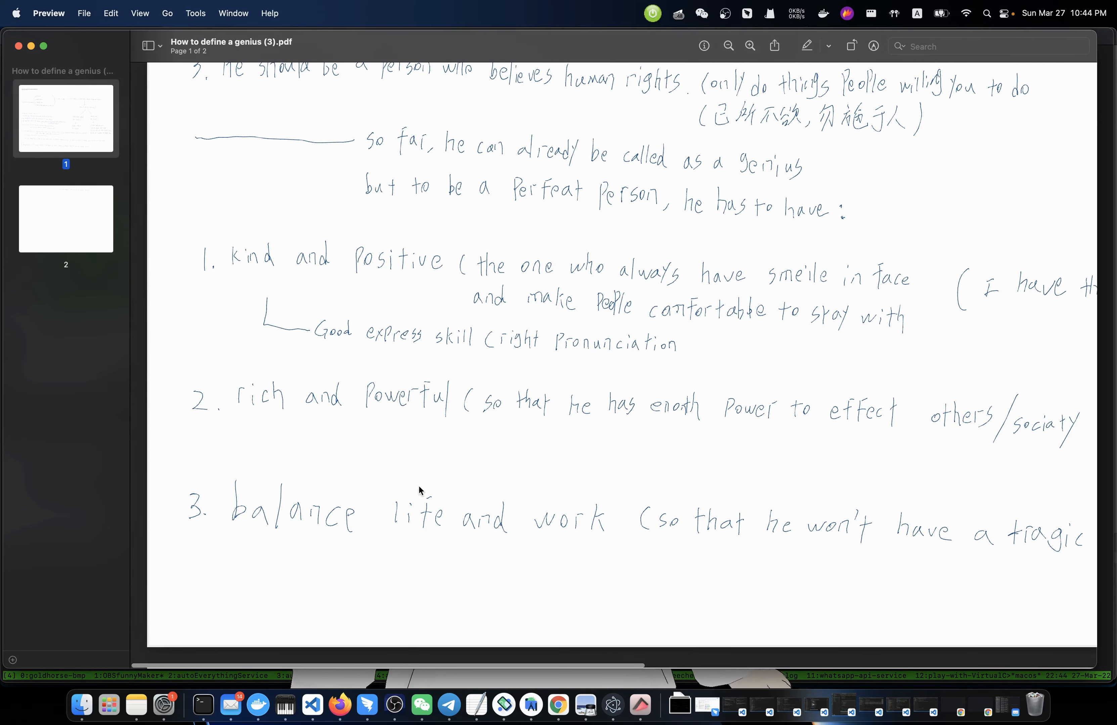
scroll(right, 3)
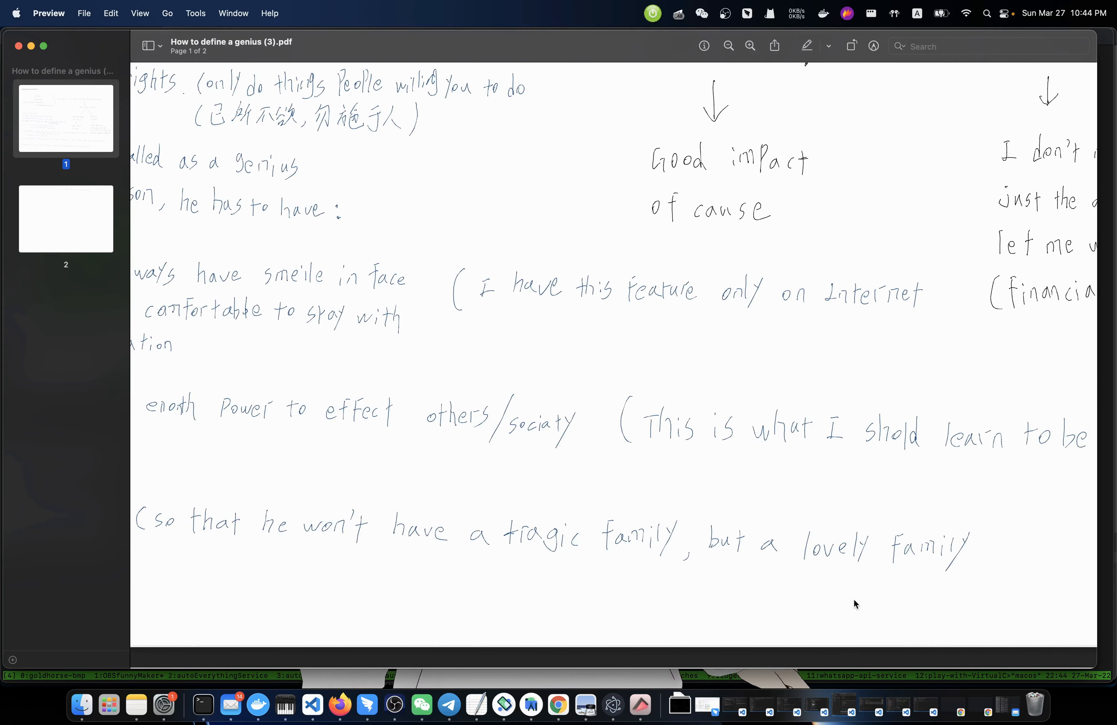
scroll(up, 3)
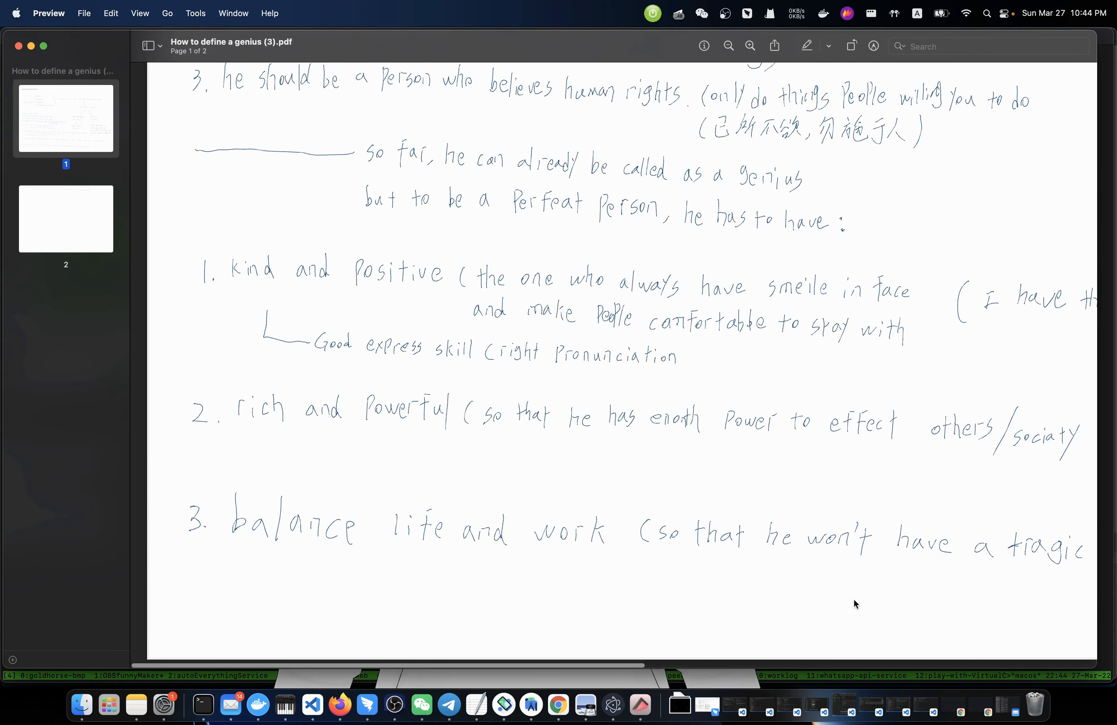
scroll(up, 3)
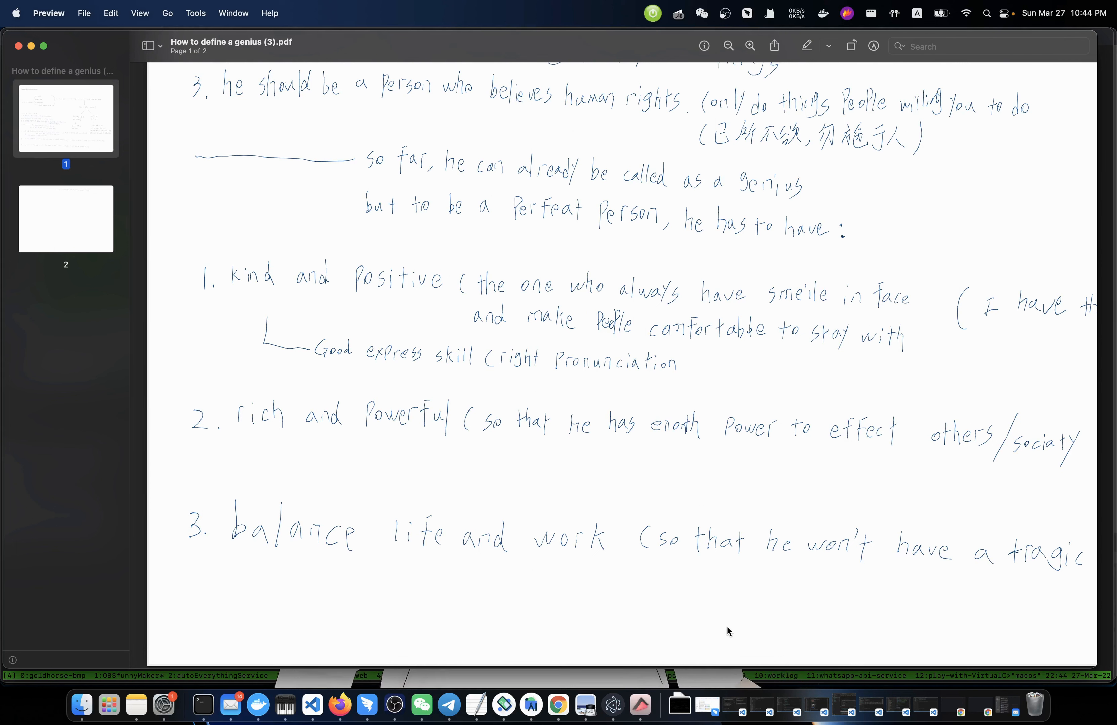
scroll(right, 3)
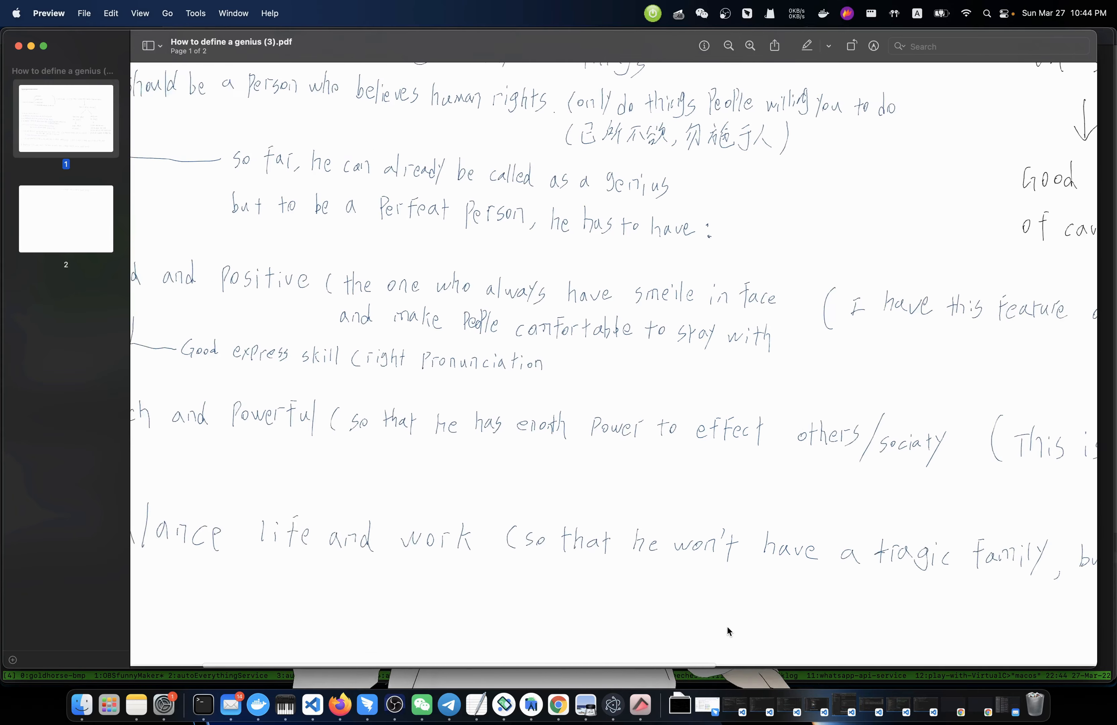
scroll(up, 3)
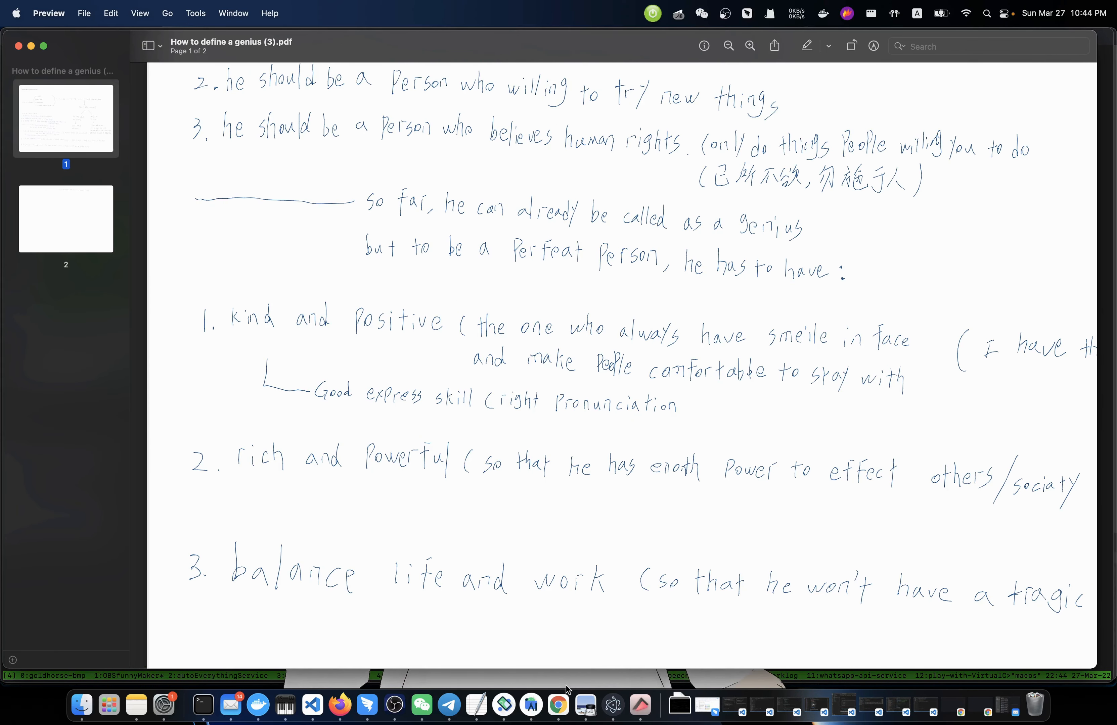
mouse_move(558, 705)
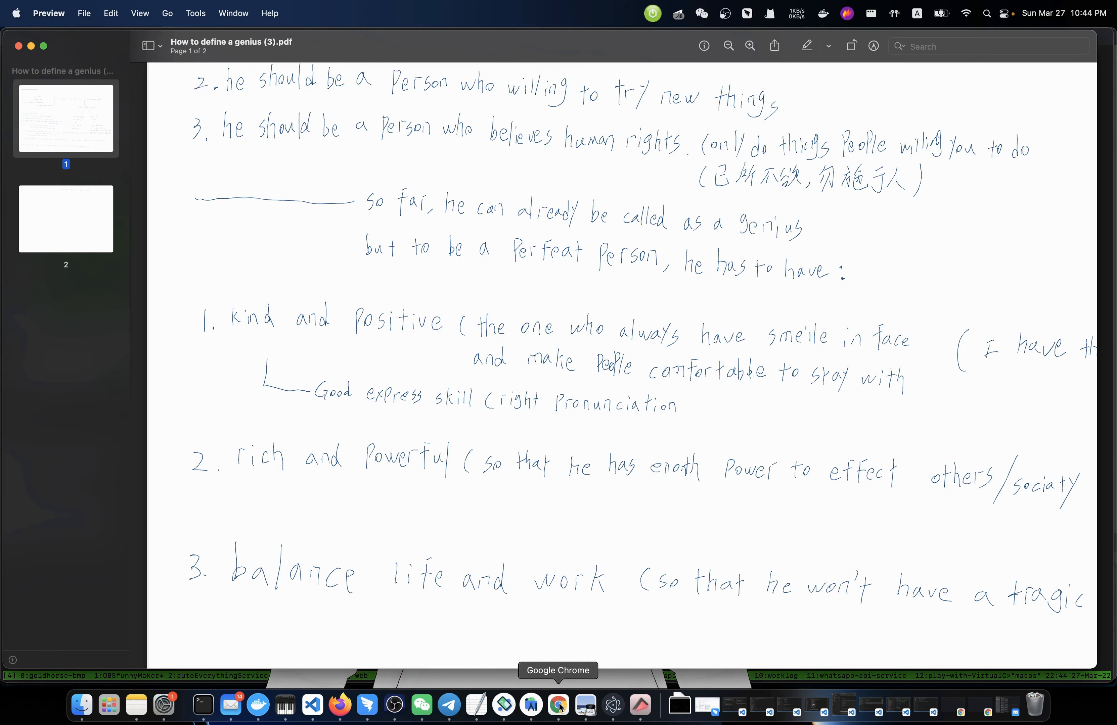